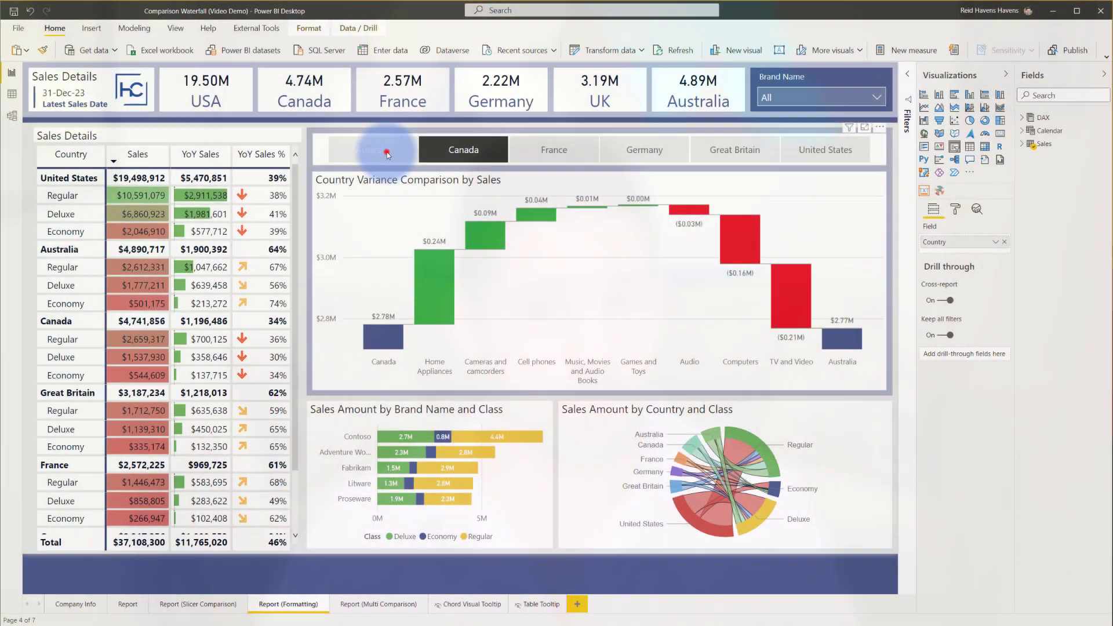
Step: Select France, then add Germany, as the waterfall's two comparison countries
{"action": "left_click", "coordinate": [553, 149]}
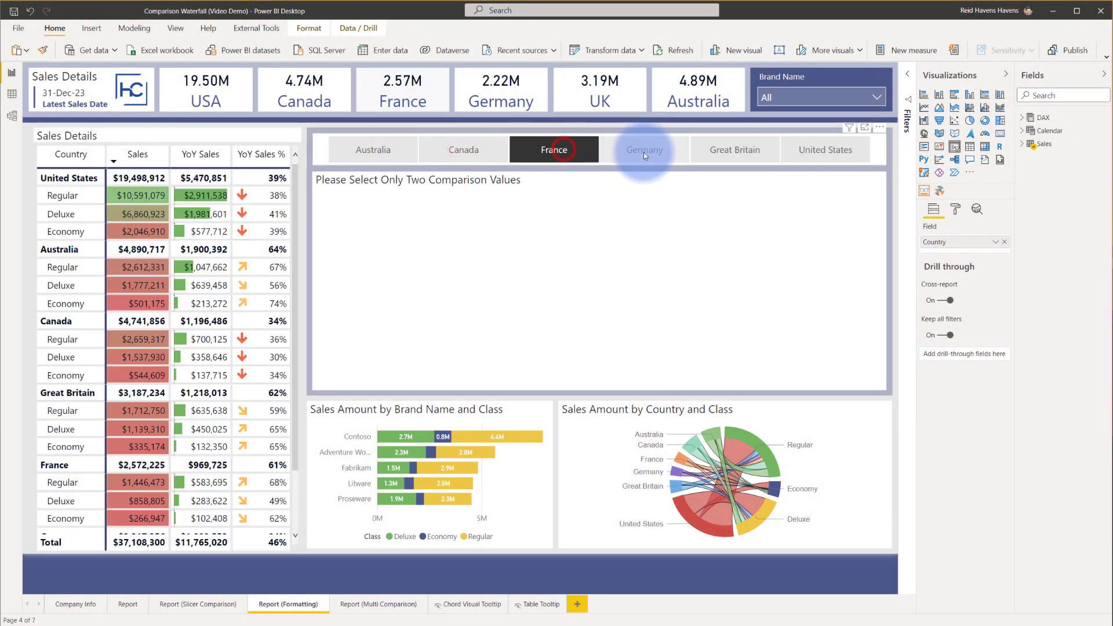
{"action": "left_click", "coordinate": [643, 149]}
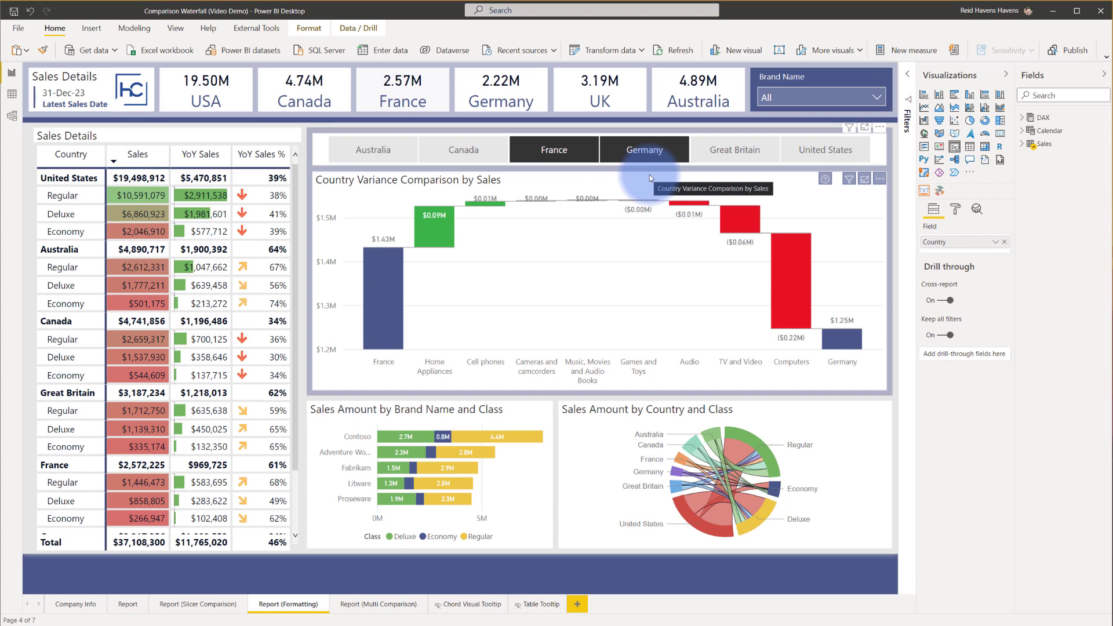
{"action": "left_click", "coordinate": [127, 604]}
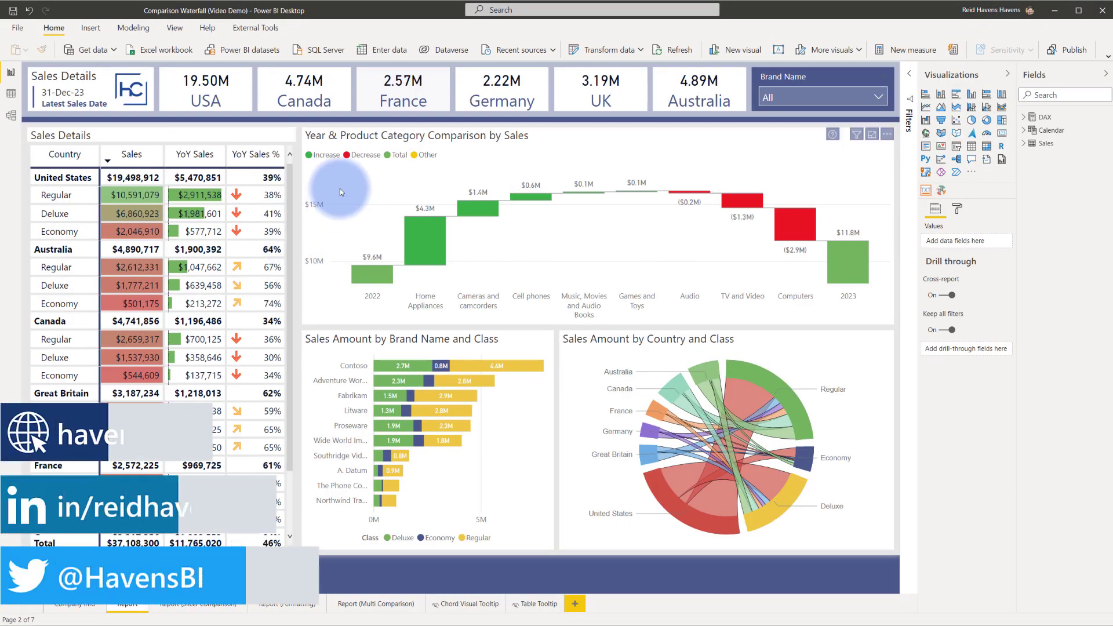
Step: Select the Year & Product Category Comparison by Sales waterfall to see its fields
{"action": "left_click", "coordinate": [362, 132]}
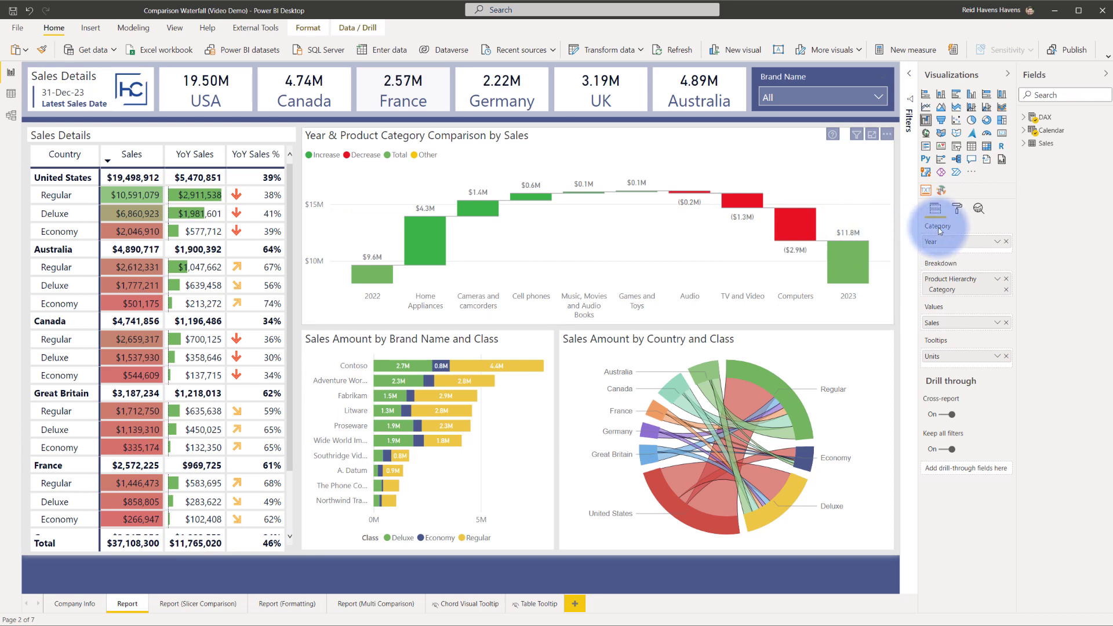
{"action": "mouse_move", "coordinate": [911, 267]}
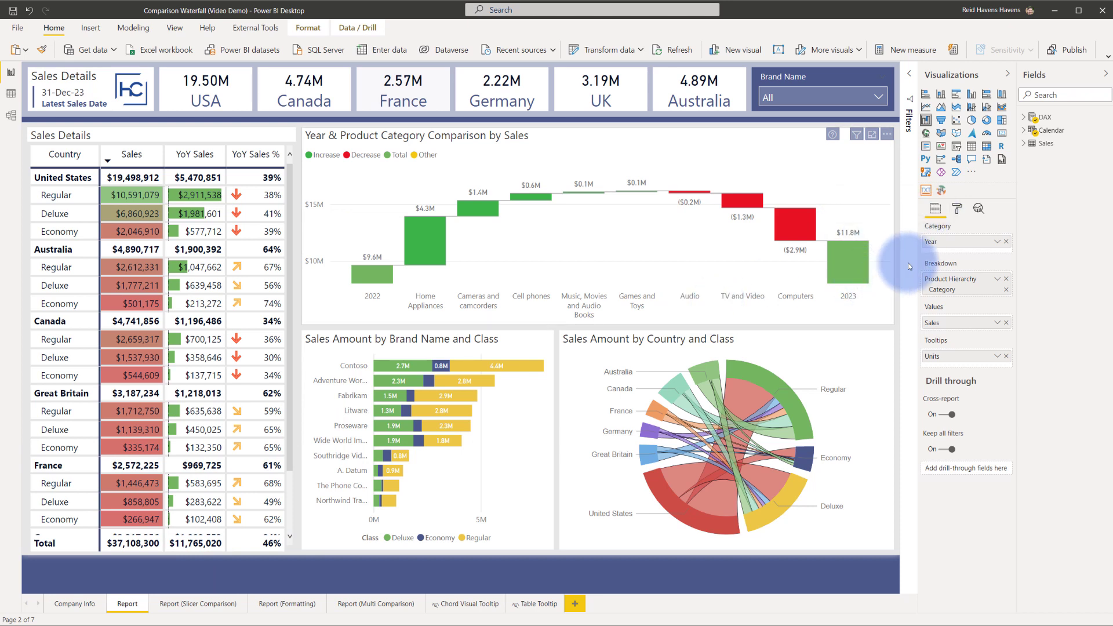
{"action": "mouse_move", "coordinate": [791, 287]}
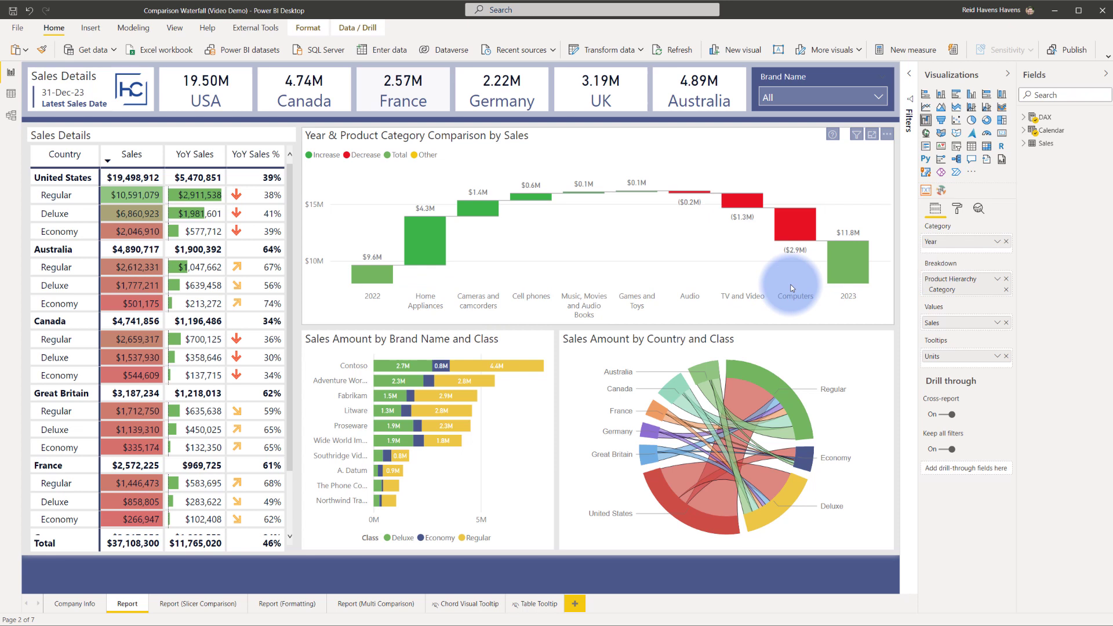
{"action": "mouse_move", "coordinate": [371, 271]}
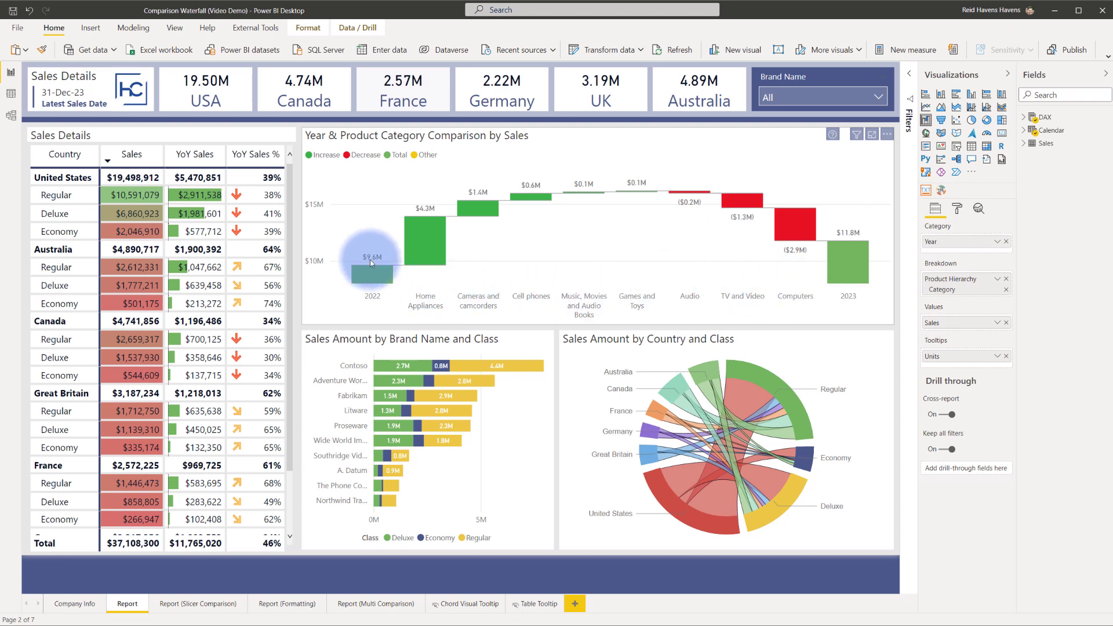
{"action": "mouse_move", "coordinate": [848, 235]}
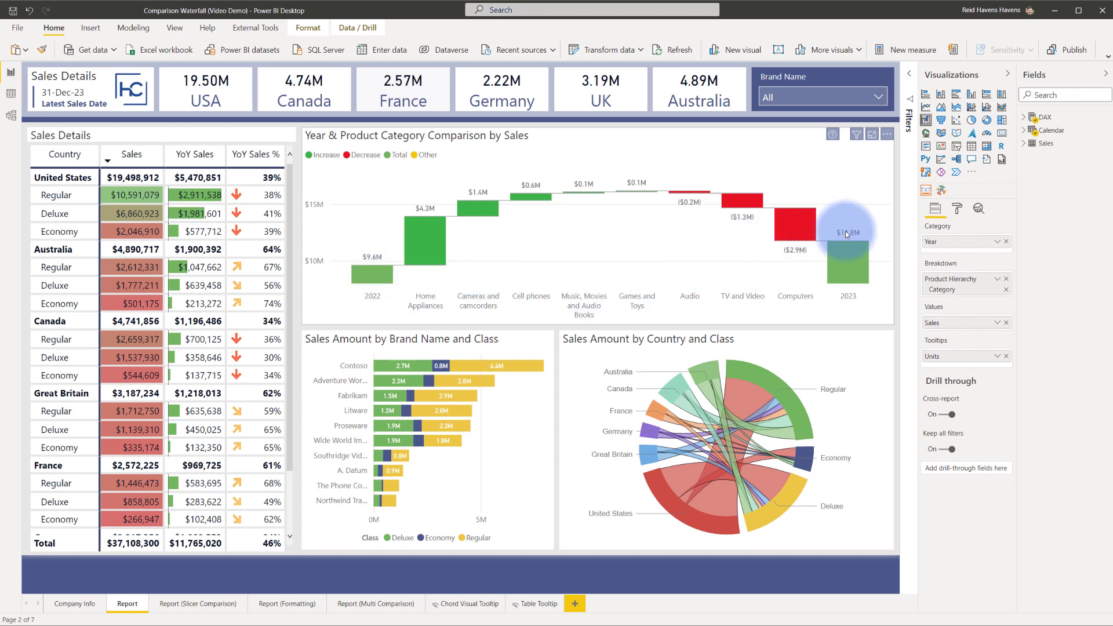
{"action": "mouse_move", "coordinate": [756, 269]}
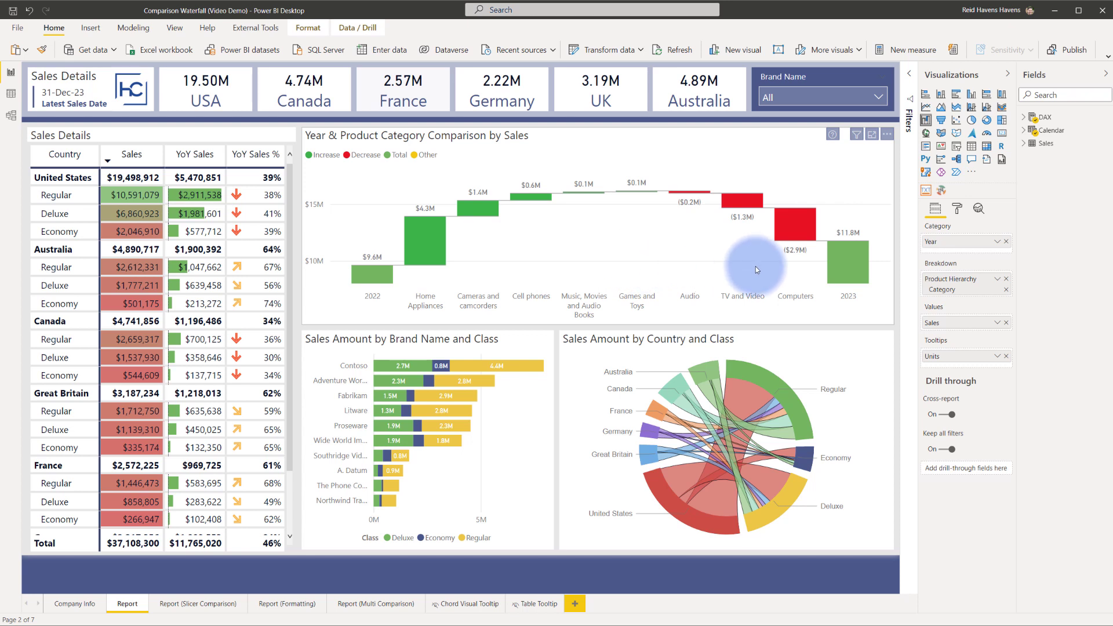
{"action": "mouse_move", "coordinate": [436, 239]}
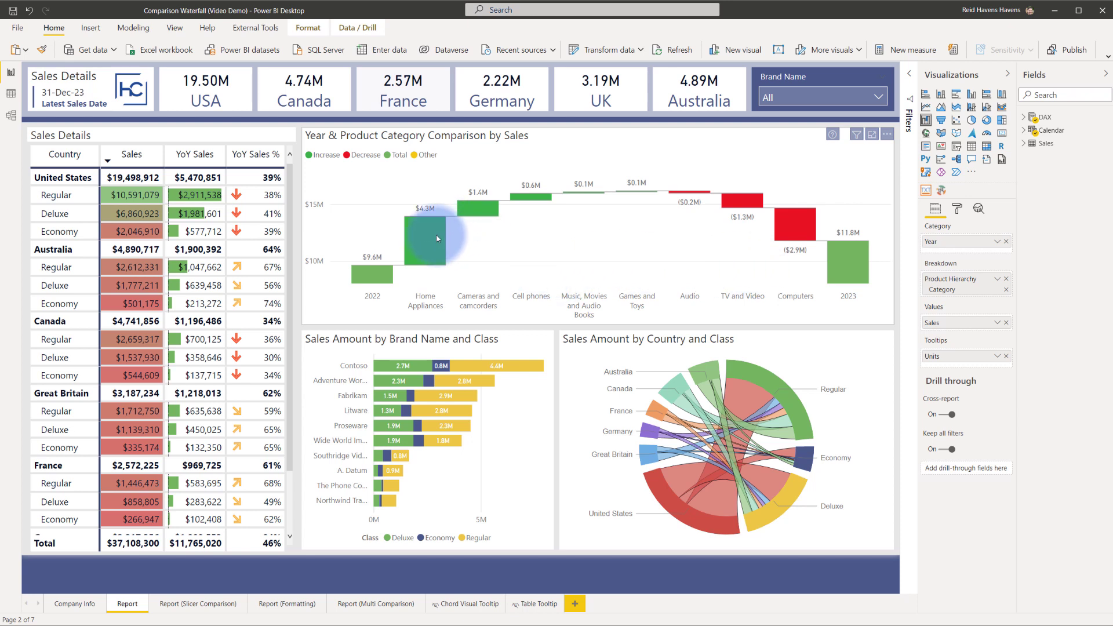
{"action": "mouse_move", "coordinate": [625, 190]}
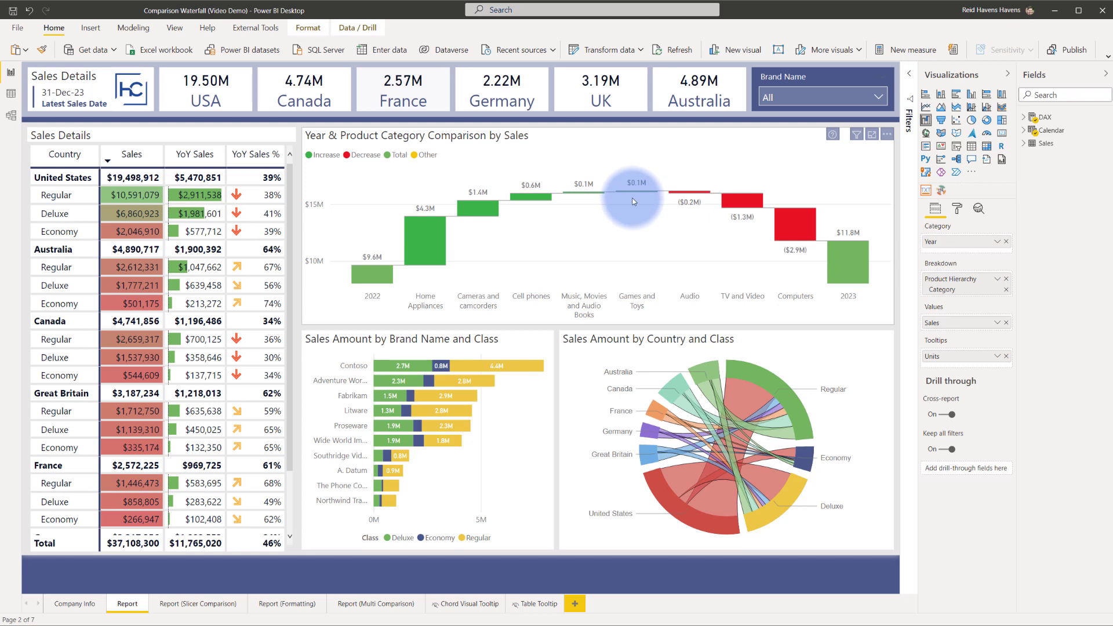
{"action": "mouse_move", "coordinate": [688, 200]}
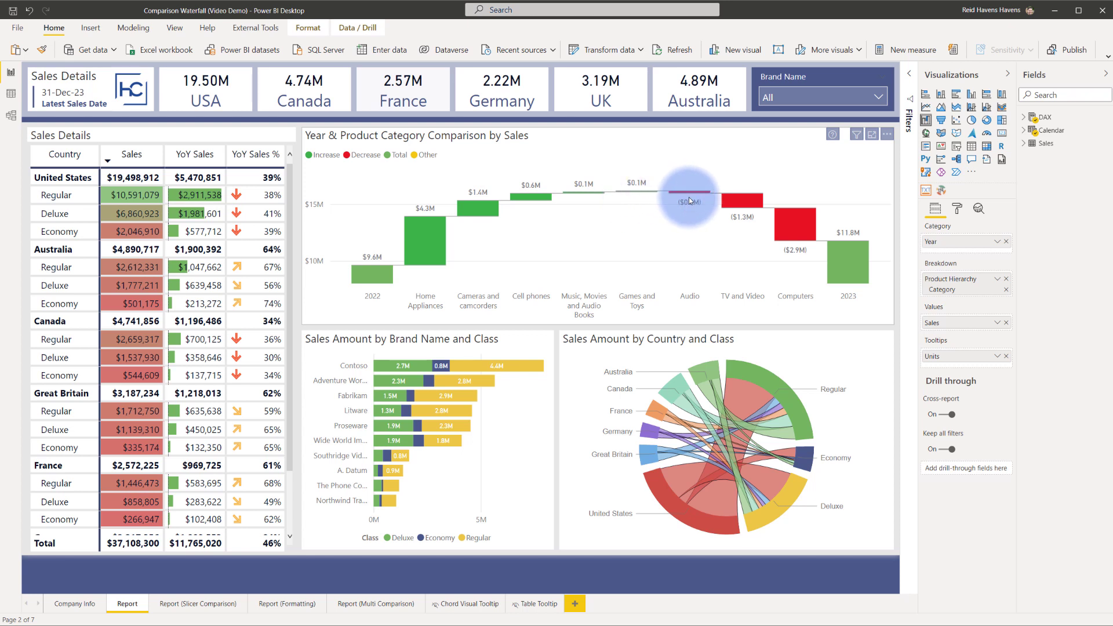
{"action": "mouse_move", "coordinate": [606, 238]}
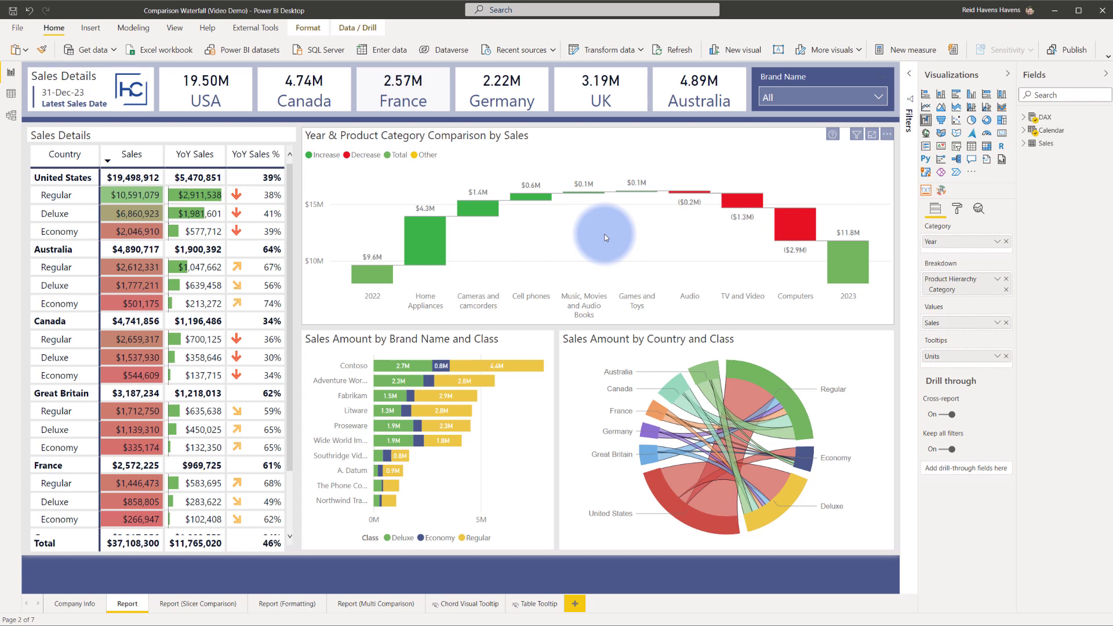
{"action": "mouse_move", "coordinate": [752, 263]}
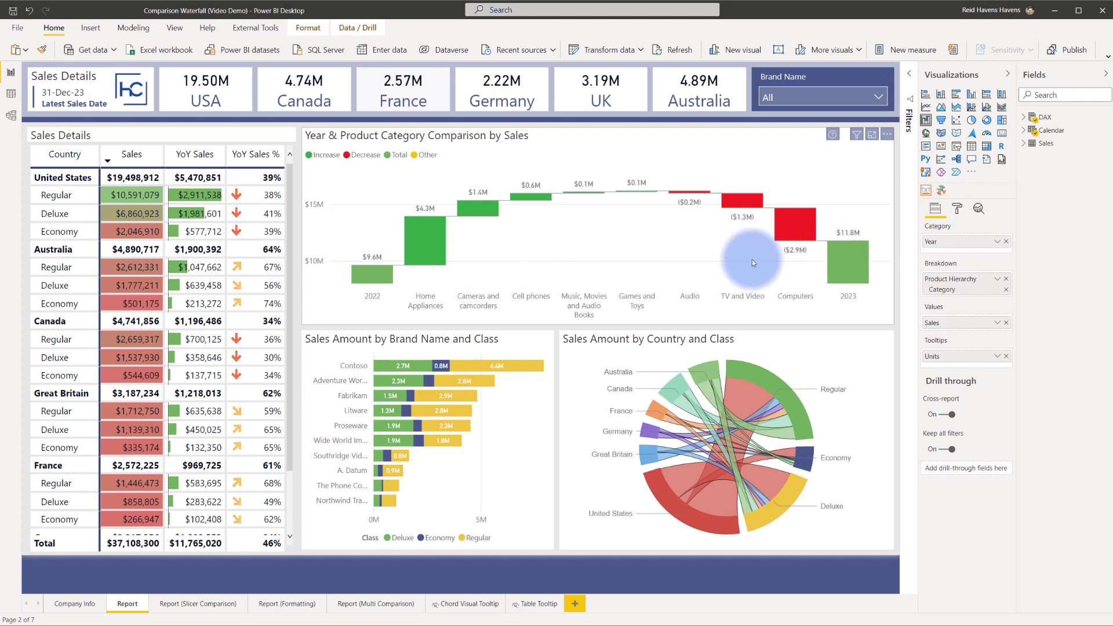
{"action": "mouse_move", "coordinate": [575, 261]}
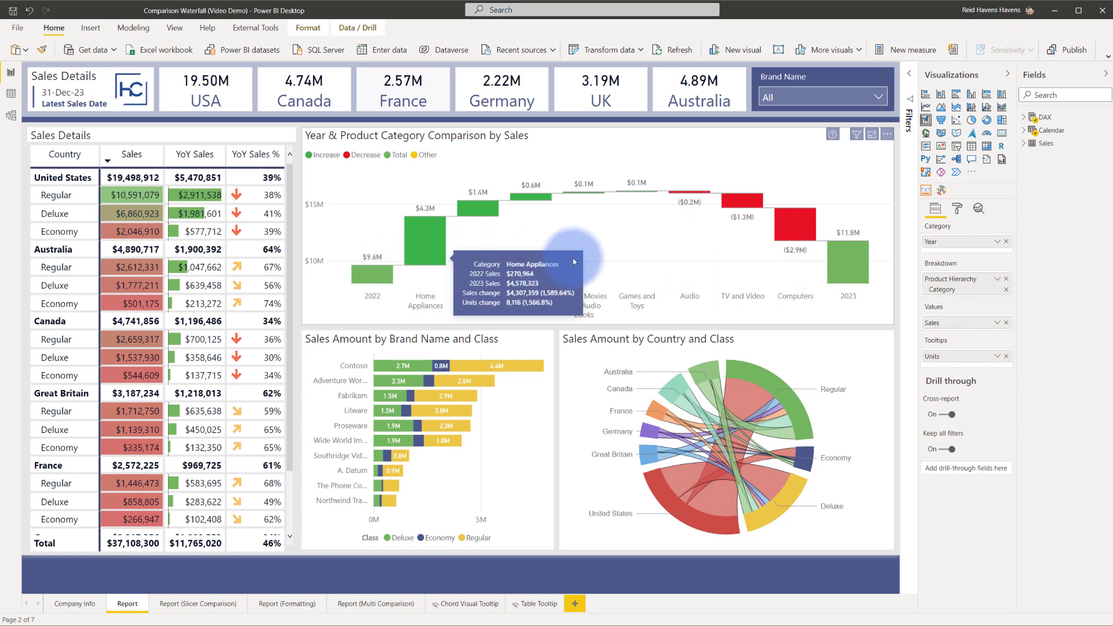
{"action": "mouse_move", "coordinate": [573, 262]}
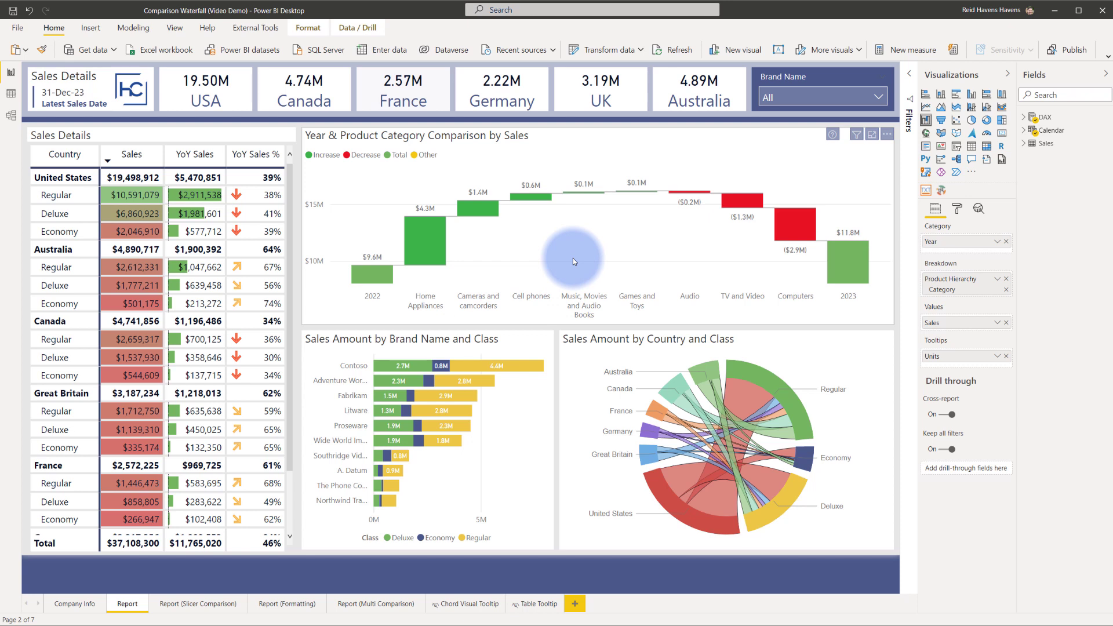
{"action": "mouse_move", "coordinate": [487, 212]}
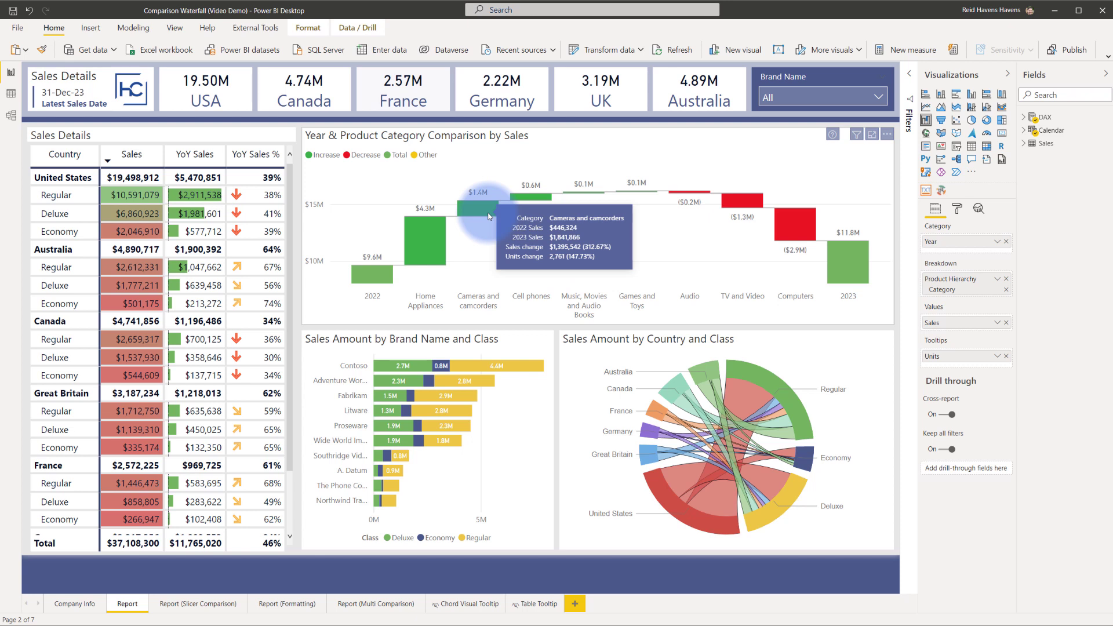
{"action": "mouse_move", "coordinate": [443, 234]}
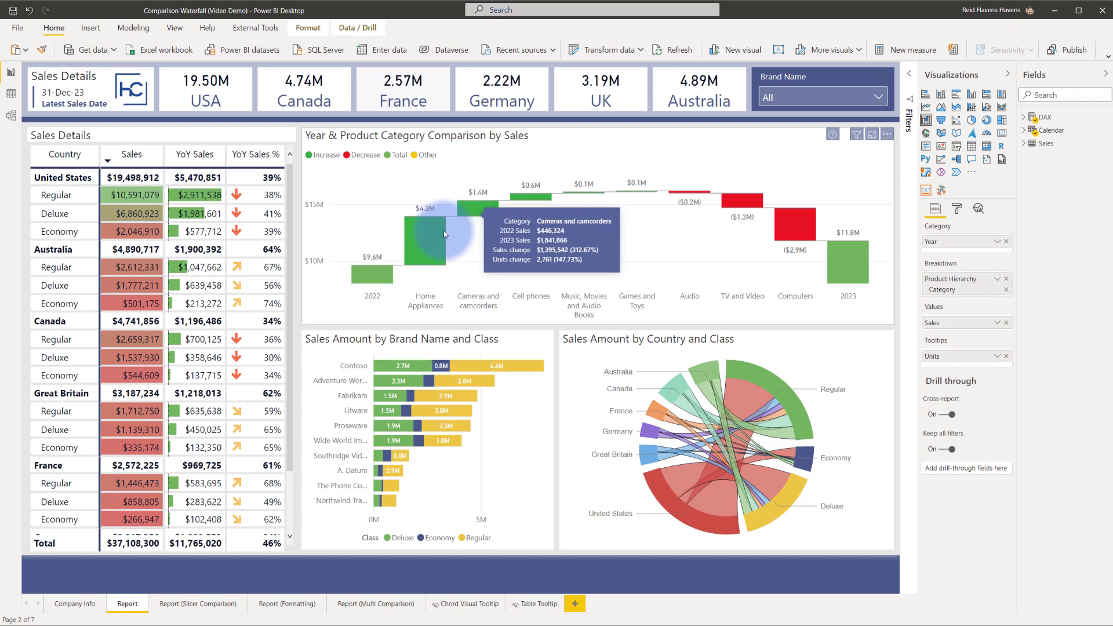
{"action": "mouse_move", "coordinate": [426, 241]}
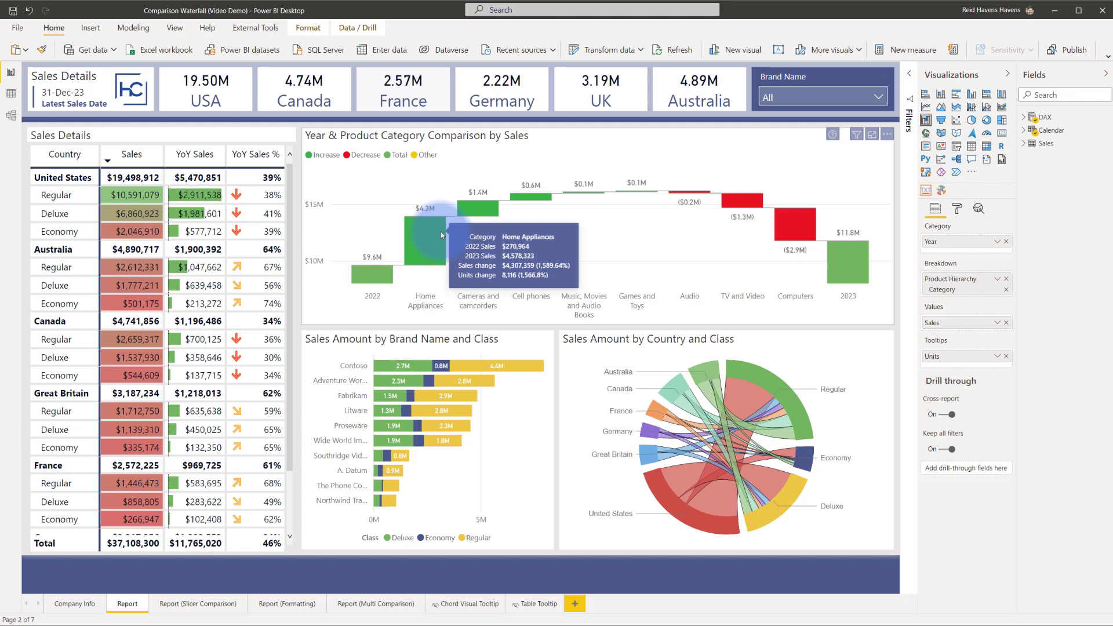
{"action": "mouse_move", "coordinate": [970, 244]}
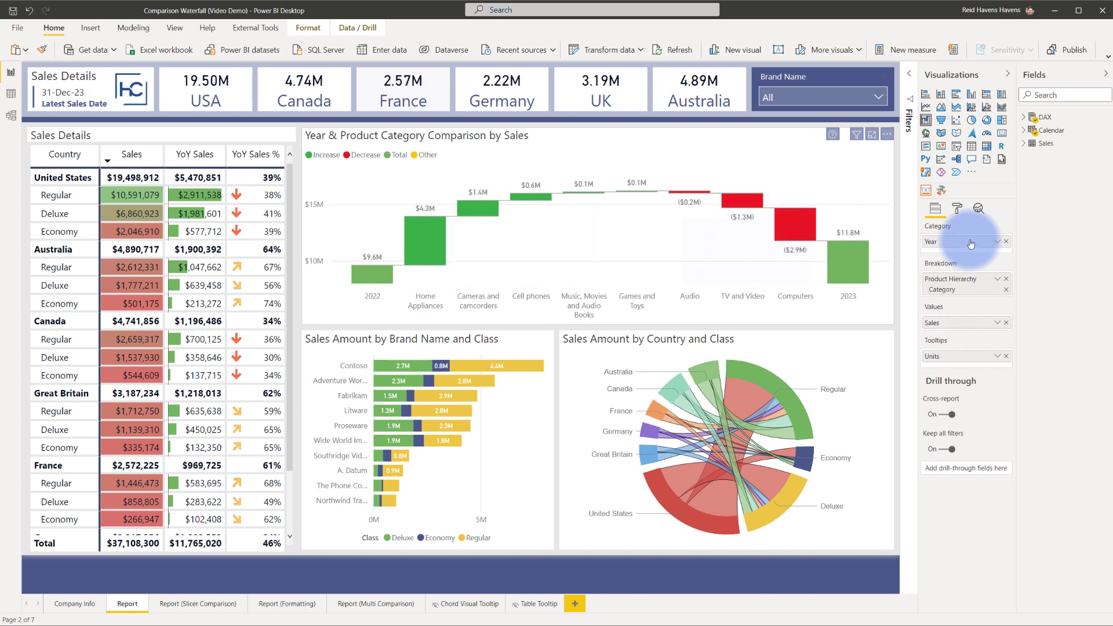
{"action": "mouse_move", "coordinate": [947, 255]}
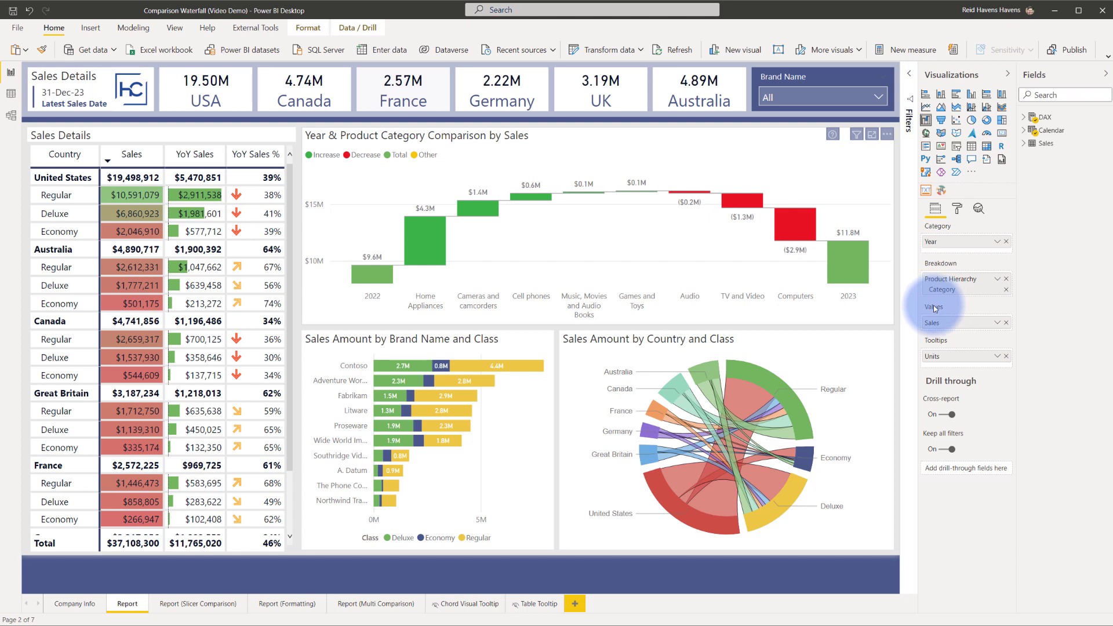
{"action": "mouse_move", "coordinate": [936, 341]}
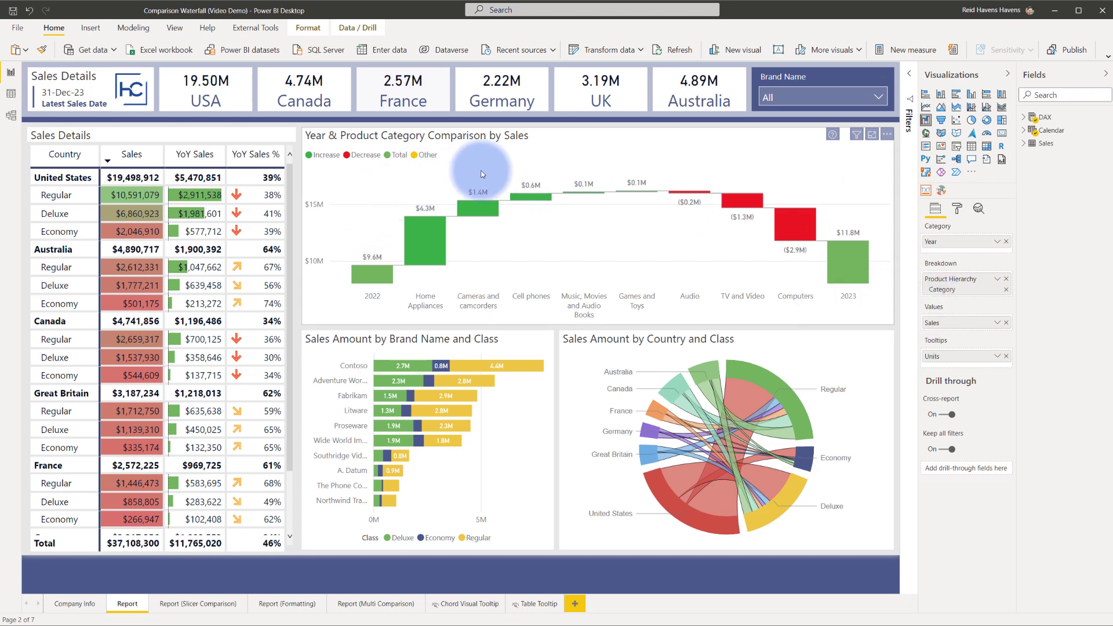
{"action": "mouse_move", "coordinate": [517, 152]}
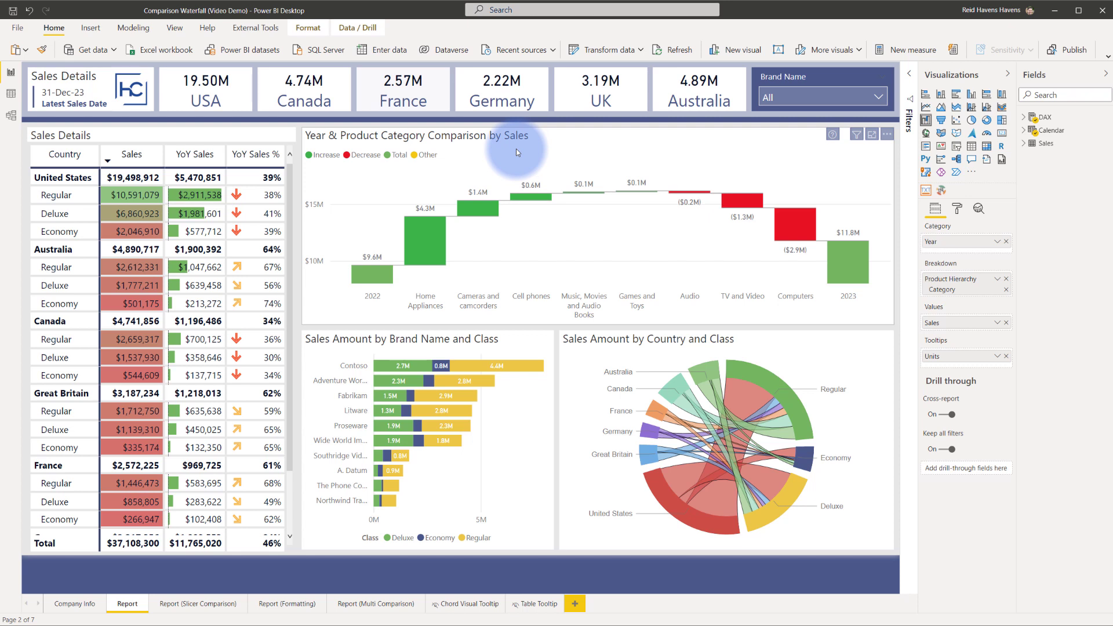
{"action": "mouse_move", "coordinate": [374, 254]}
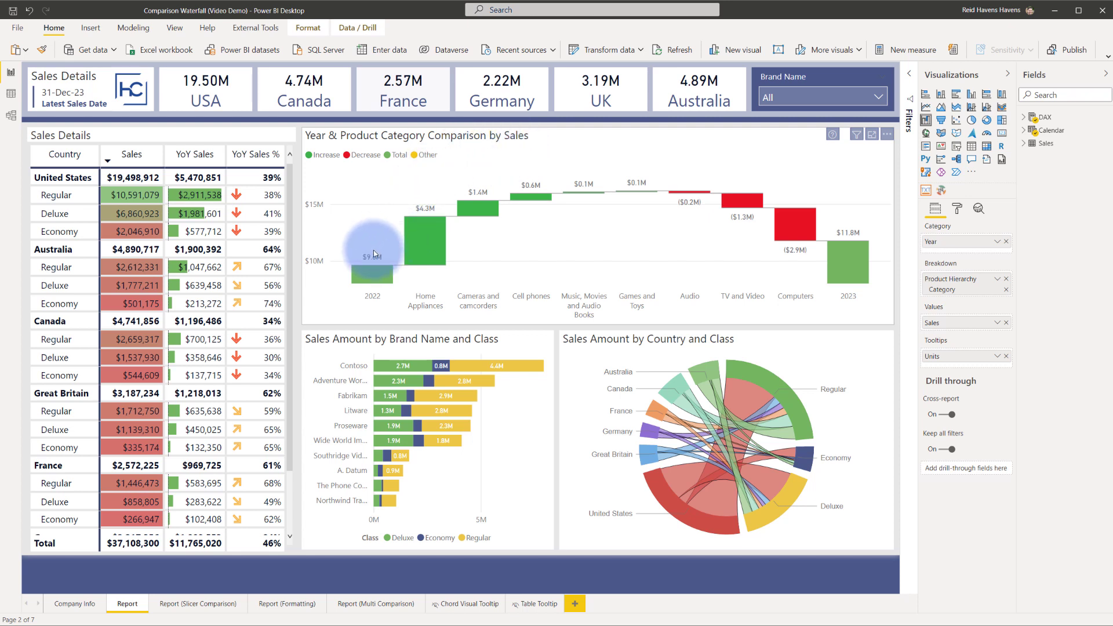
{"action": "mouse_move", "coordinate": [857, 233]}
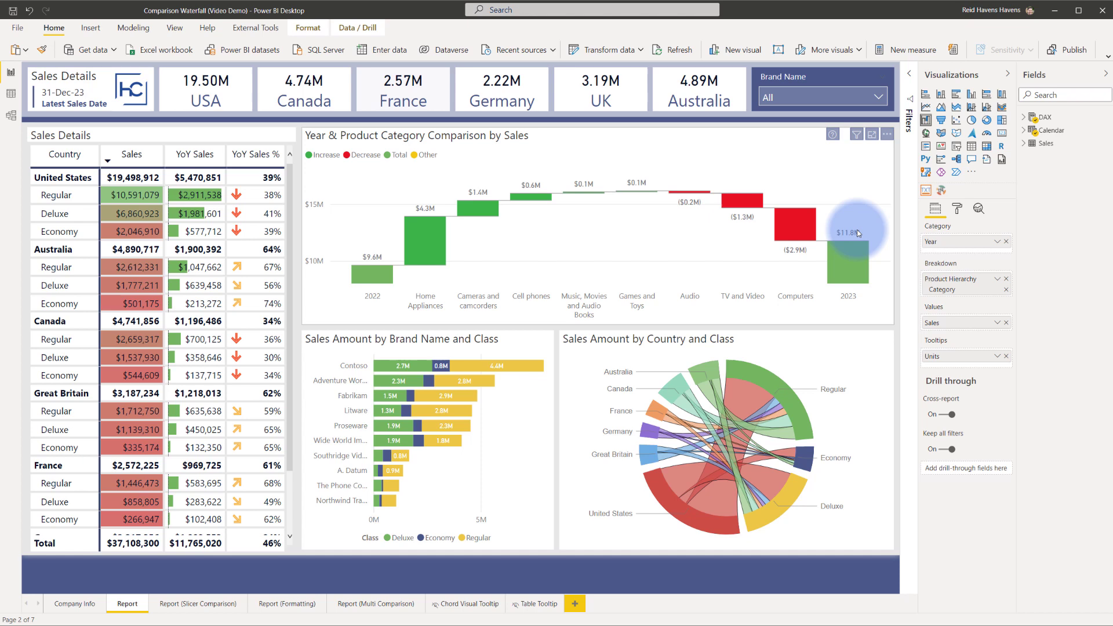
{"action": "mouse_move", "coordinate": [364, 236]}
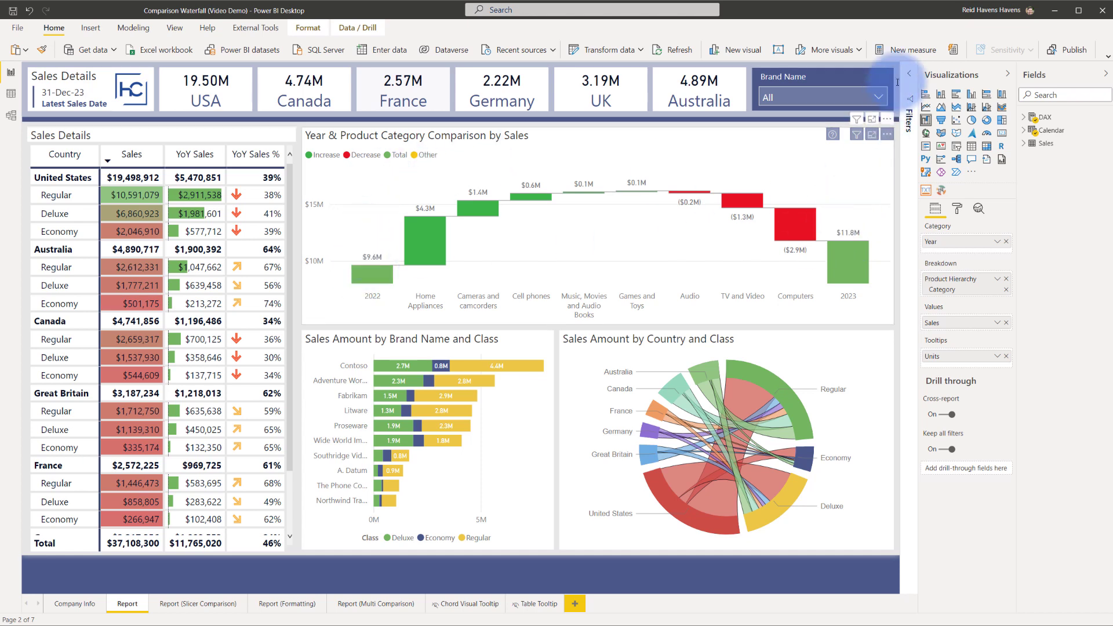
{"action": "left_click", "coordinate": [912, 74]}
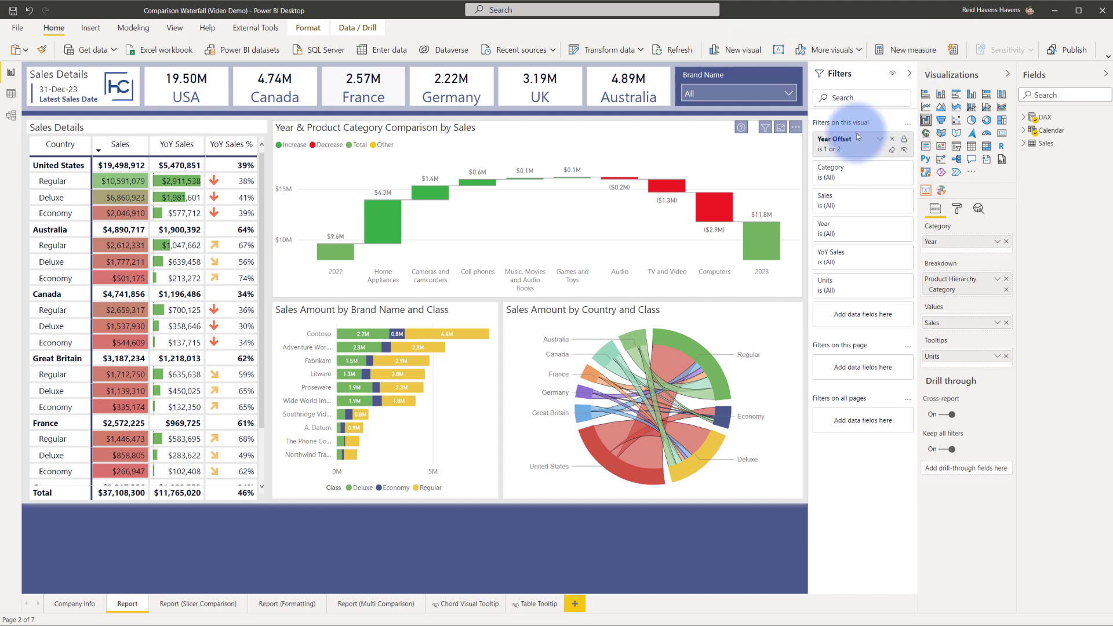
{"action": "mouse_move", "coordinate": [837, 138]}
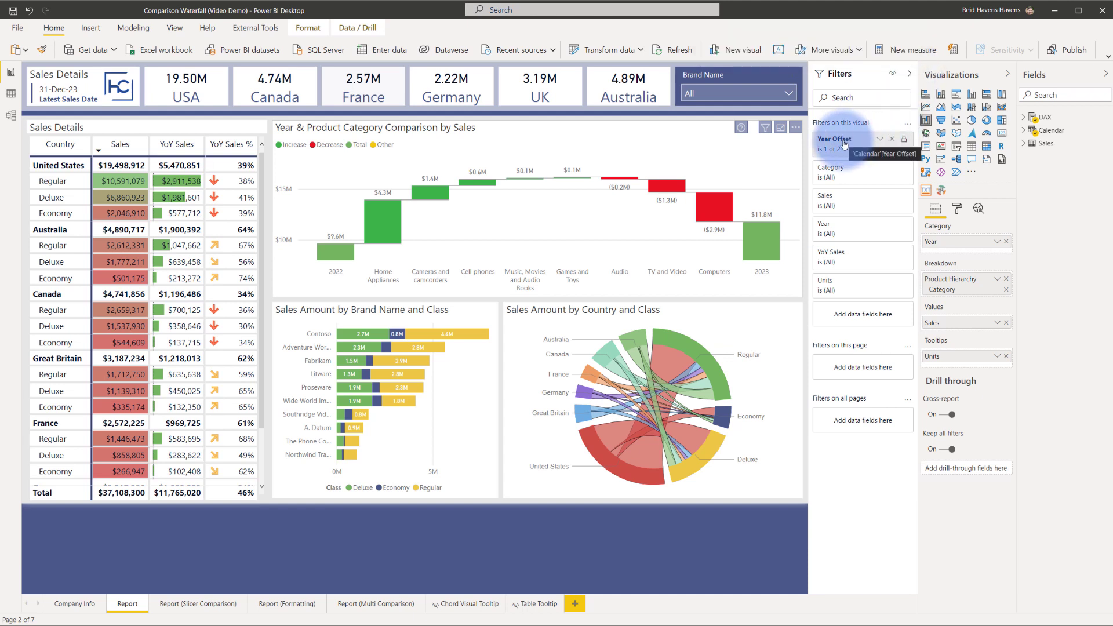
{"action": "left_click", "coordinate": [835, 139]}
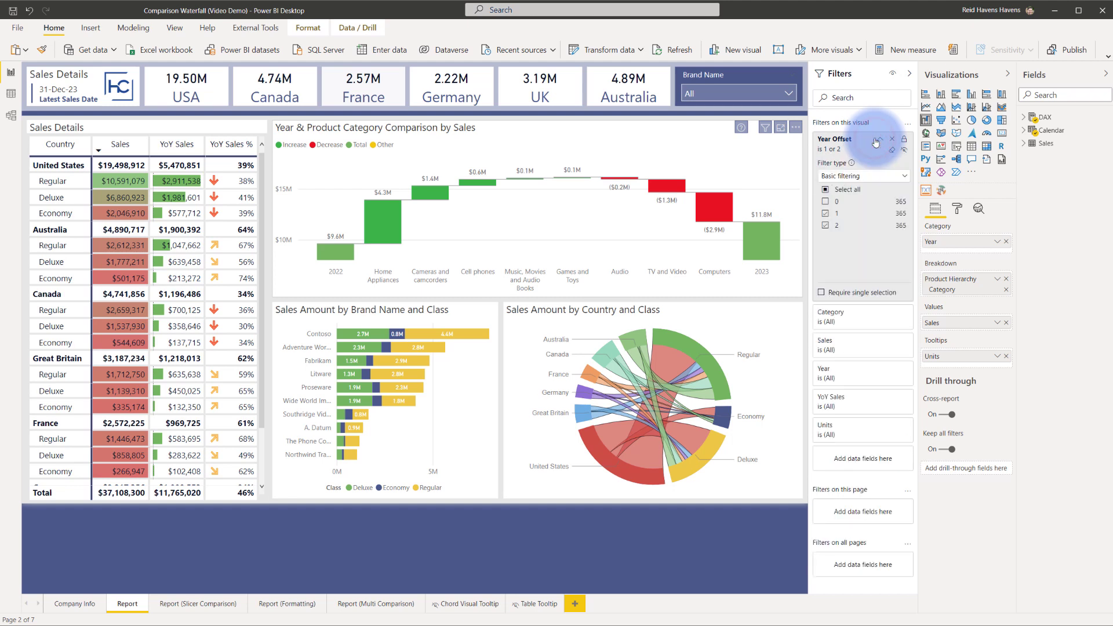
{"action": "mouse_move", "coordinate": [861, 205]}
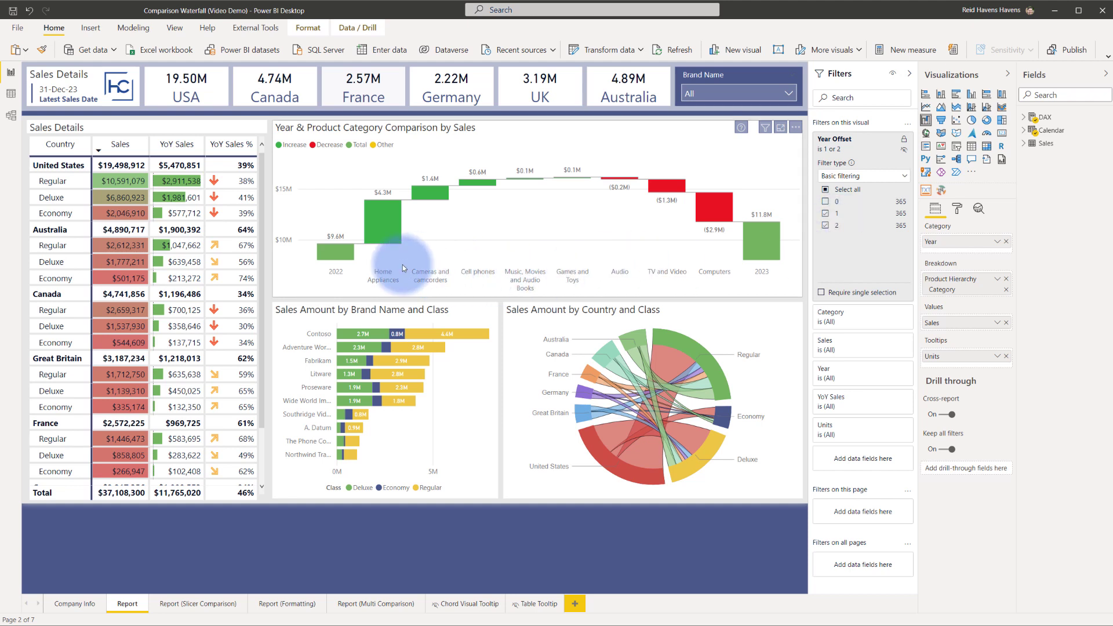
{"action": "mouse_move", "coordinate": [676, 256]}
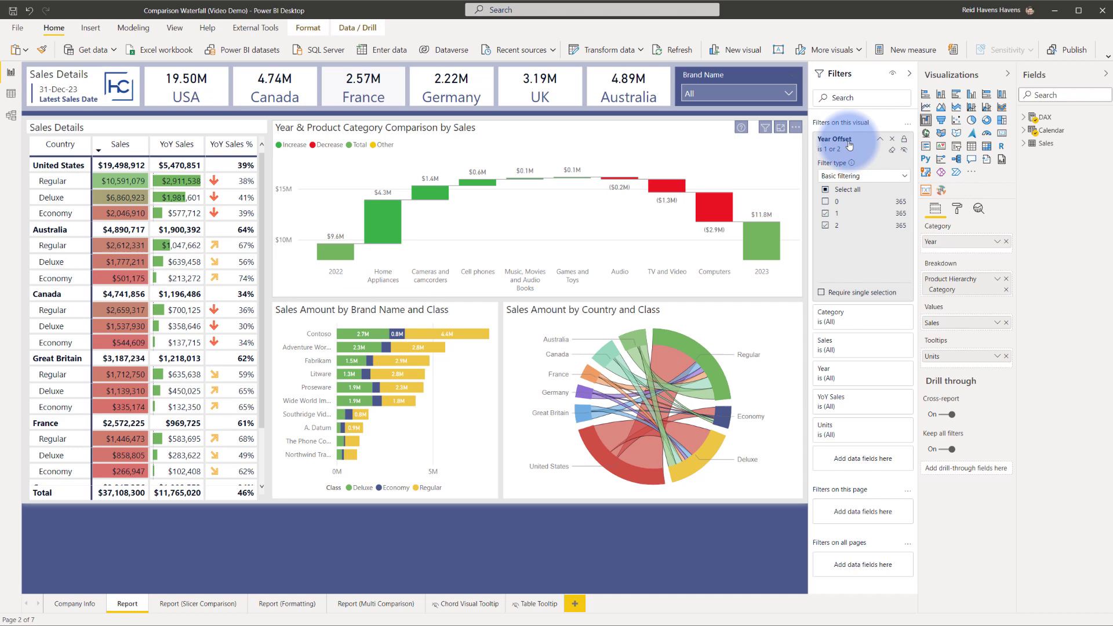
{"action": "left_click", "coordinate": [910, 73]}
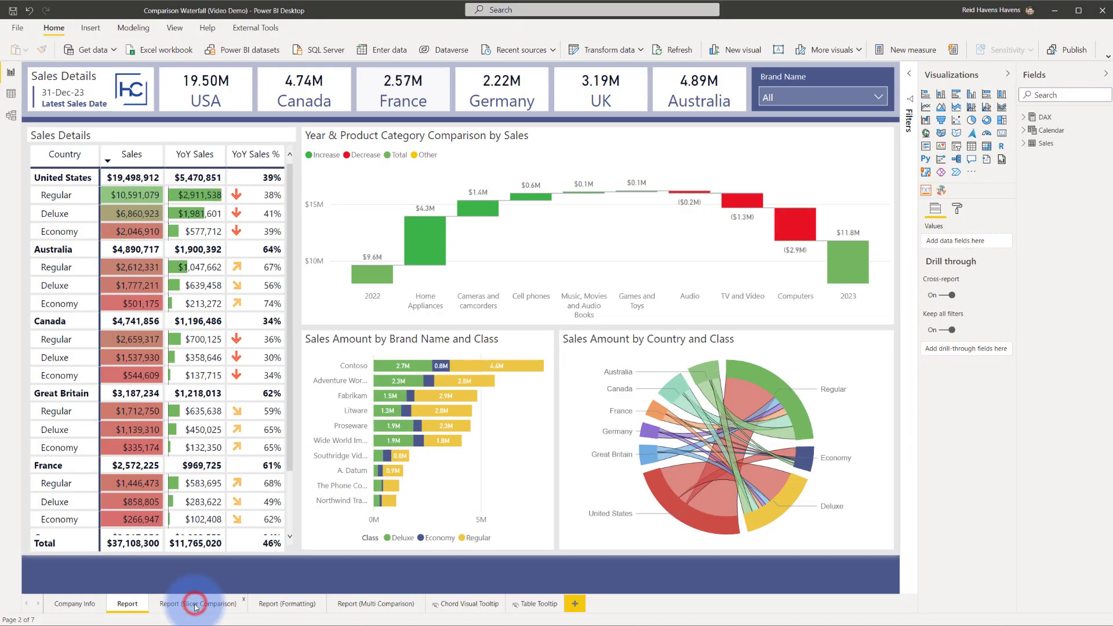
Step: On the Report (Slicer Comparison) page, select France and Germany in the country slicer
{"action": "left_click", "coordinate": [200, 604]}
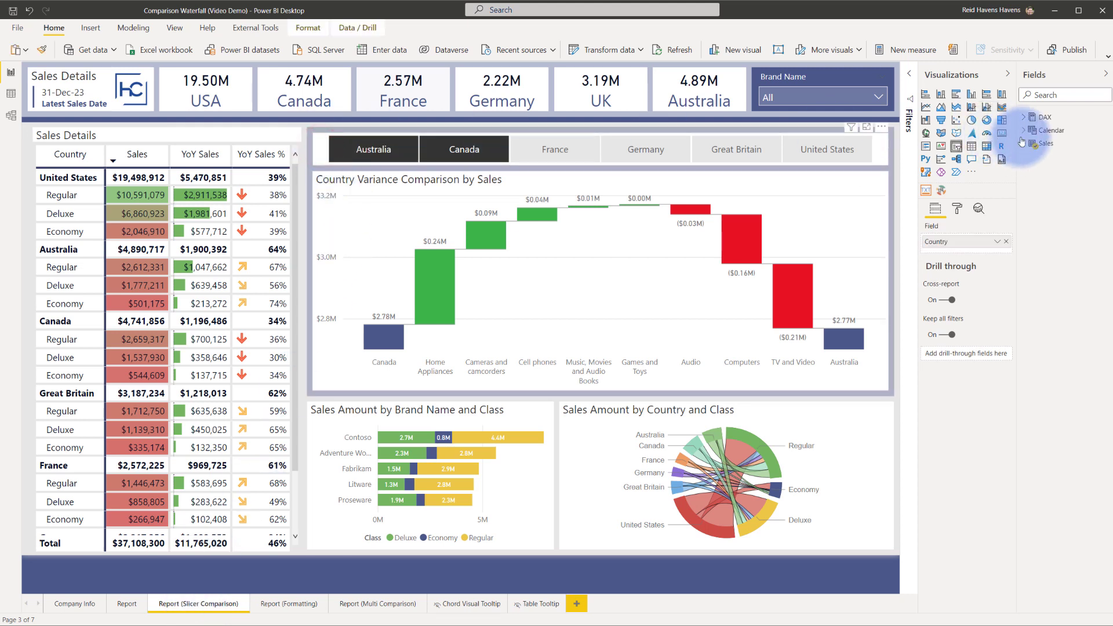
{"action": "left_click", "coordinate": [1042, 143]}
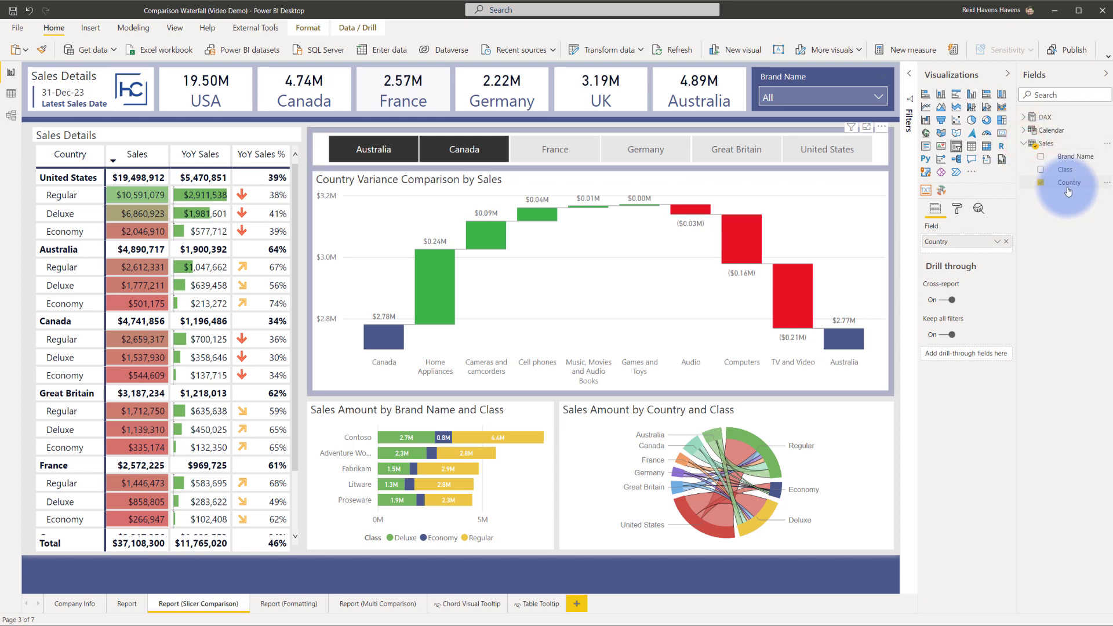
{"action": "mouse_move", "coordinate": [1041, 143]}
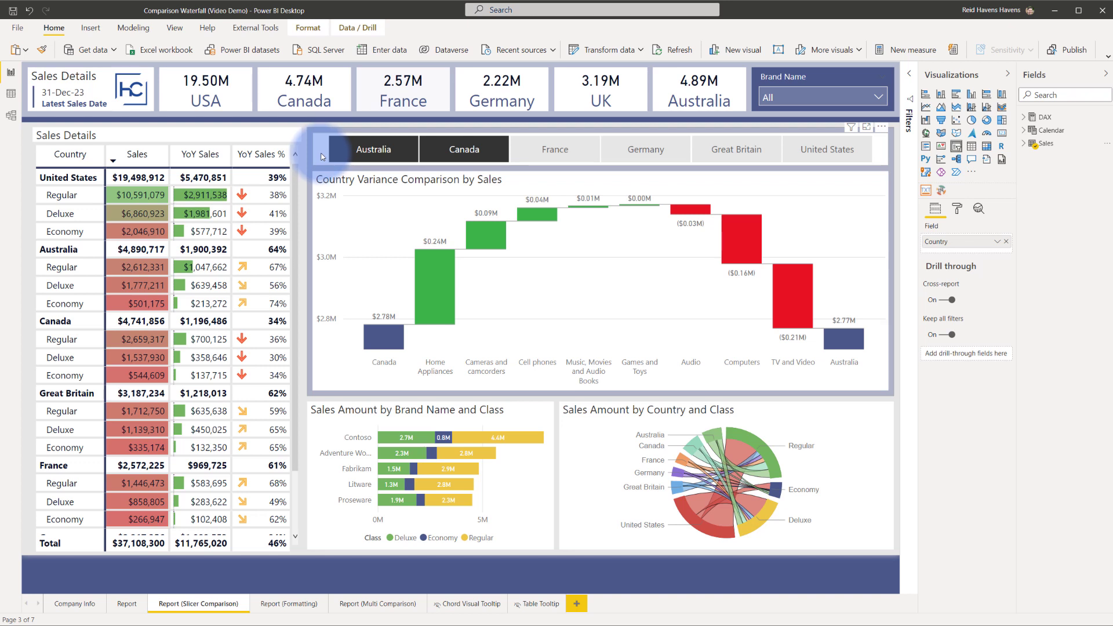
{"action": "mouse_move", "coordinate": [395, 348]}
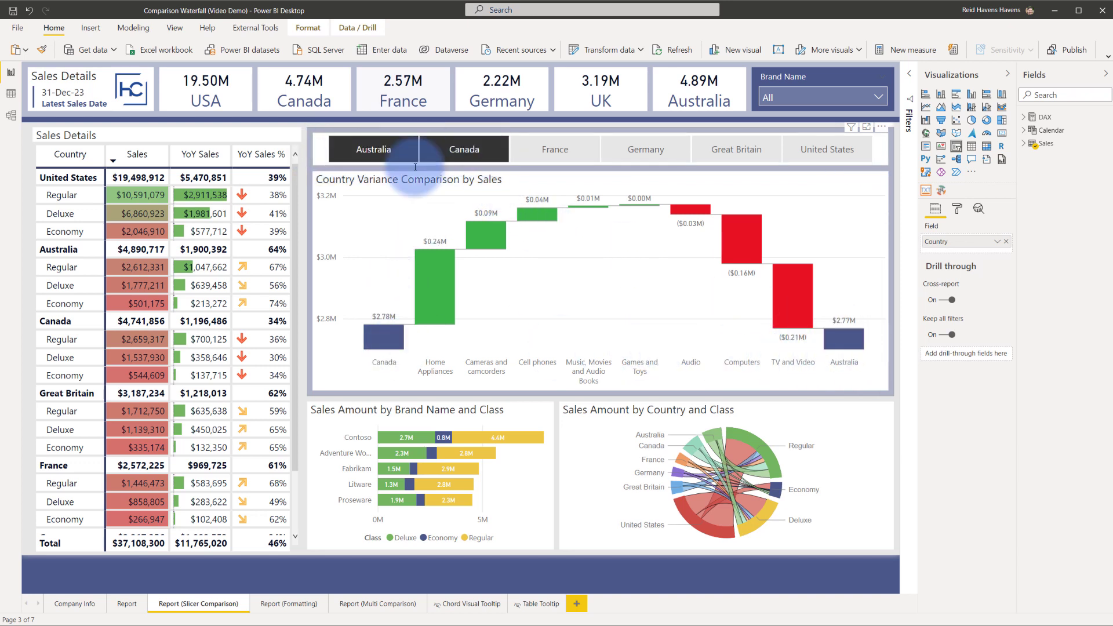
{"action": "left_click", "coordinate": [556, 149]}
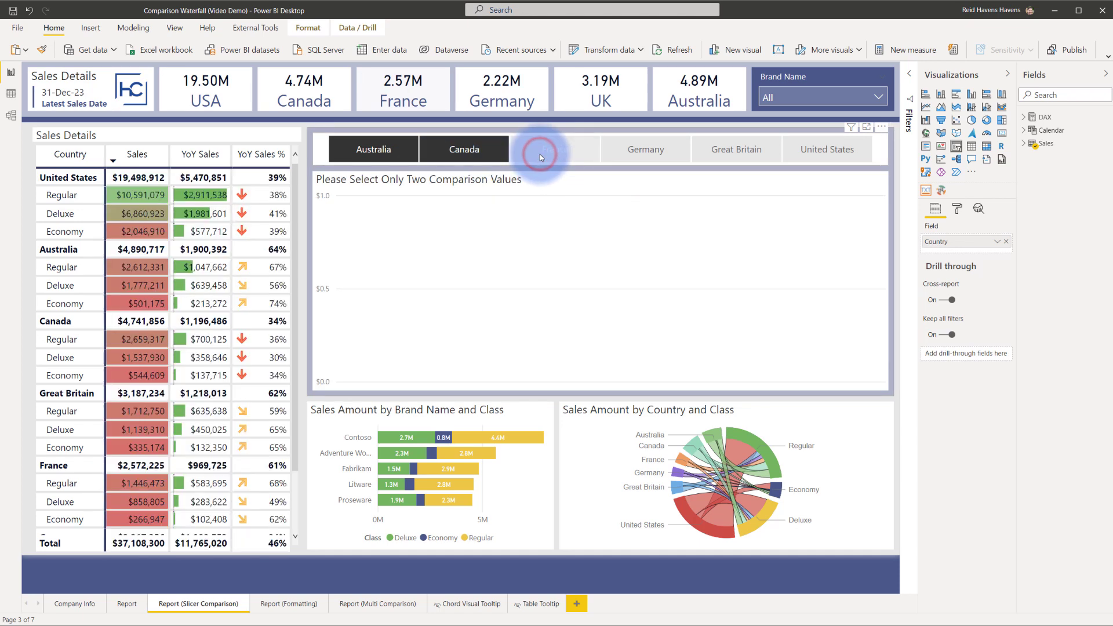
{"action": "left_click", "coordinate": [555, 149]}
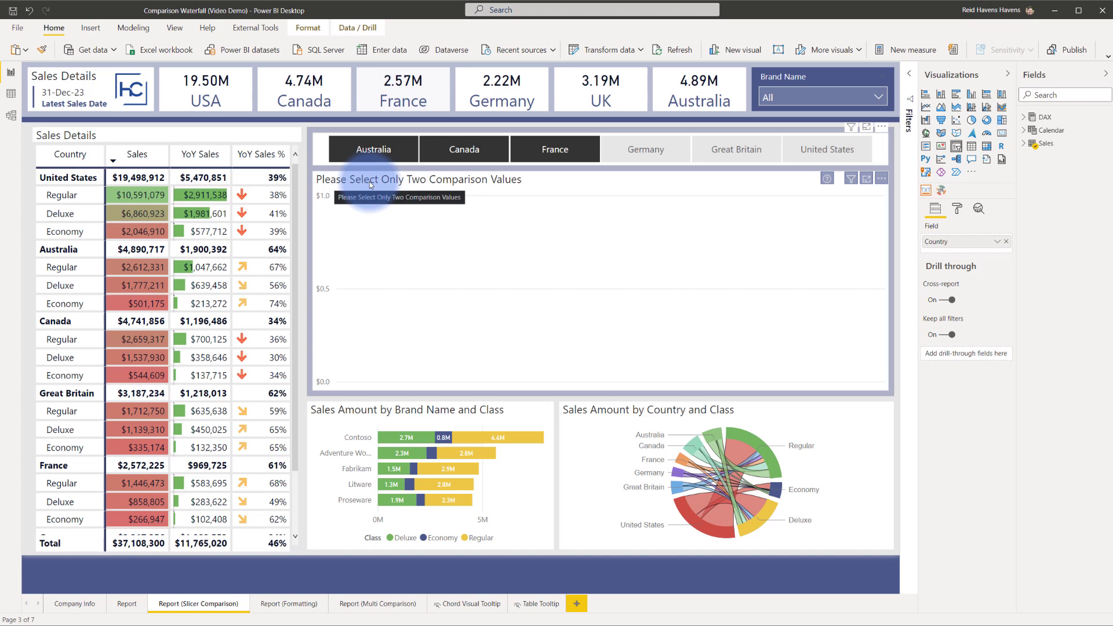
{"action": "left_click", "coordinate": [372, 150]}
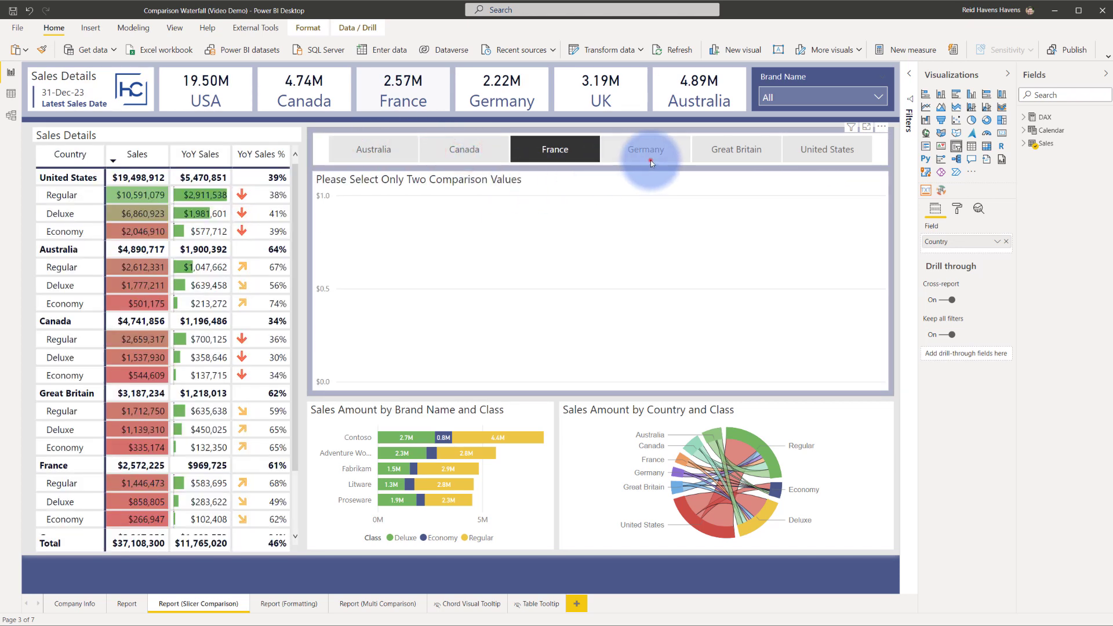
{"action": "left_click", "coordinate": [645, 149]}
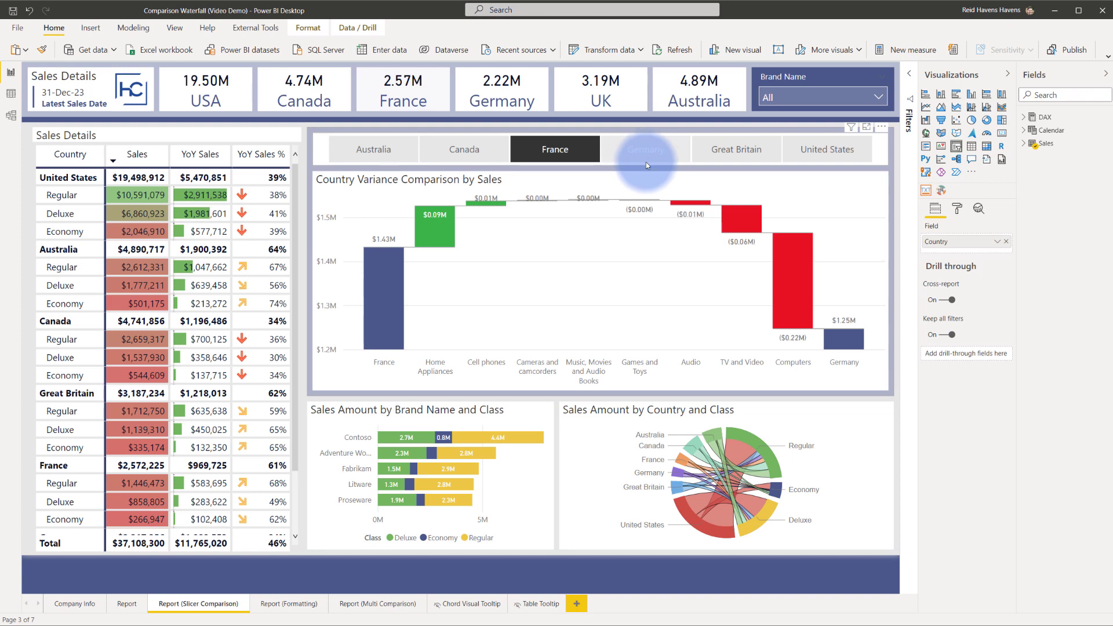
{"action": "left_click", "coordinate": [645, 149]}
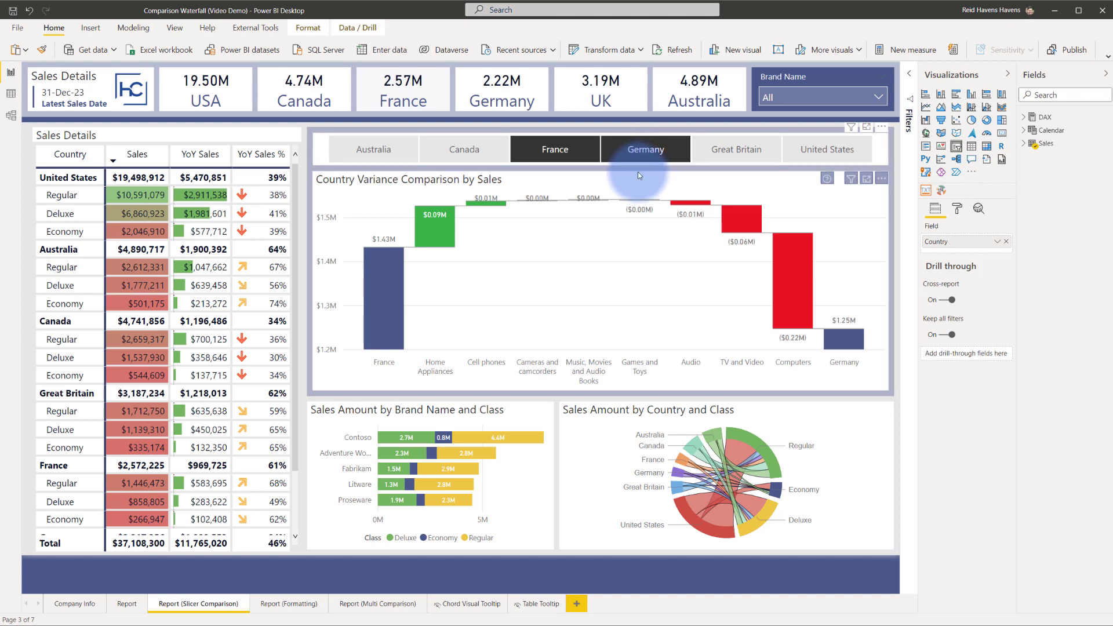
{"action": "mouse_move", "coordinate": [396, 268]}
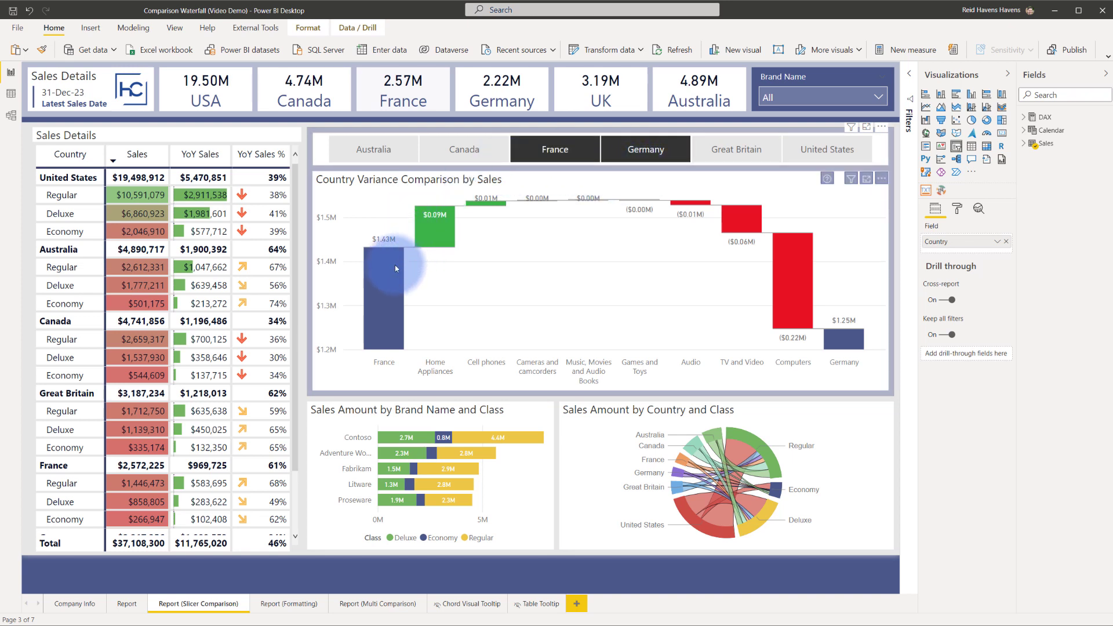
{"action": "mouse_move", "coordinate": [848, 338]}
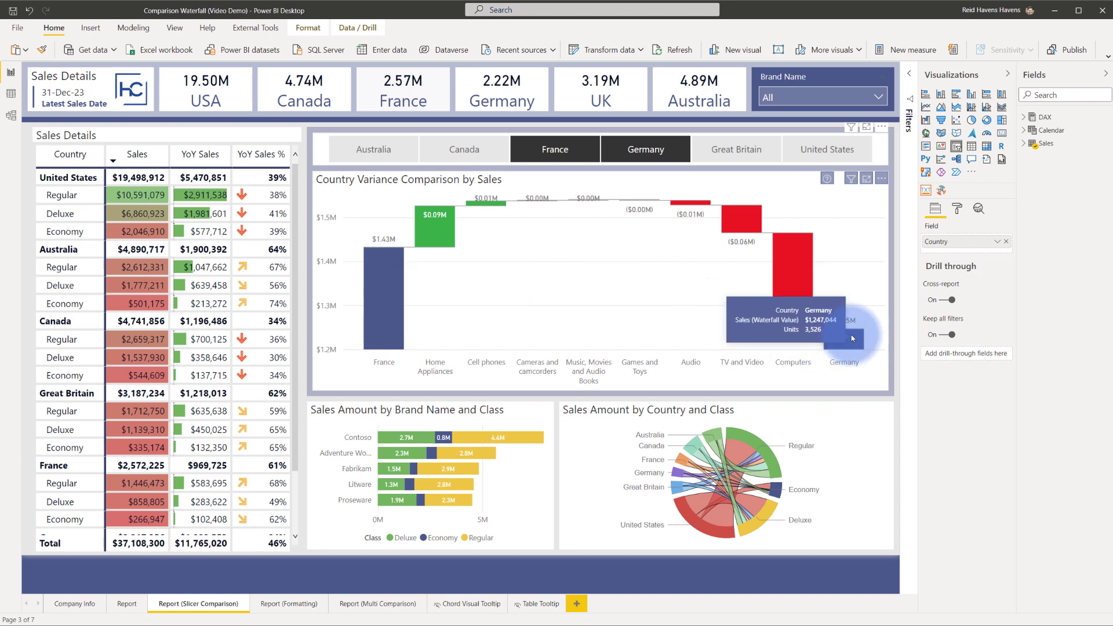
{"action": "mouse_move", "coordinate": [390, 281]}
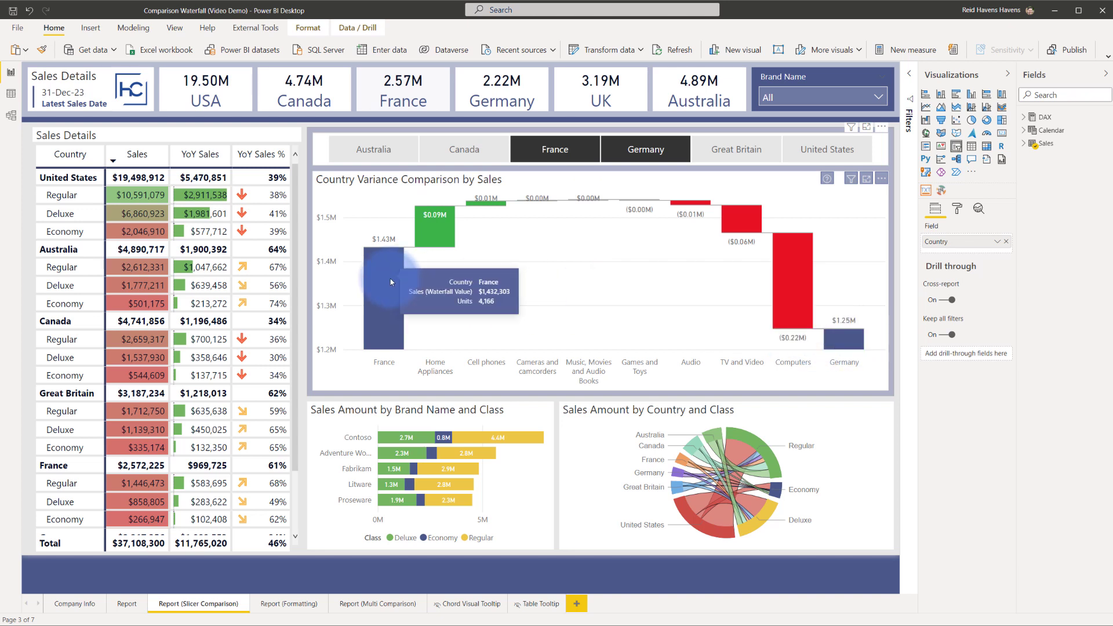
{"action": "mouse_move", "coordinate": [443, 227]}
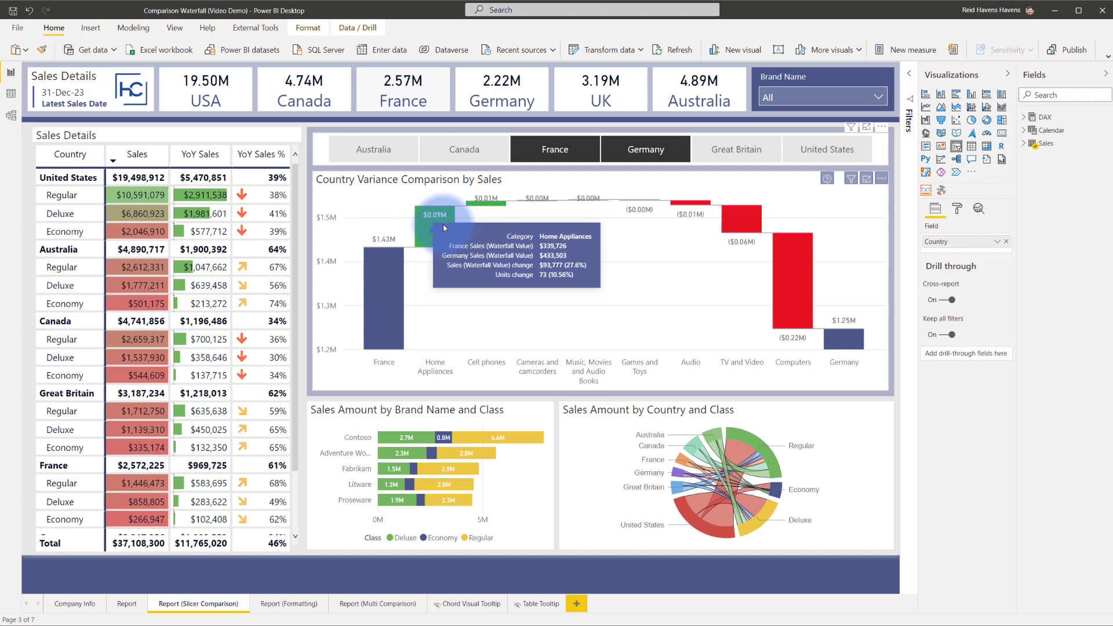
{"action": "mouse_move", "coordinate": [843, 337]}
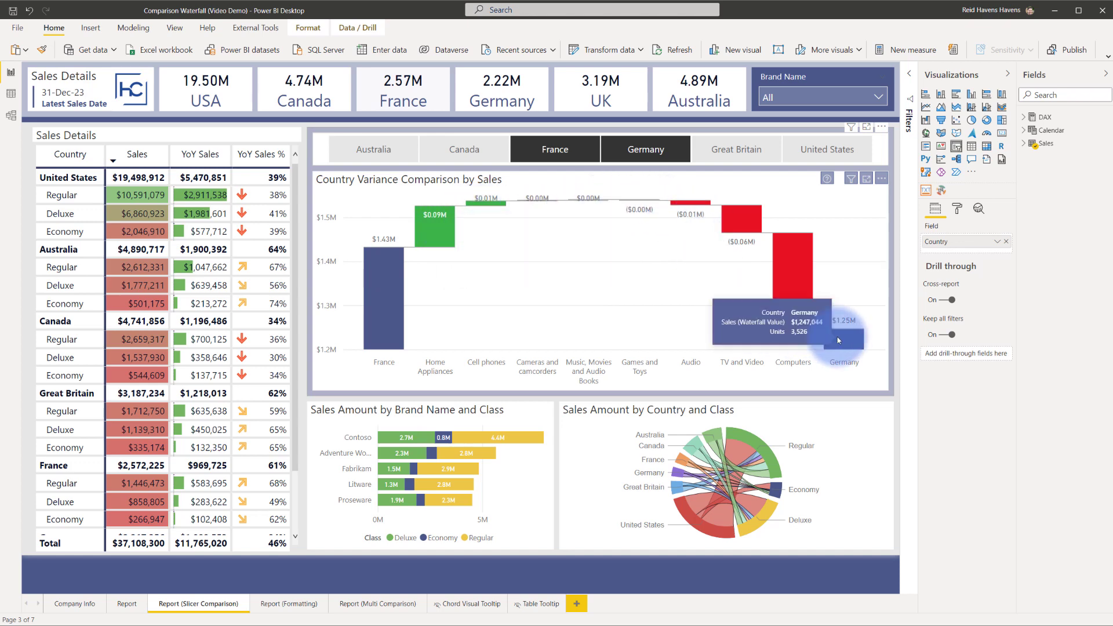
Step: Briefly compare Great Britain with Germany, then restore France to the selection
{"action": "left_click", "coordinate": [736, 149]}
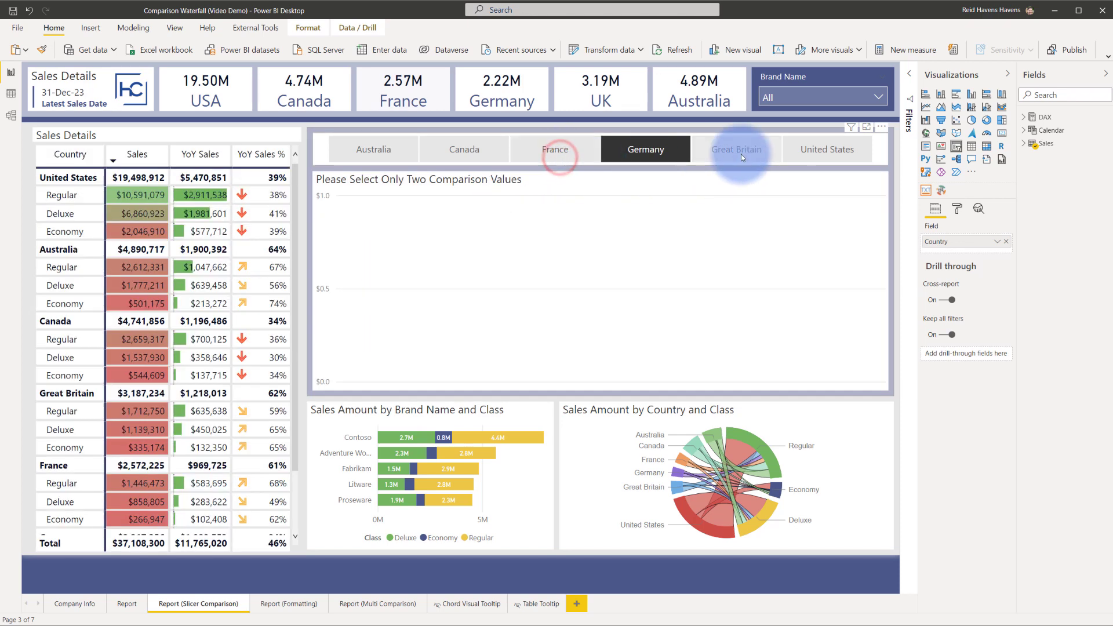
{"action": "left_click", "coordinate": [734, 149]}
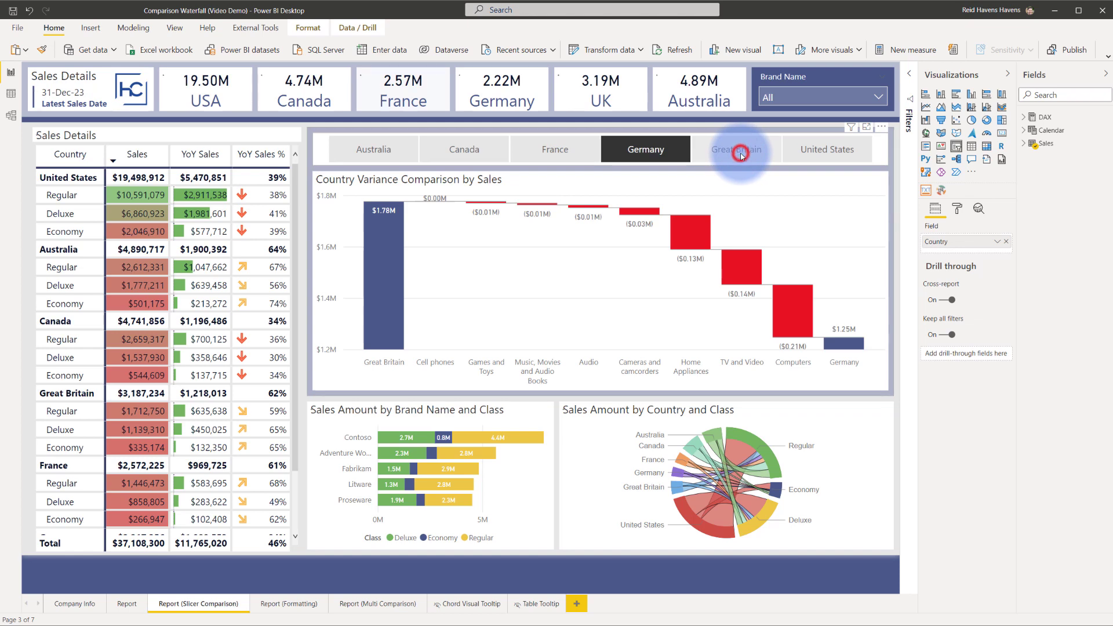
{"action": "left_click", "coordinate": [736, 149]}
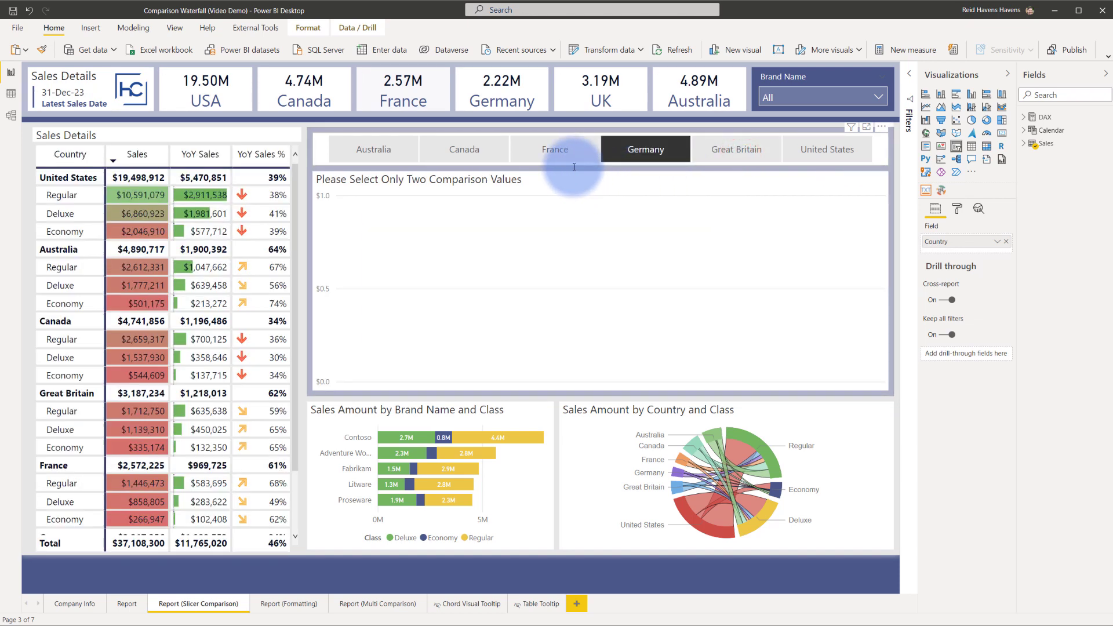
{"action": "left_click", "coordinate": [553, 149]}
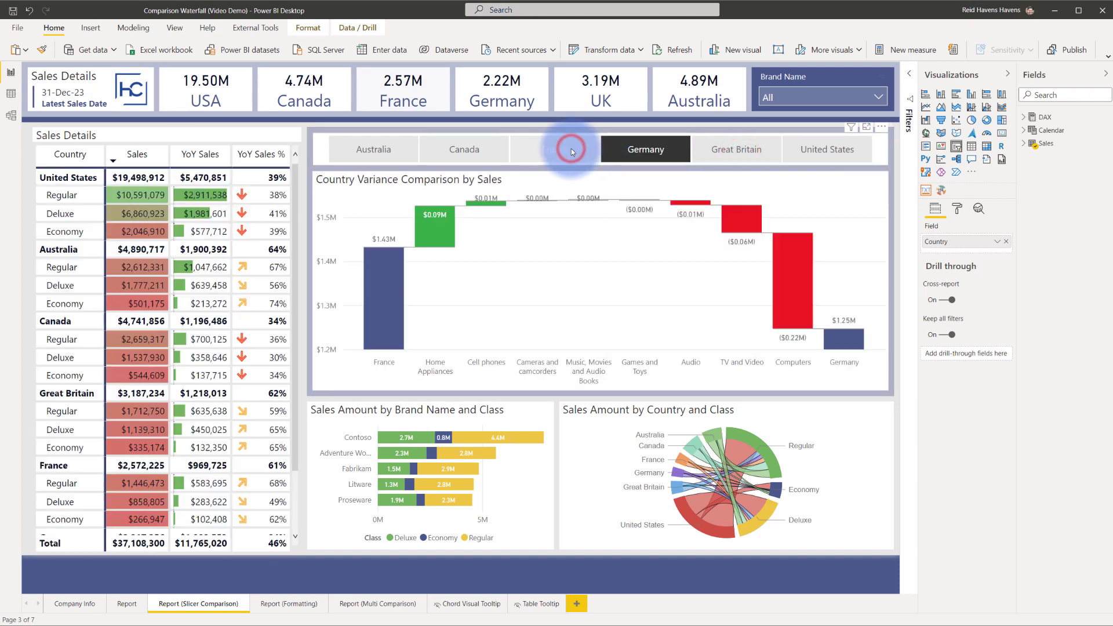
Step: Review Sales (Waterfall Value) in the DAX folder, then deselect Germany, leaving only France
{"action": "left_click", "coordinate": [554, 149]}
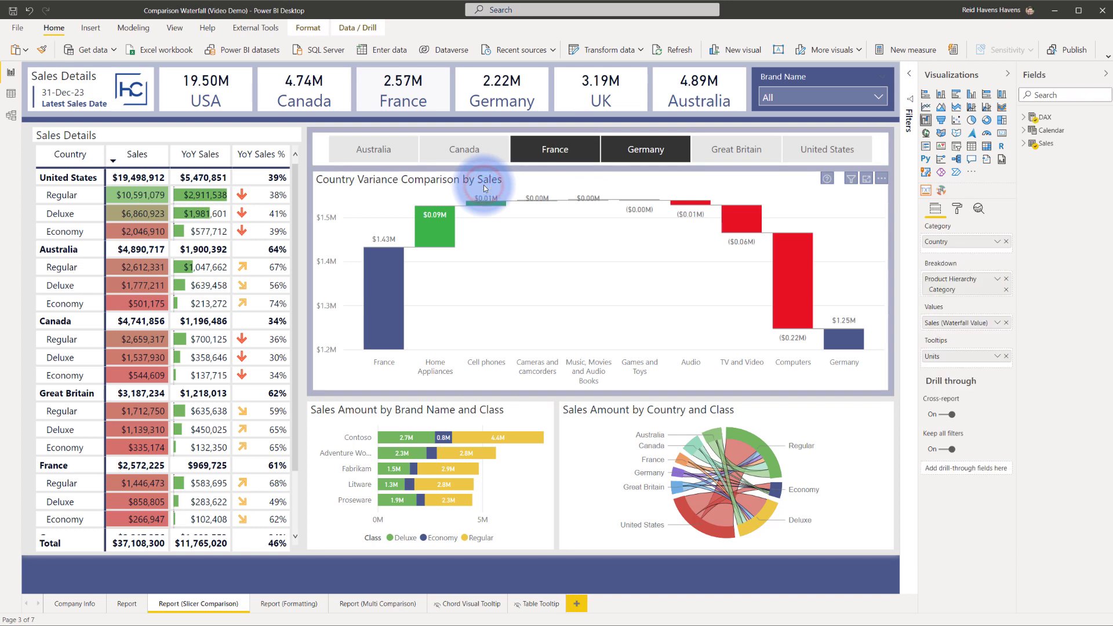
{"action": "mouse_move", "coordinate": [881, 317]}
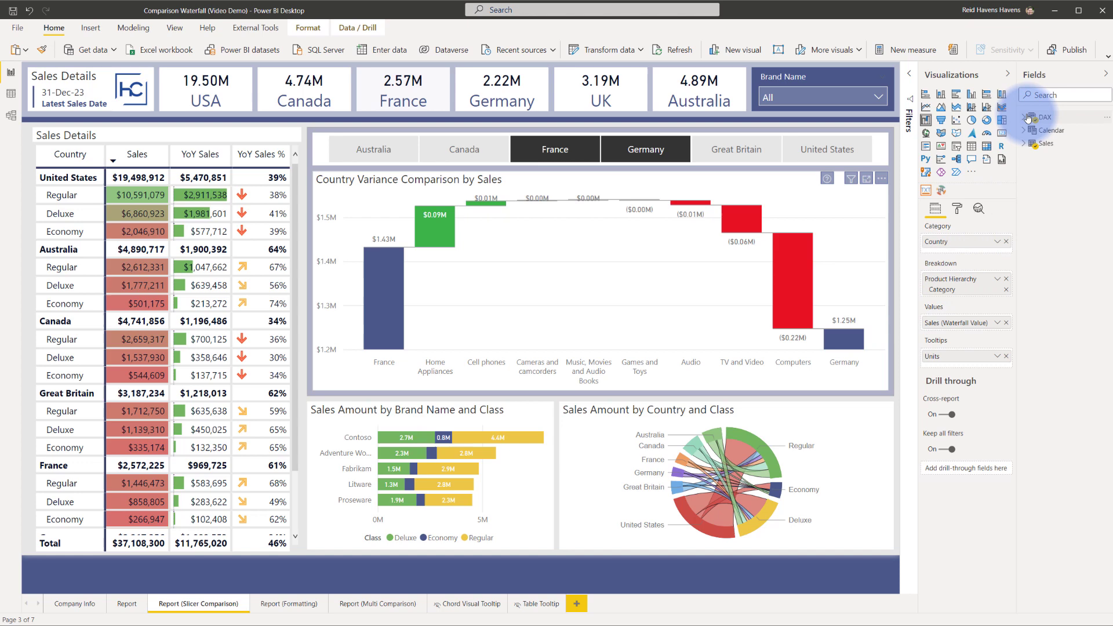
{"action": "left_click", "coordinate": [1025, 117]}
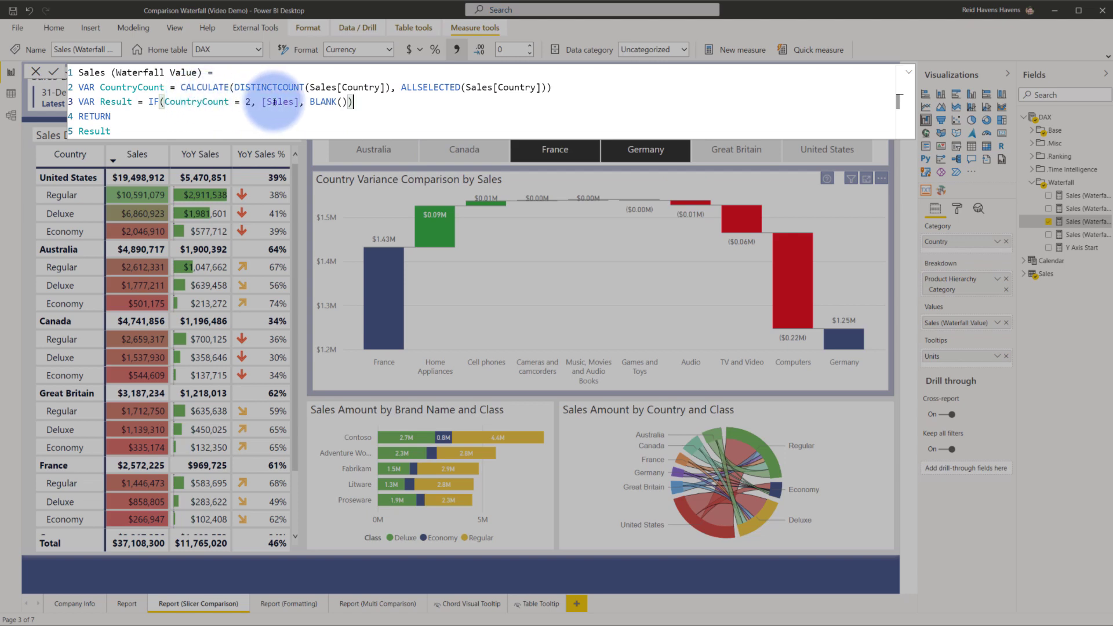
{"action": "left_click", "coordinate": [645, 149]}
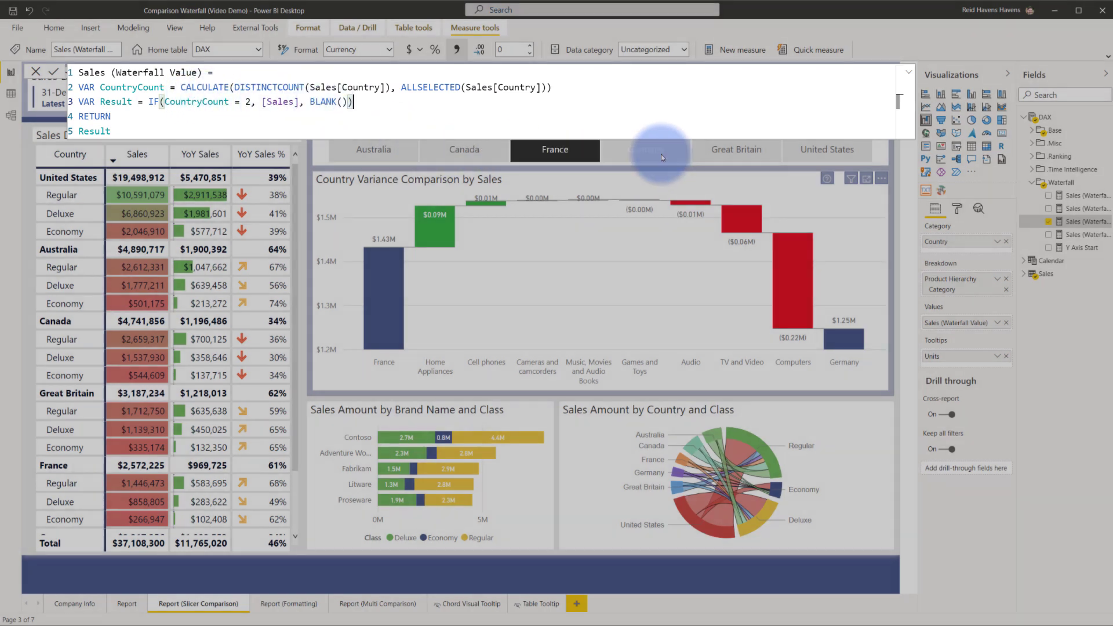
{"action": "left_click", "coordinate": [644, 149]}
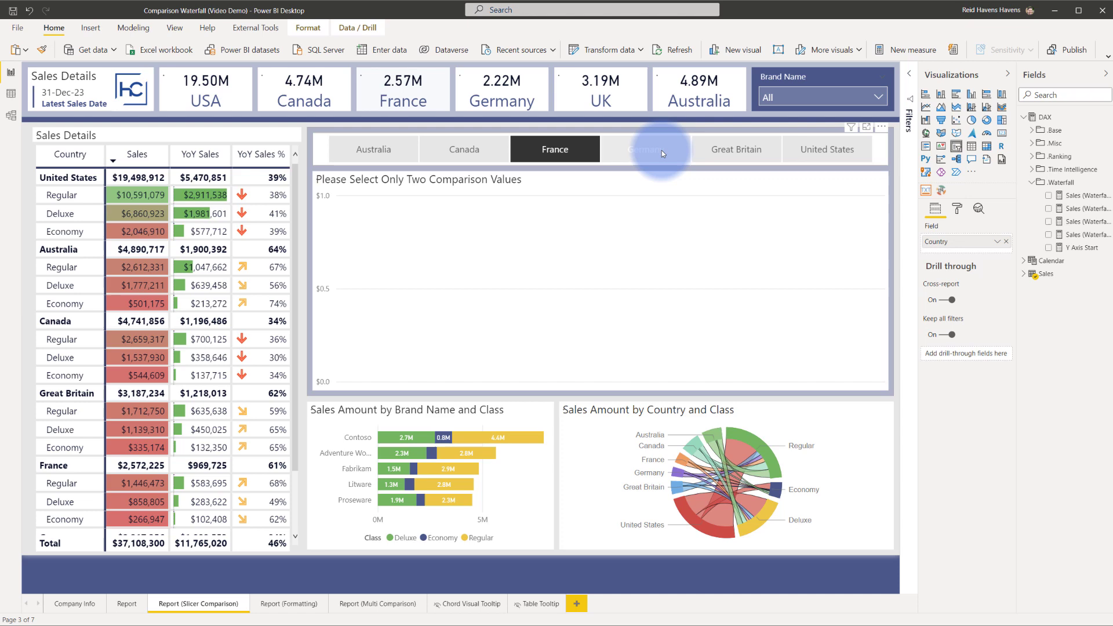
{"action": "left_click", "coordinate": [645, 149]}
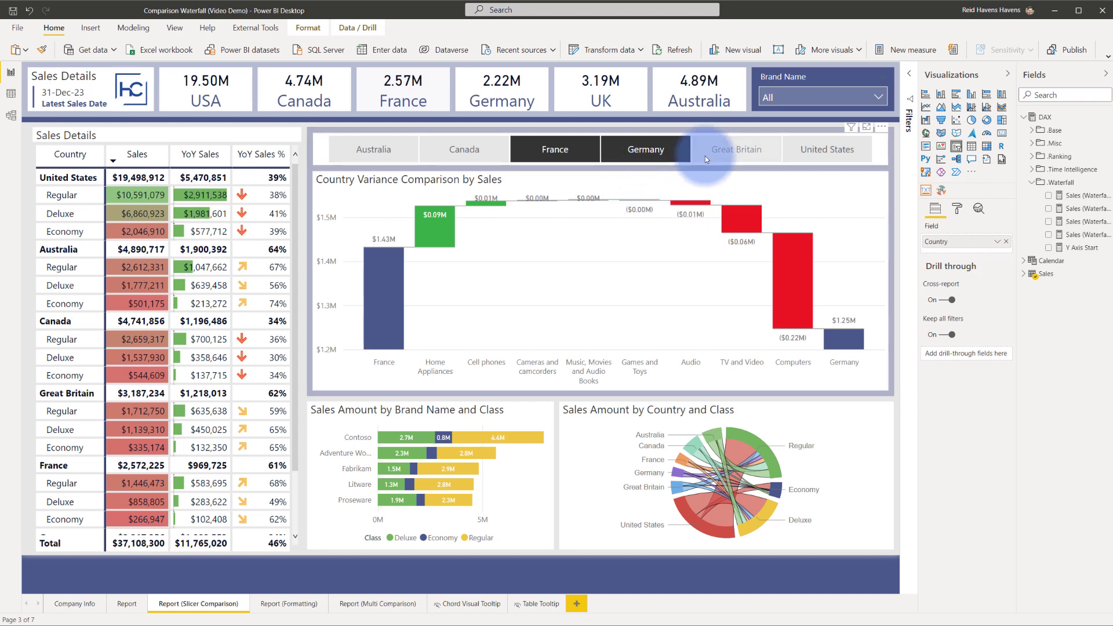
{"action": "mouse_move", "coordinate": [683, 187]}
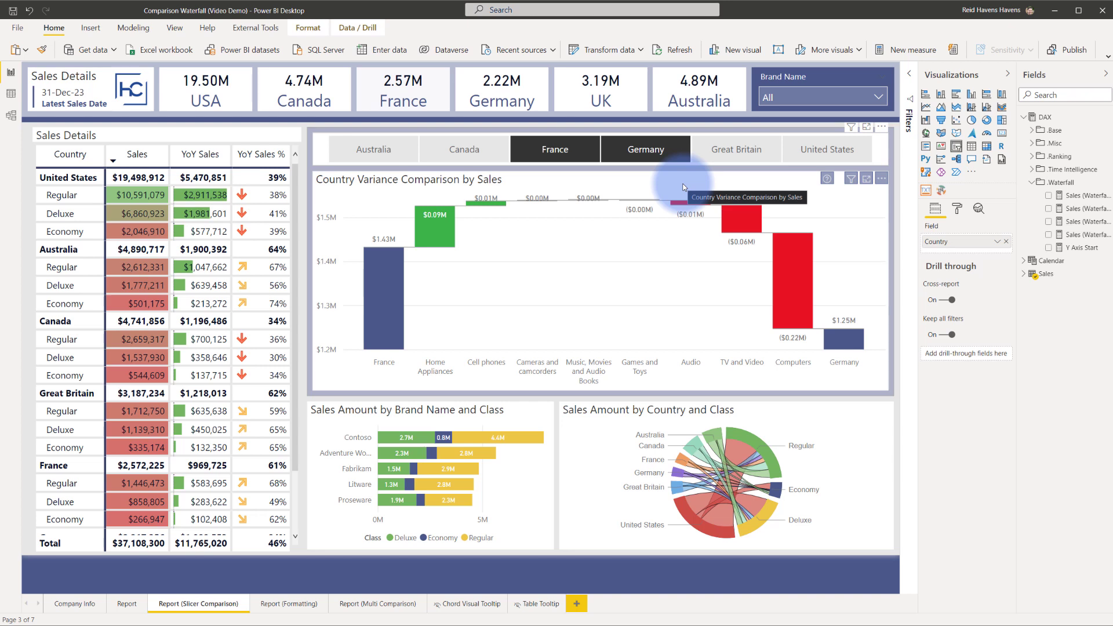
{"action": "mouse_move", "coordinate": [341, 186]}
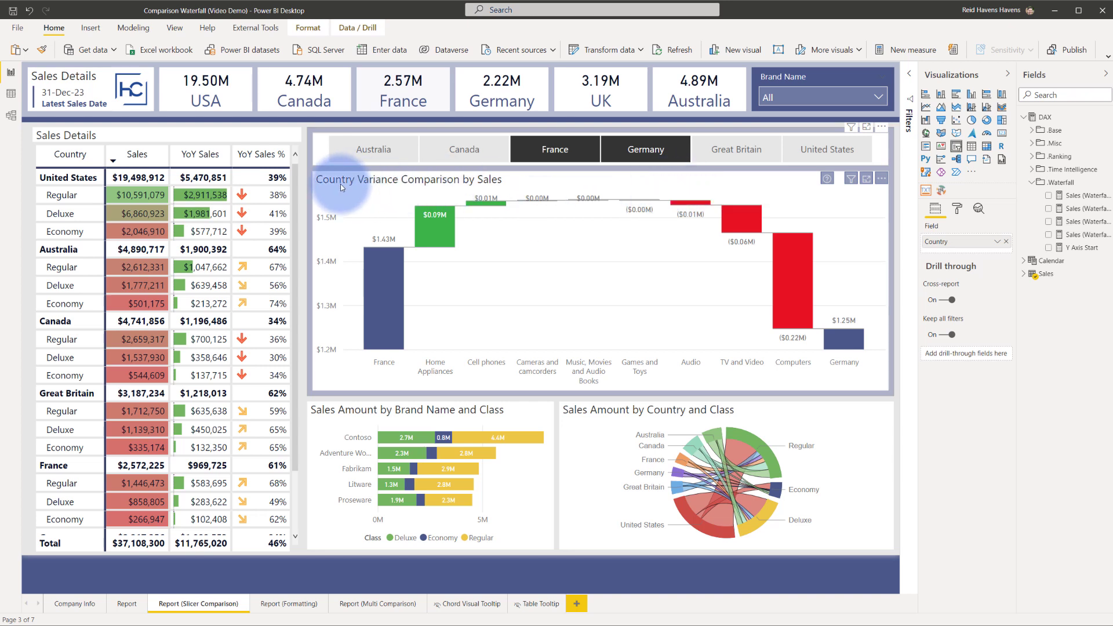
{"action": "left_click", "coordinate": [645, 149]}
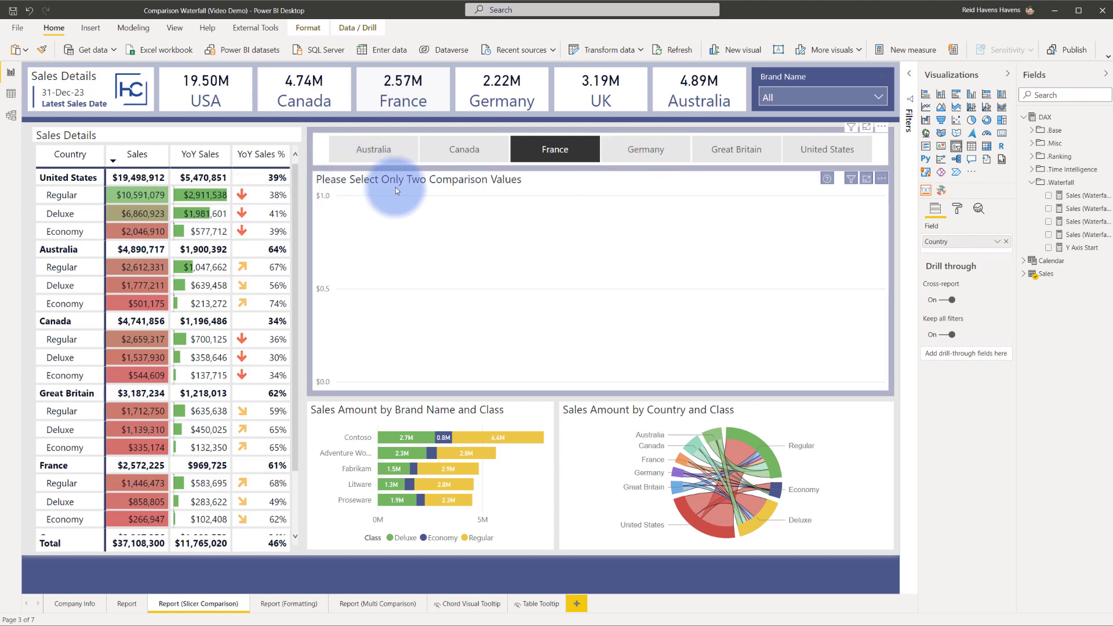
{"action": "left_click", "coordinate": [678, 203]}
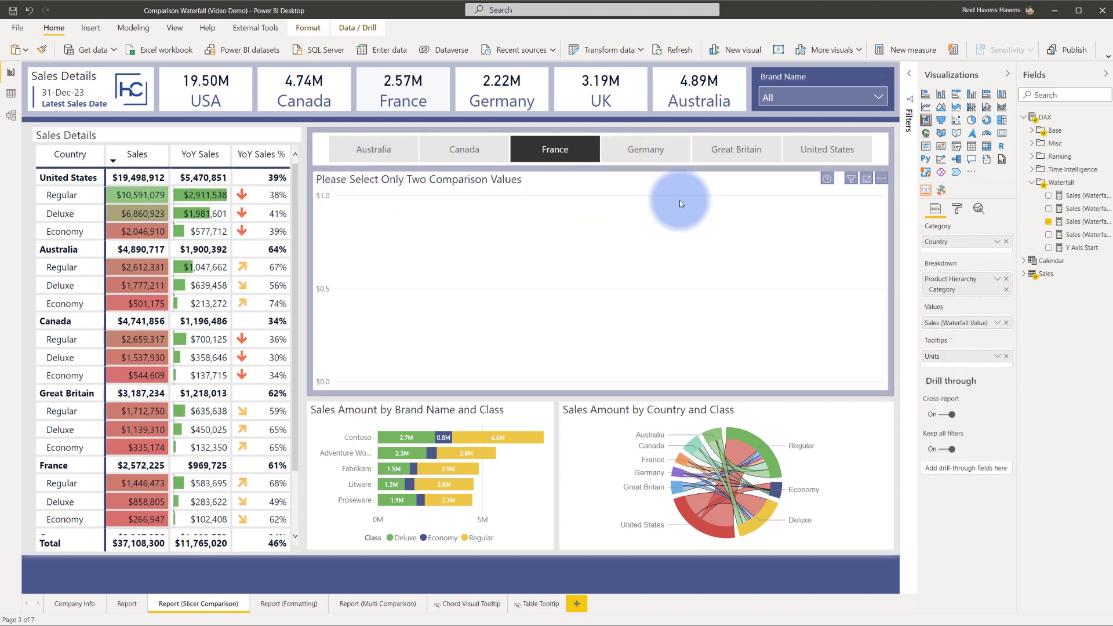
Step: Confirm the waterfall's Title text fx setting uses the Sales (Waterfall Title) measure
{"action": "left_click", "coordinate": [957, 208]}
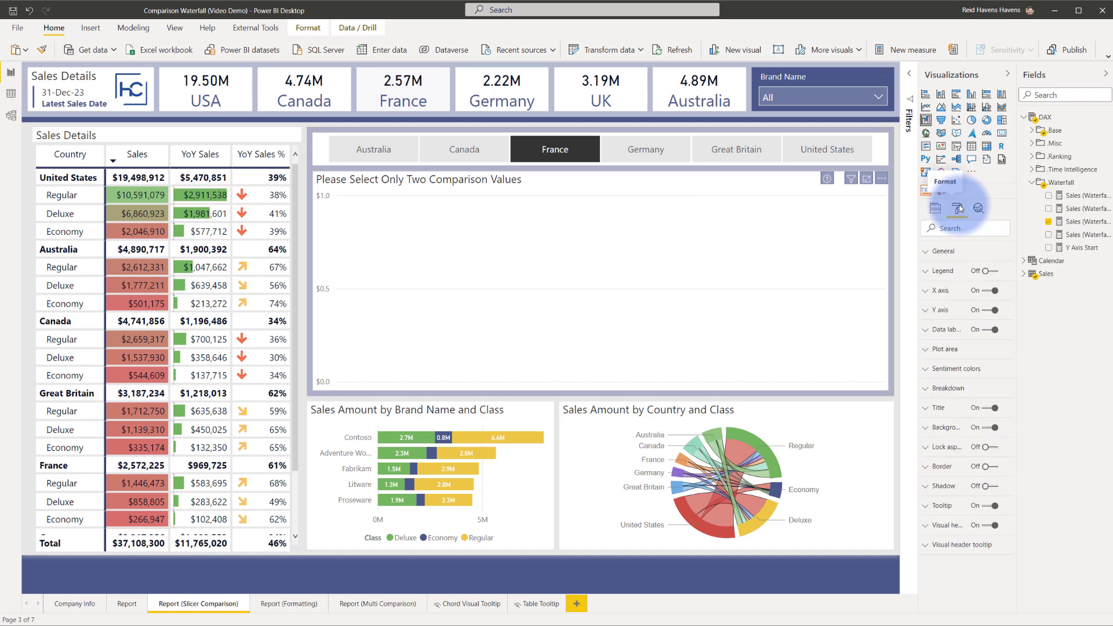
{"action": "left_click", "coordinate": [940, 407]}
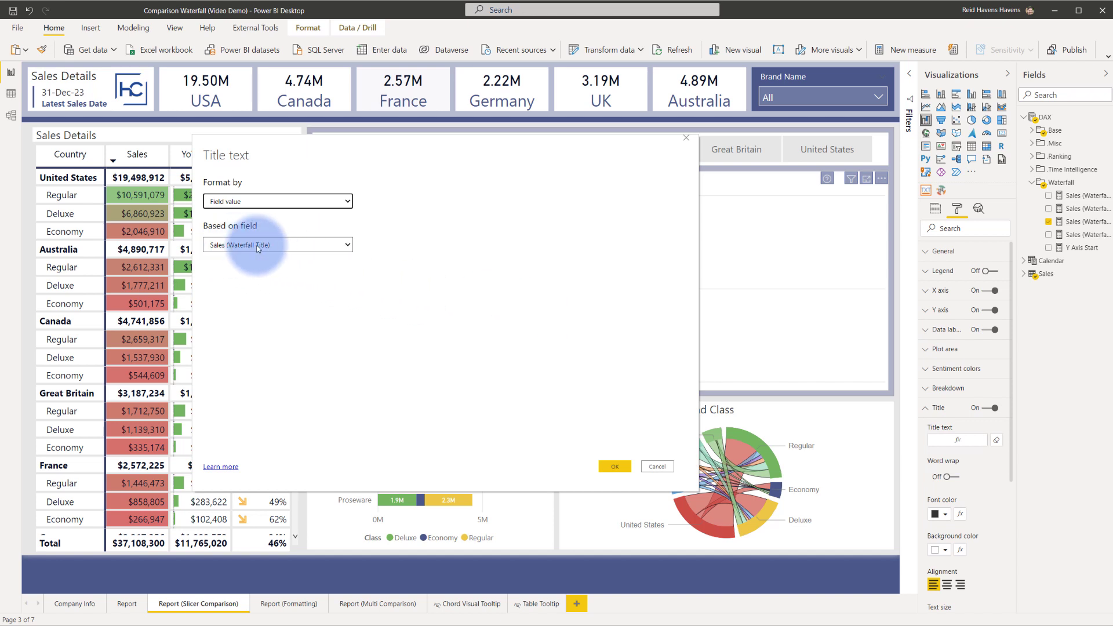
{"action": "mouse_move", "coordinate": [639, 439]}
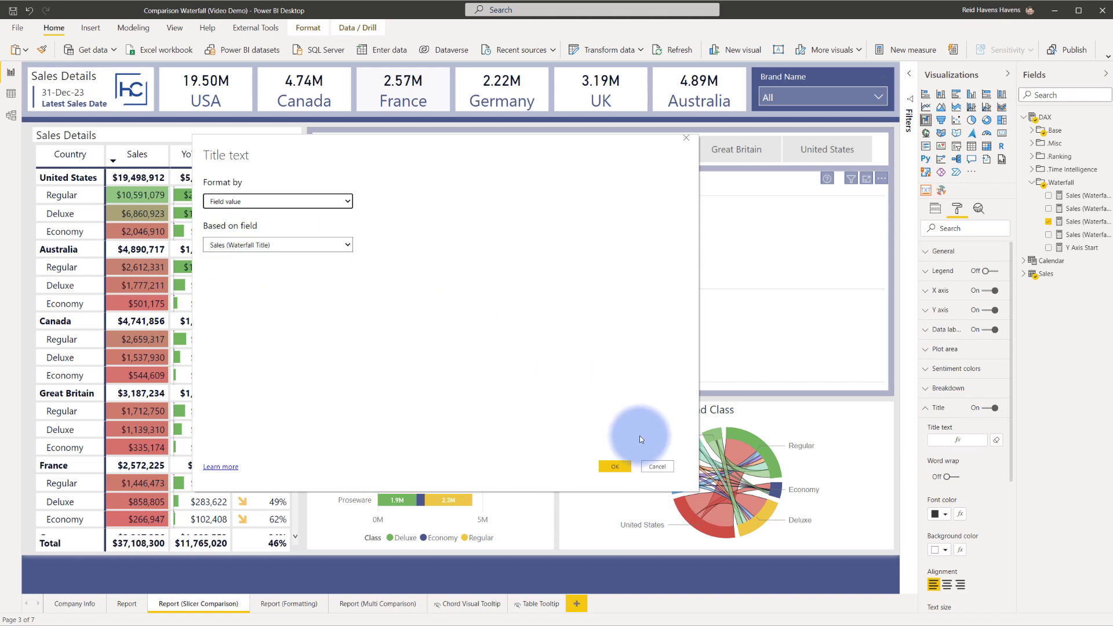
{"action": "left_click", "coordinate": [613, 466]}
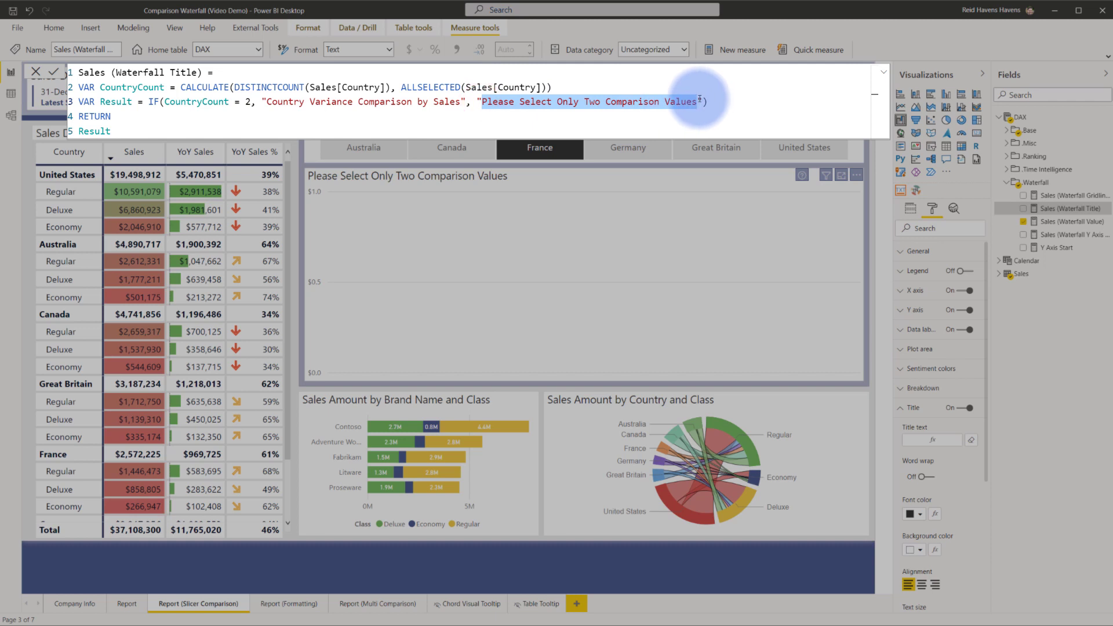
{"action": "mouse_move", "coordinate": [629, 147]}
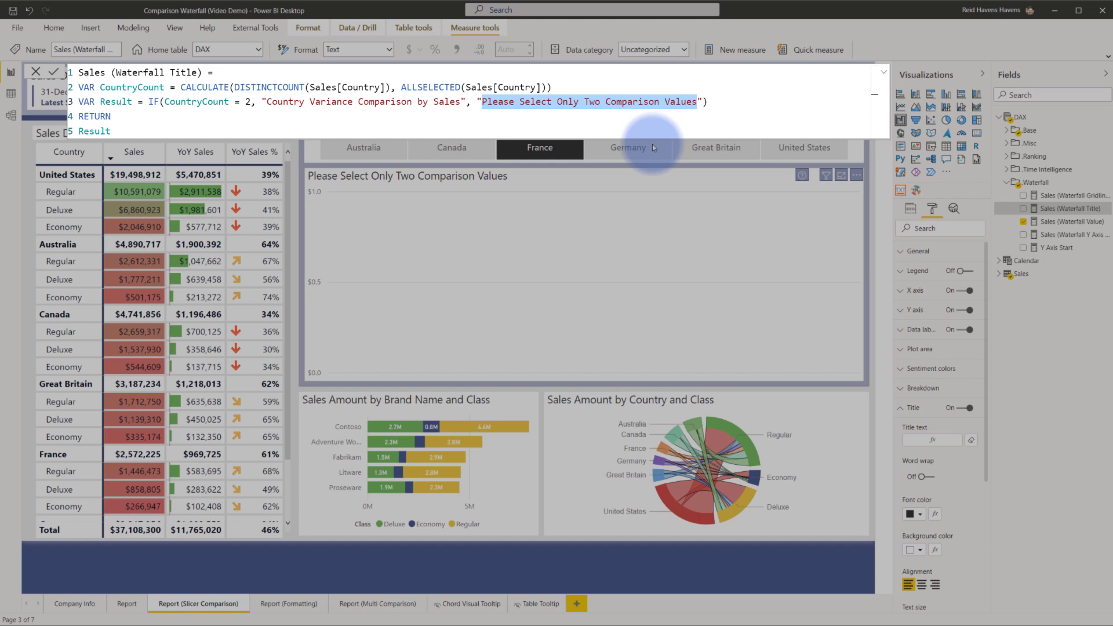
{"action": "mouse_move", "coordinate": [316, 291]}
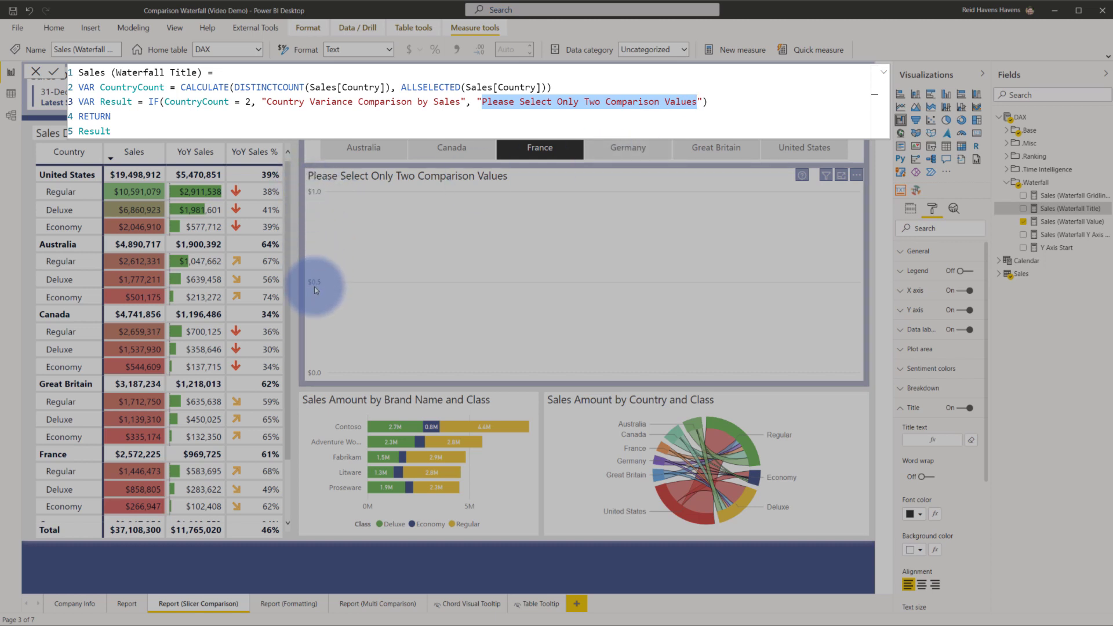
{"action": "mouse_move", "coordinate": [709, 188]}
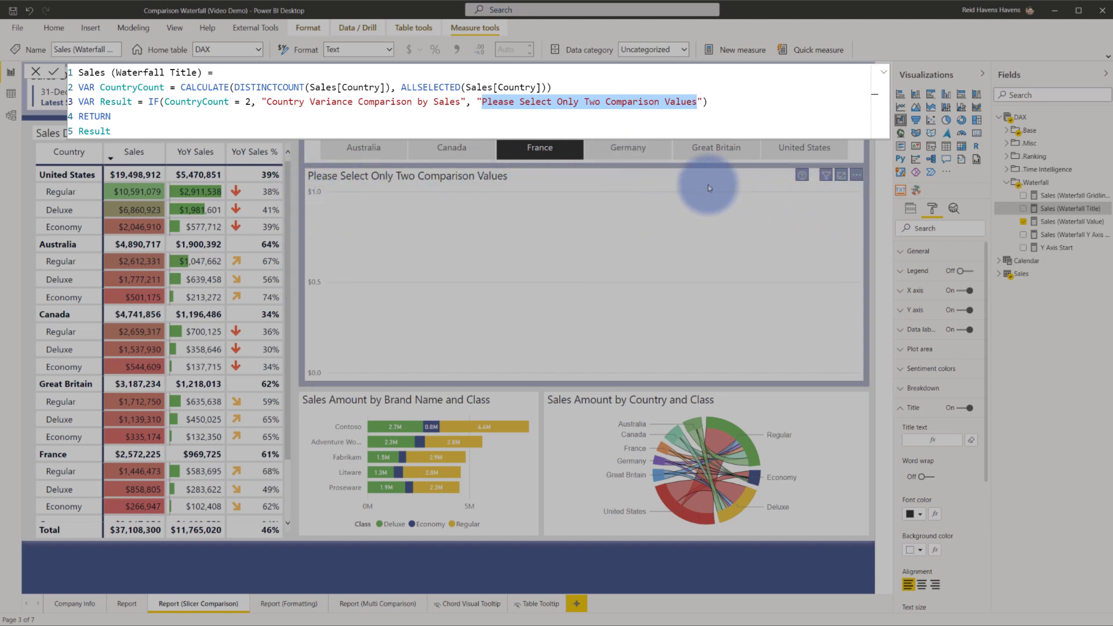
{"action": "mouse_move", "coordinate": [532, 197]}
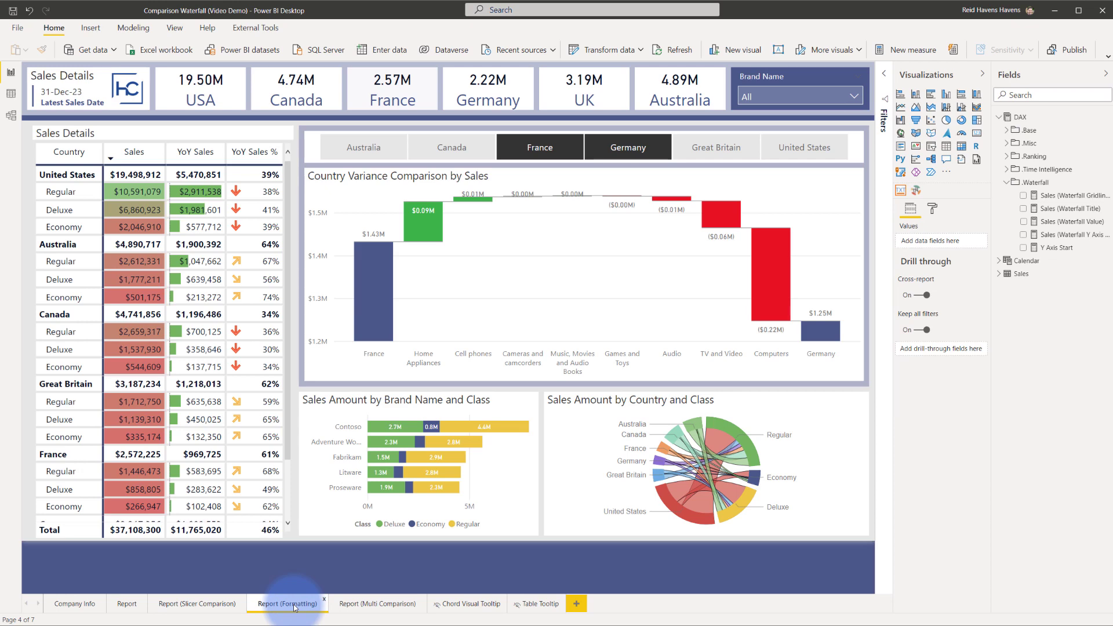
Step: Open the Report (Formatting) page and deselect Germany, leaving only France
{"action": "left_click", "coordinate": [627, 147]}
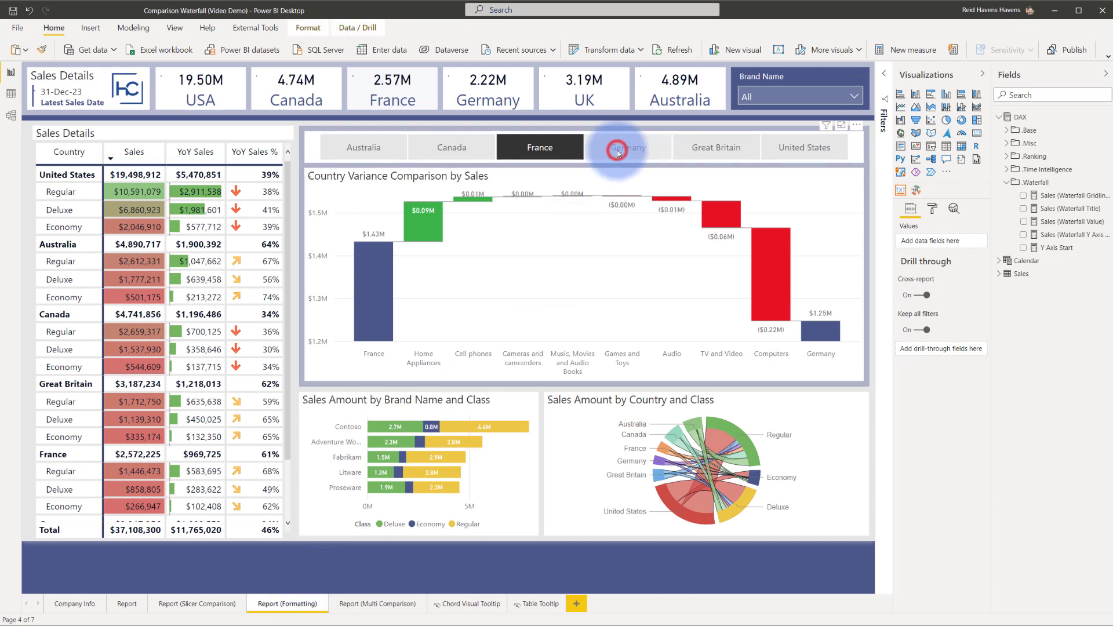
{"action": "left_click", "coordinate": [627, 146]}
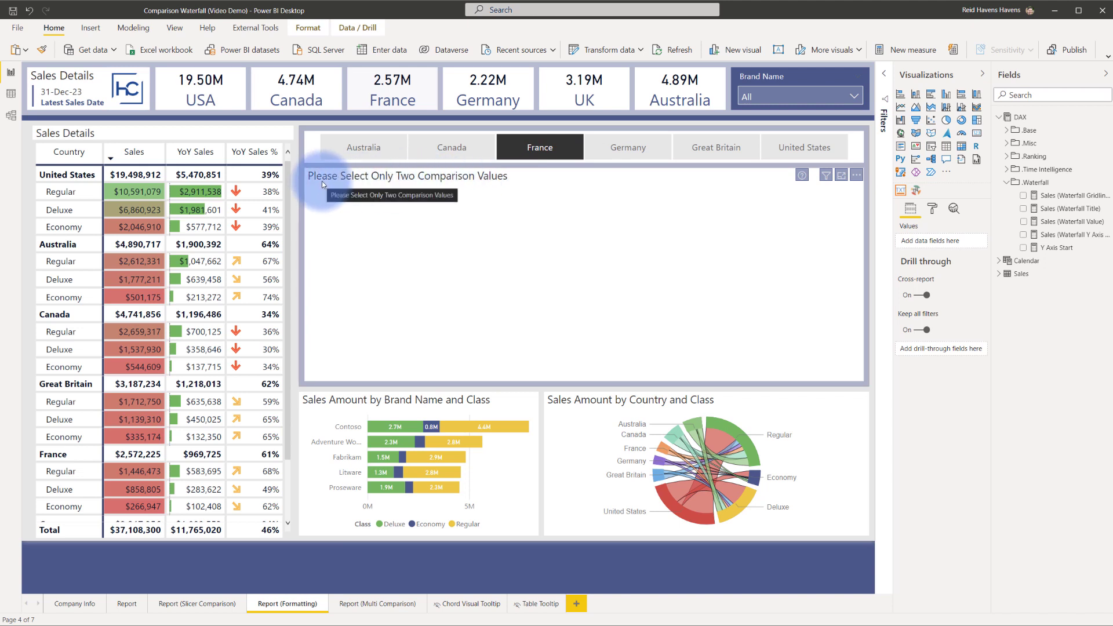
{"action": "mouse_move", "coordinate": [601, 175]}
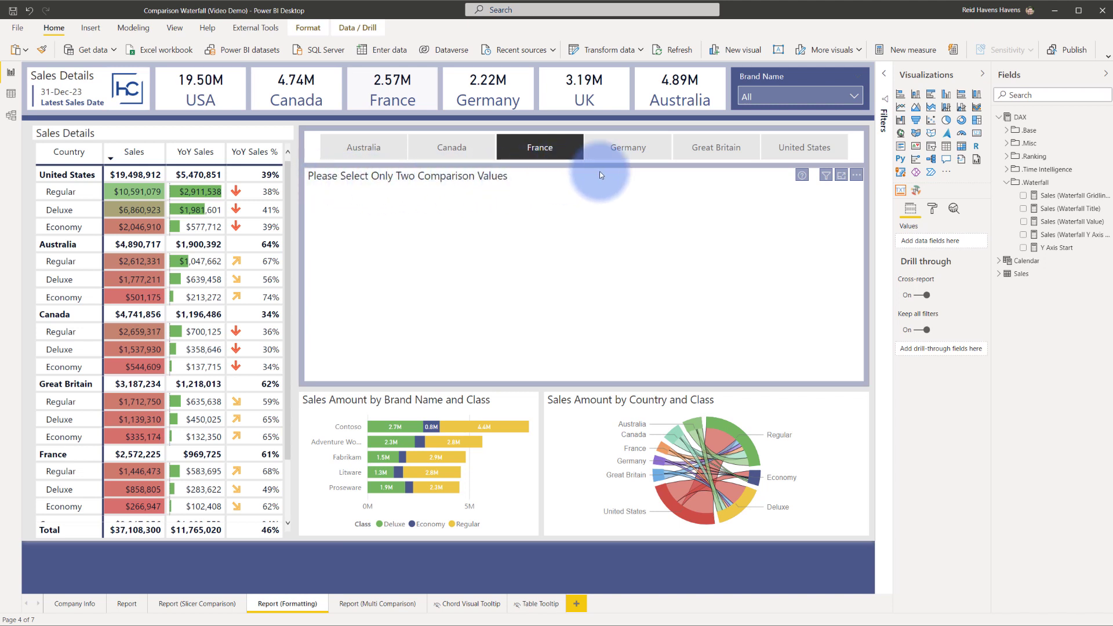
Step: Scroll the blank waterfall's format pane to the Y axis settings, start and end Auto
{"action": "left_click", "coordinate": [932, 209]}
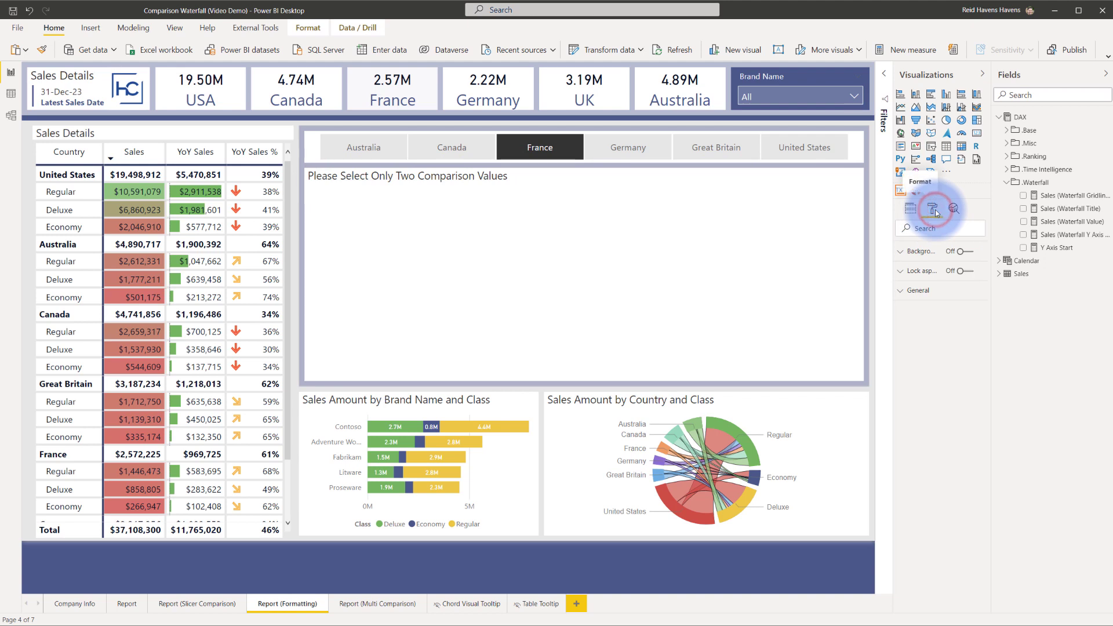
{"action": "left_click", "coordinate": [917, 208]}
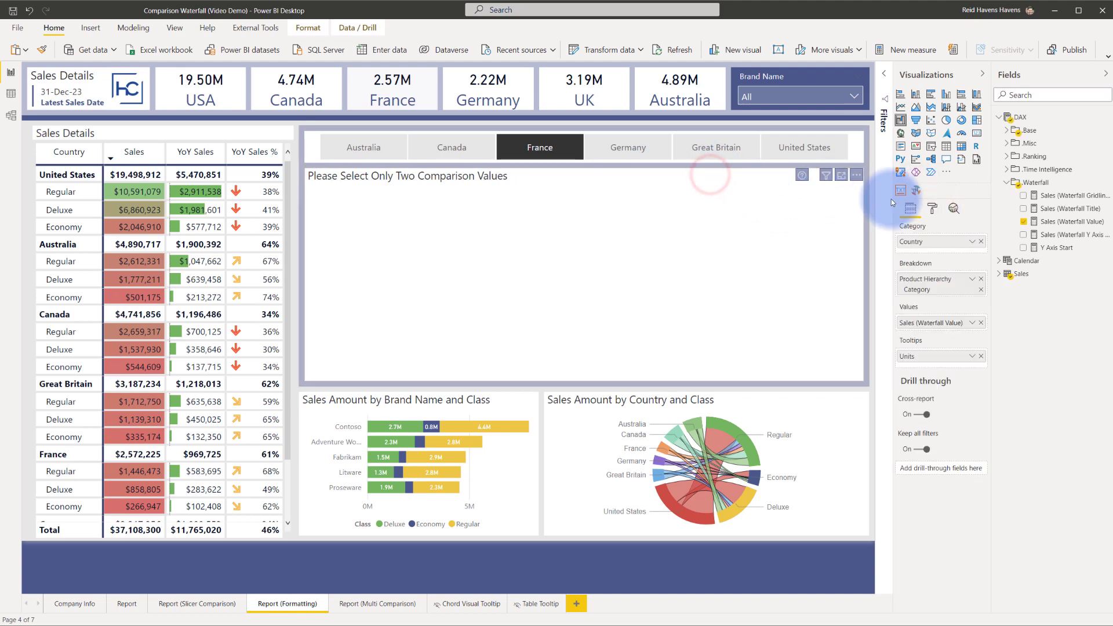
{"action": "left_click", "coordinate": [916, 189]}
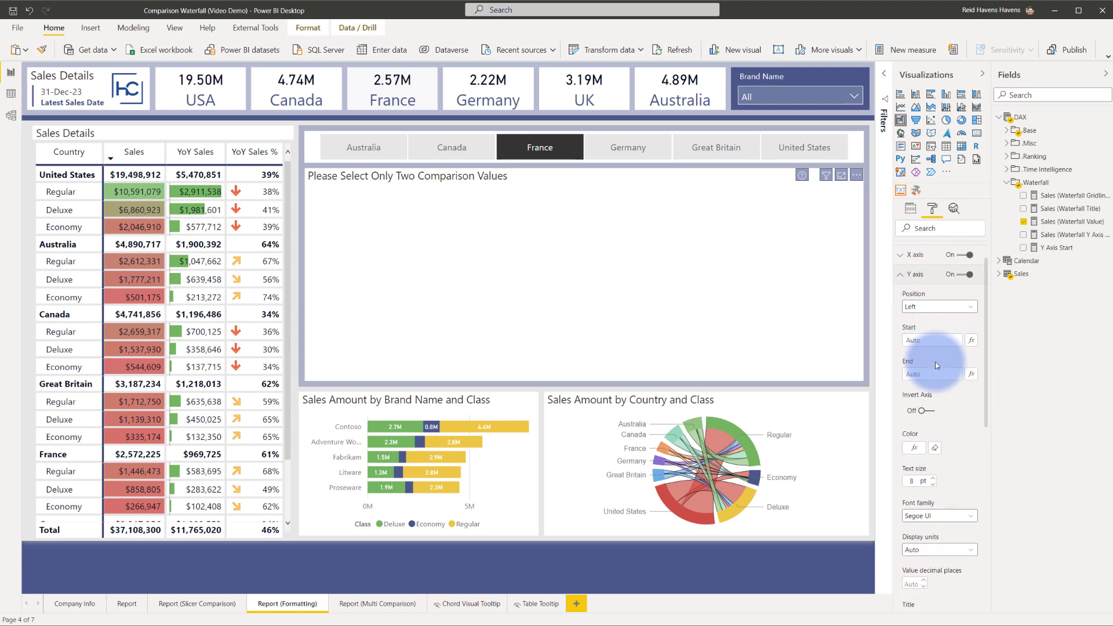
{"action": "scroll", "scroll_direction": "down", "scroll_amount": 3}
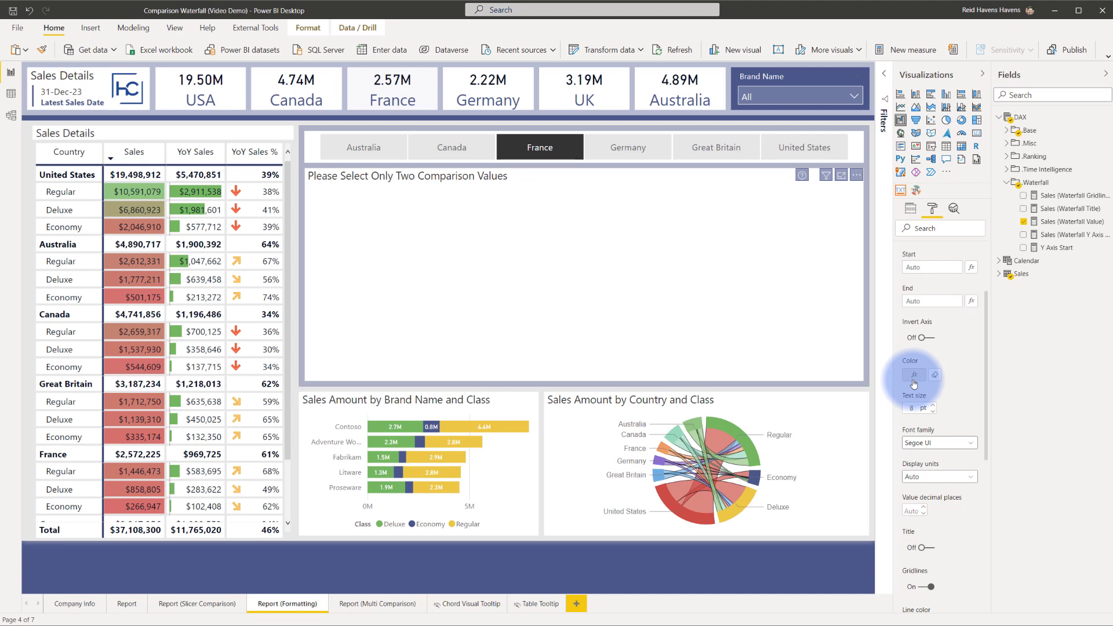
{"action": "mouse_move", "coordinate": [1044, 235]}
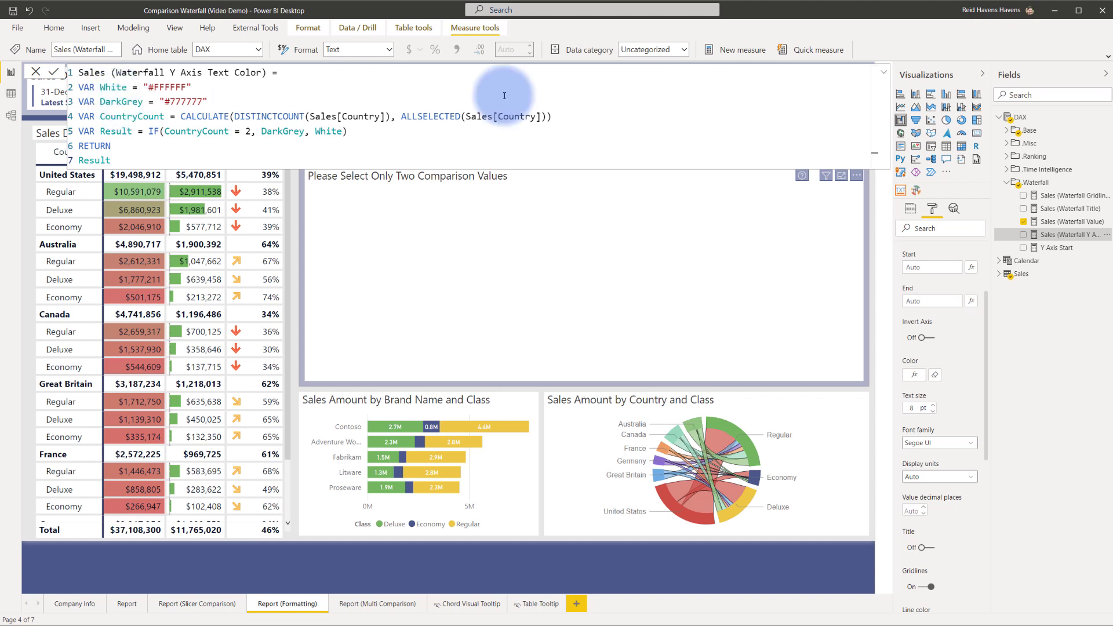
Step: Review the Sales (Waterfall Gridlines Text Color) DAX and scroll the format pane to Gridlines
{"action": "left_click", "coordinate": [1063, 195]}
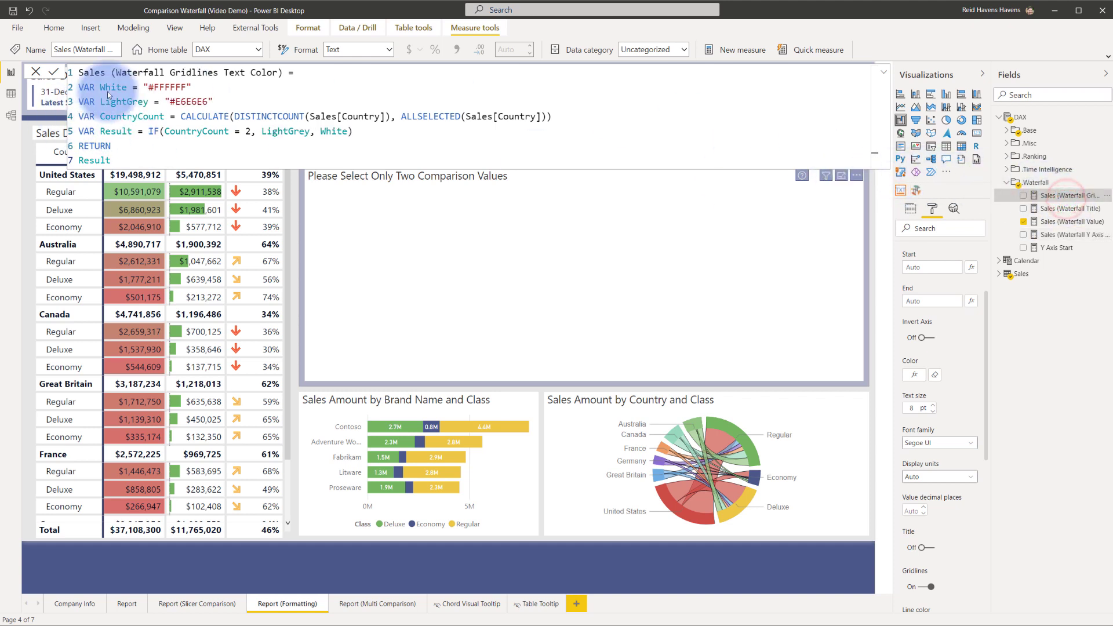
{"action": "left_click", "coordinate": [730, 249]}
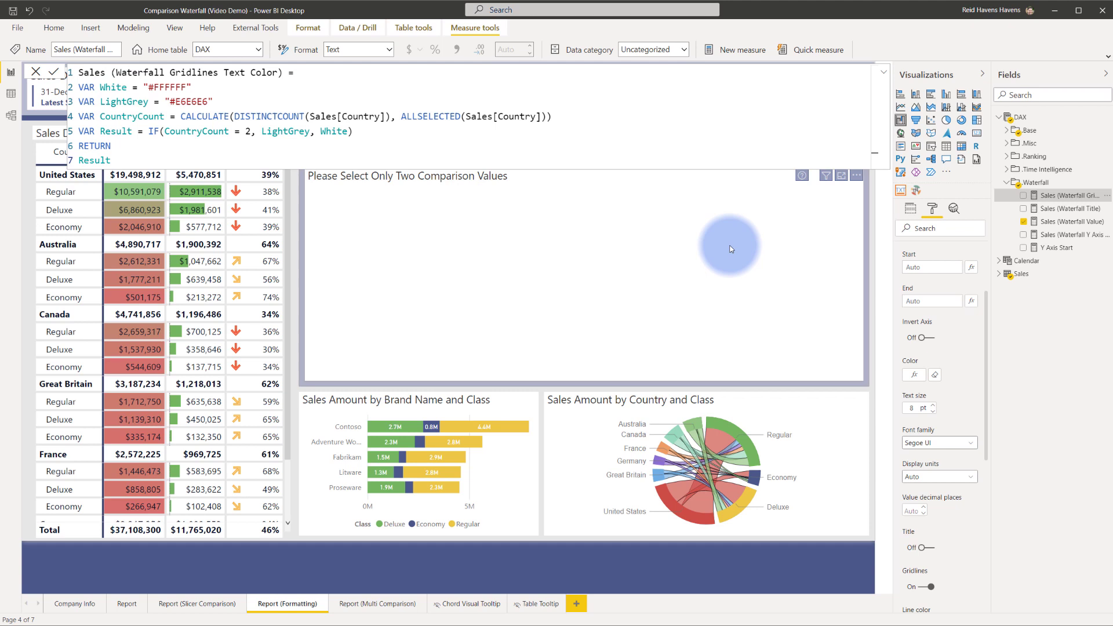
{"action": "scroll", "scroll_direction": "down", "scroll_amount": 3}
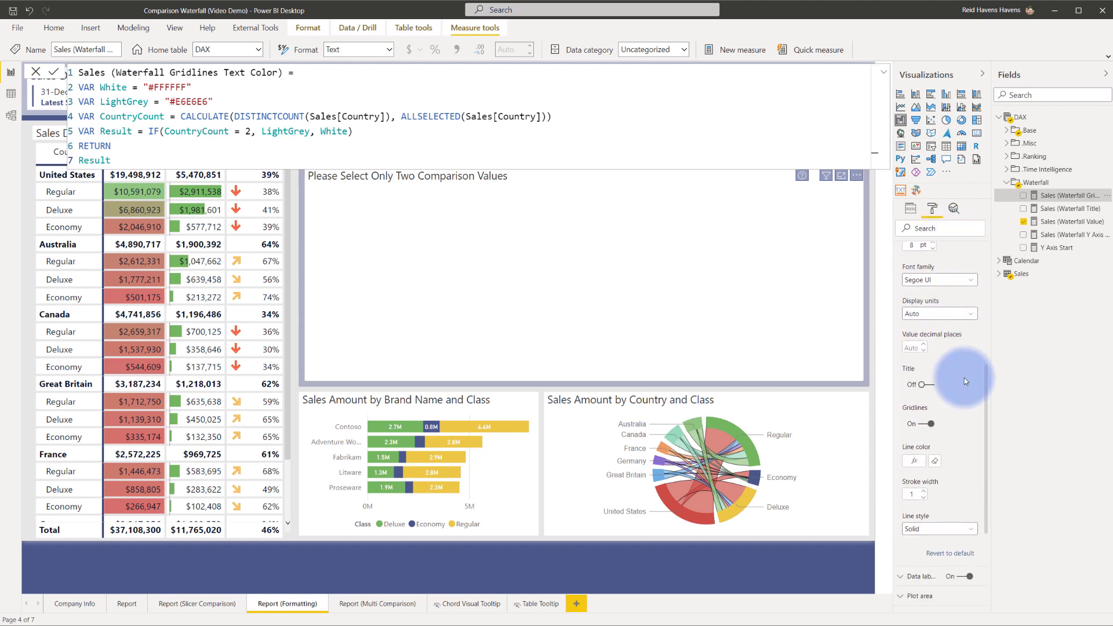
{"action": "mouse_move", "coordinate": [918, 463]}
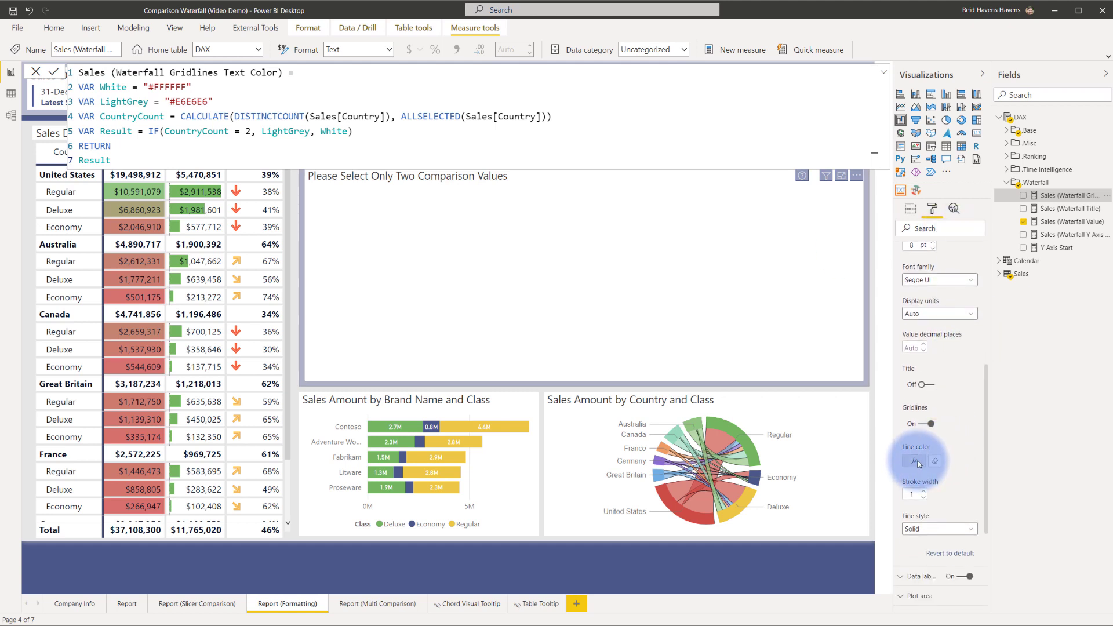
{"action": "mouse_move", "coordinate": [952, 438]}
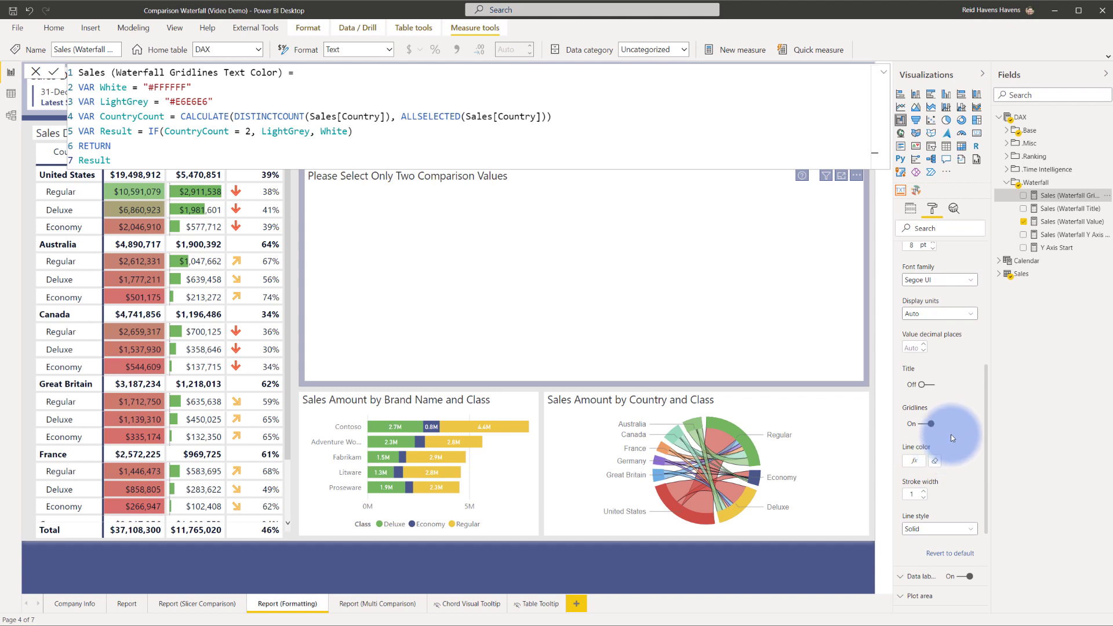
{"action": "mouse_move", "coordinate": [506, 262]}
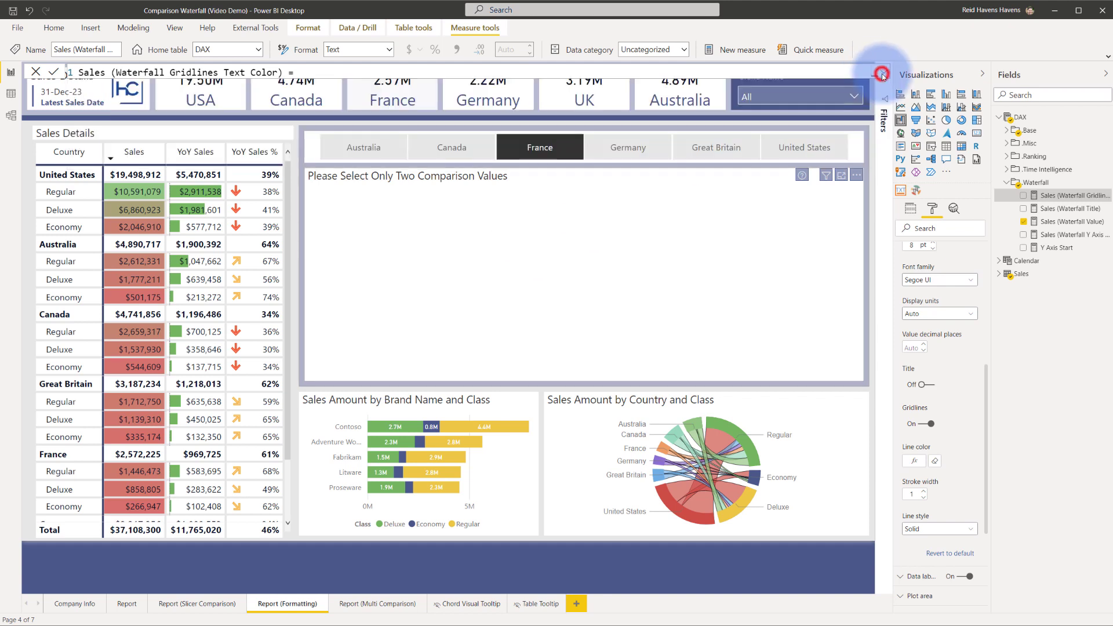
{"action": "mouse_move", "coordinate": [533, 192]}
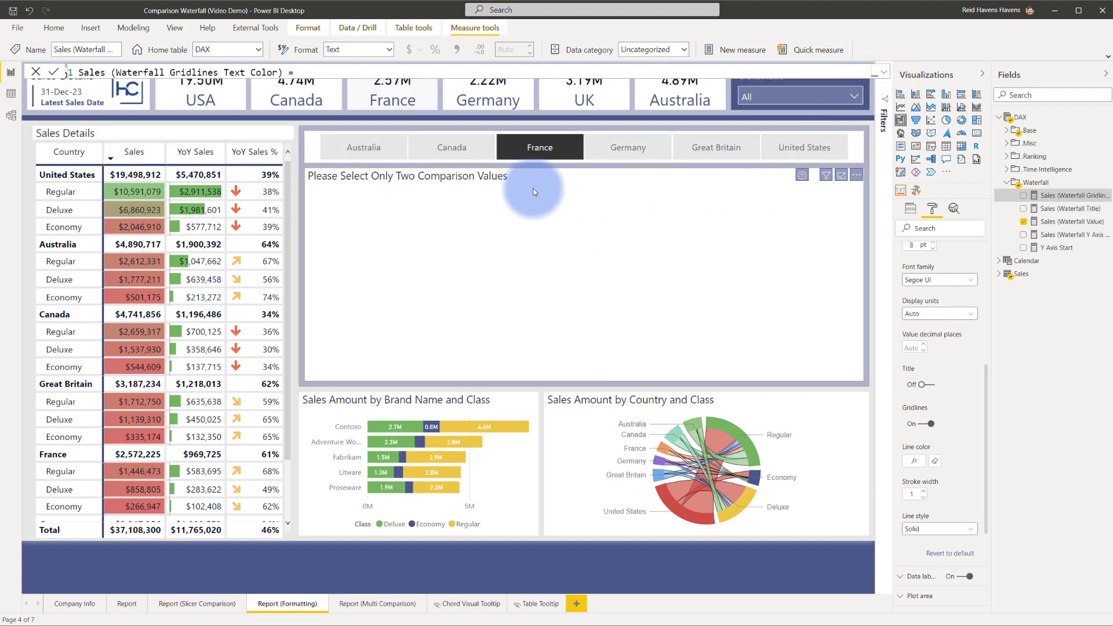
Step: Reselect Germany alongside France in the country slicer
{"action": "left_click", "coordinate": [627, 146]}
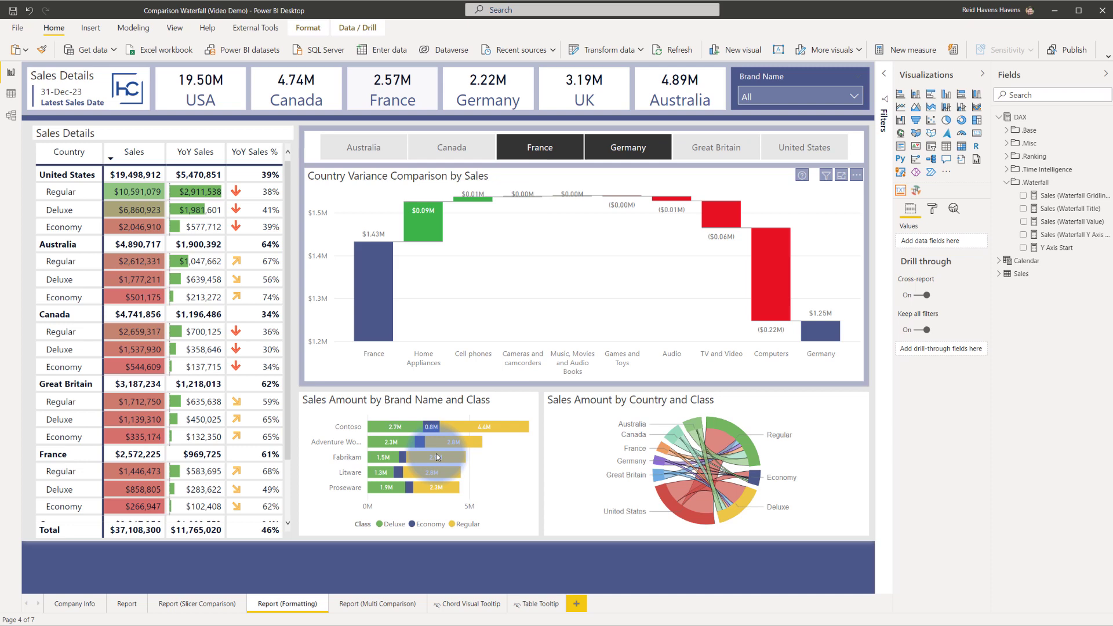
Step: On Report (Multi Comparison), toggle Canada off and back on to test the blank waterfall
{"action": "left_click", "coordinate": [377, 604]}
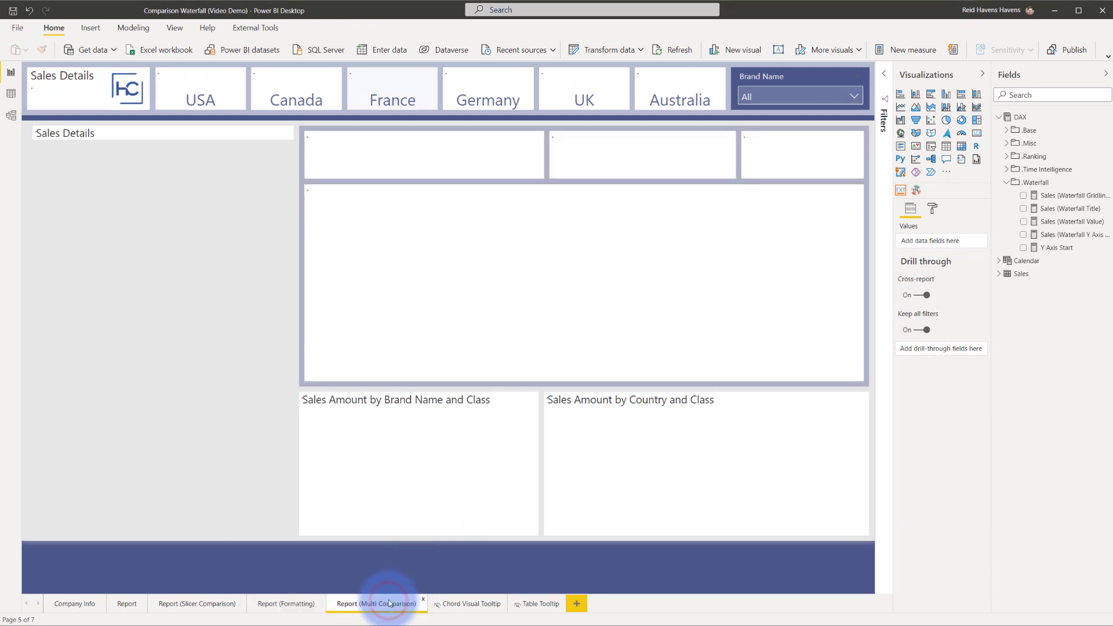
{"action": "left_click", "coordinate": [377, 603]}
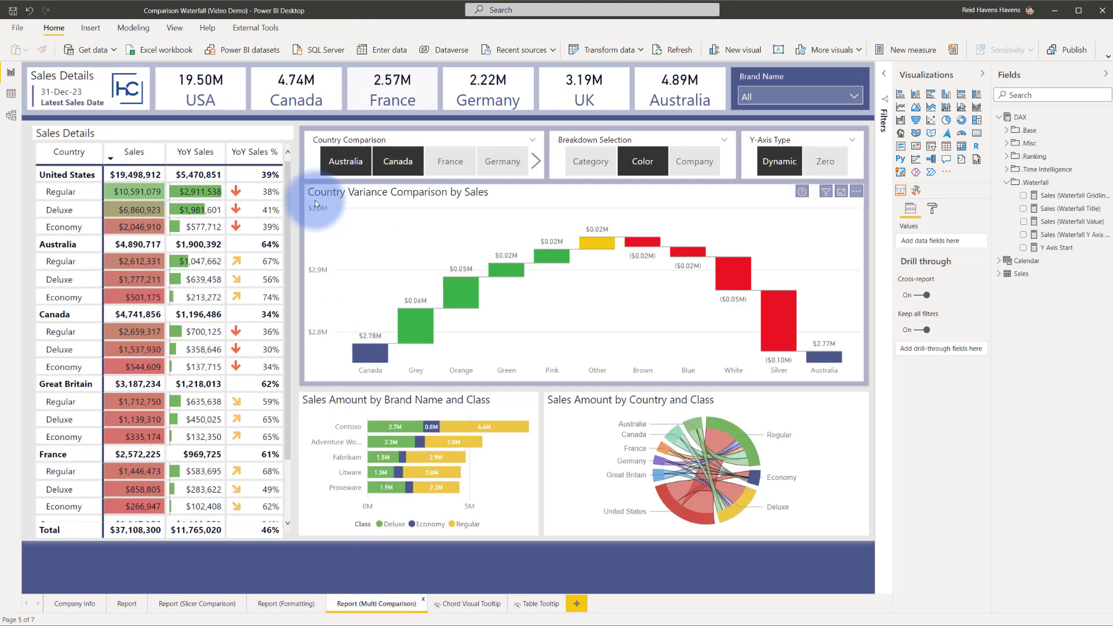
{"action": "left_click", "coordinate": [397, 161]}
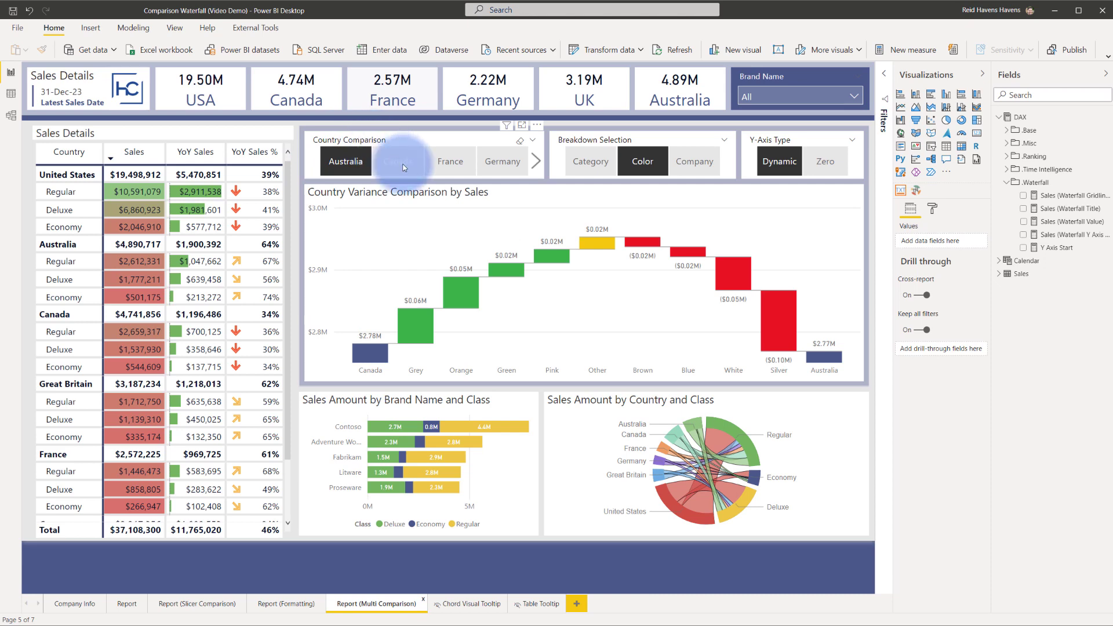
{"action": "left_click", "coordinate": [398, 161]}
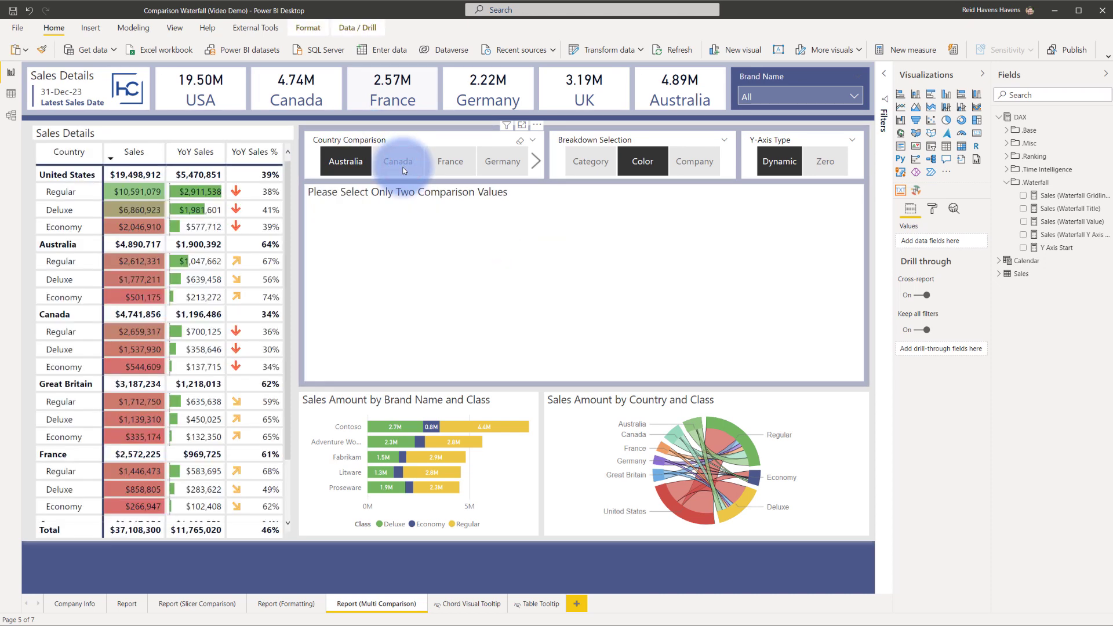
{"action": "left_click", "coordinate": [399, 161]}
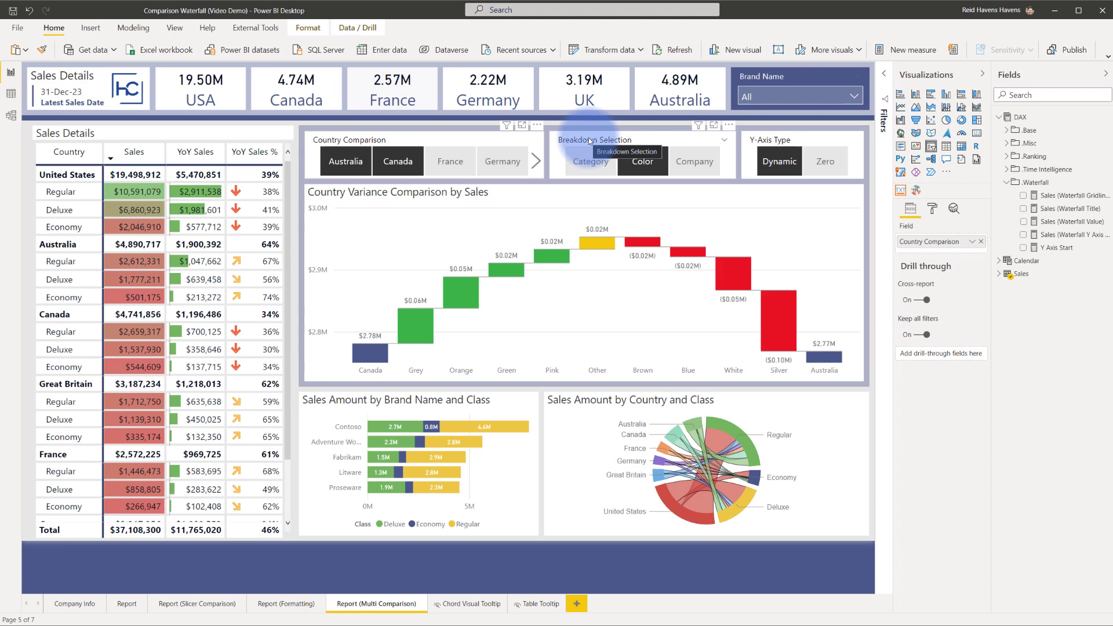
Step: Select Company in the Breakdown Selection slicer to split the waterfall by company
{"action": "left_click", "coordinate": [590, 161]}
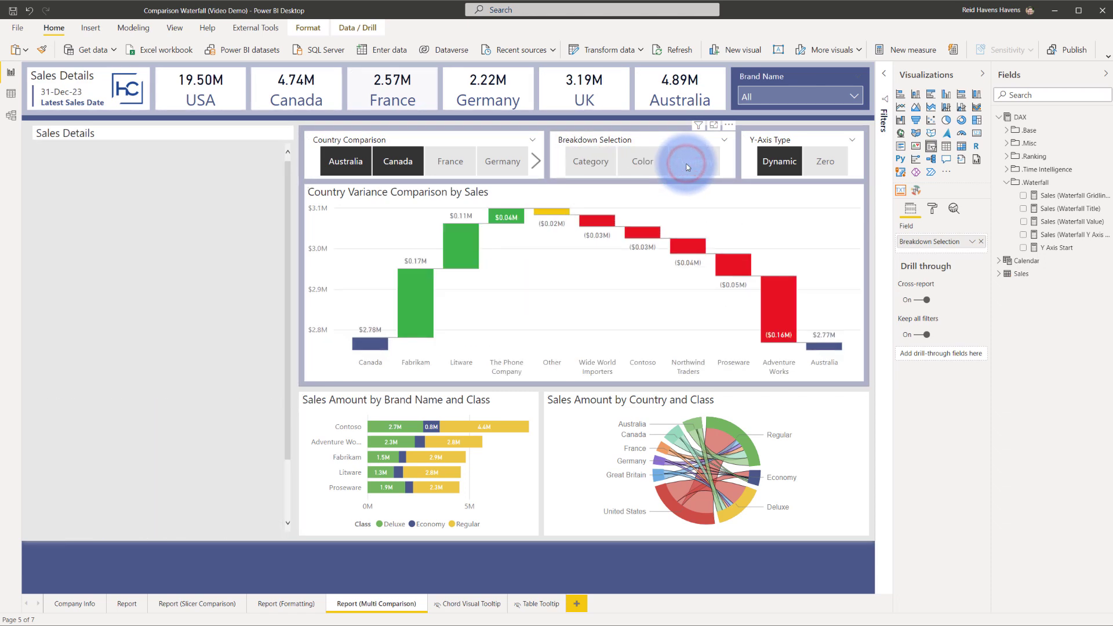
{"action": "left_click", "coordinate": [693, 161]}
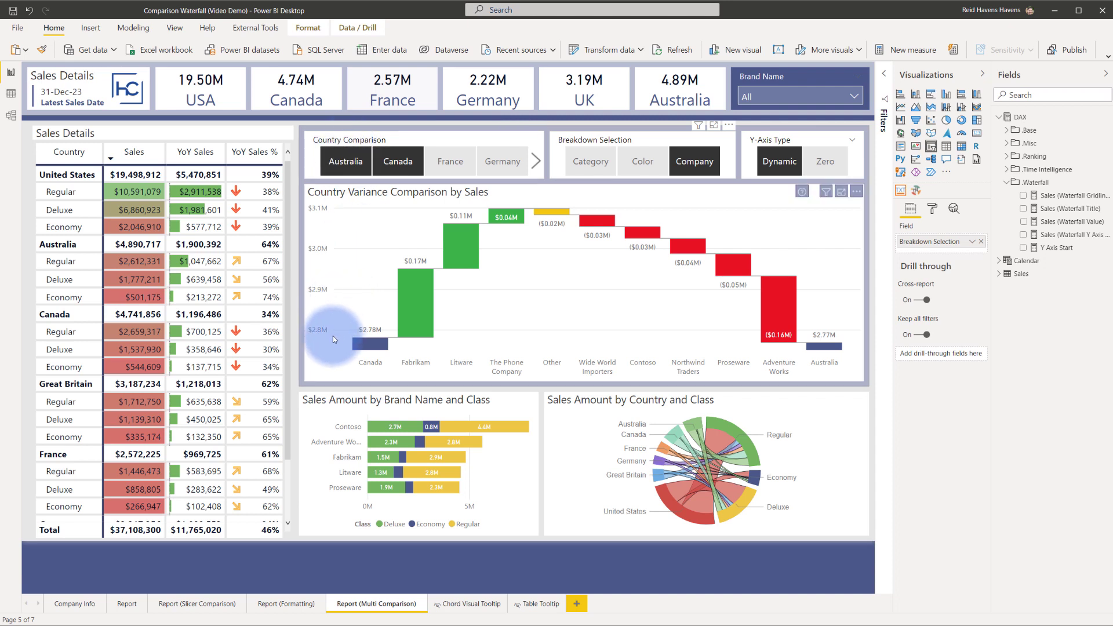
{"action": "mouse_move", "coordinate": [336, 346]}
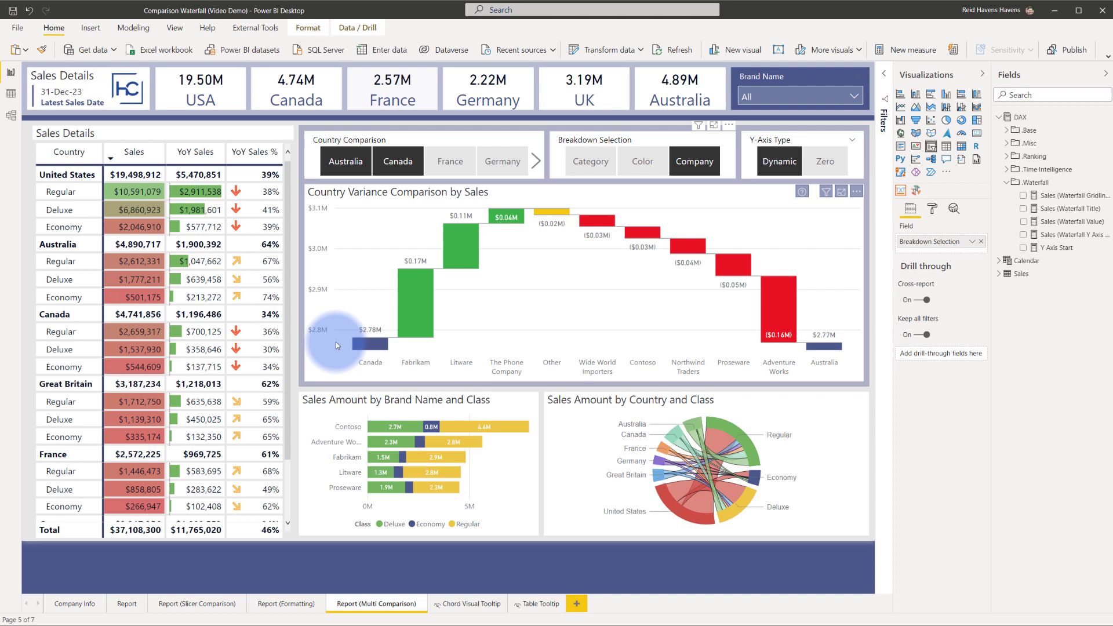
{"action": "mouse_move", "coordinate": [396, 284]}
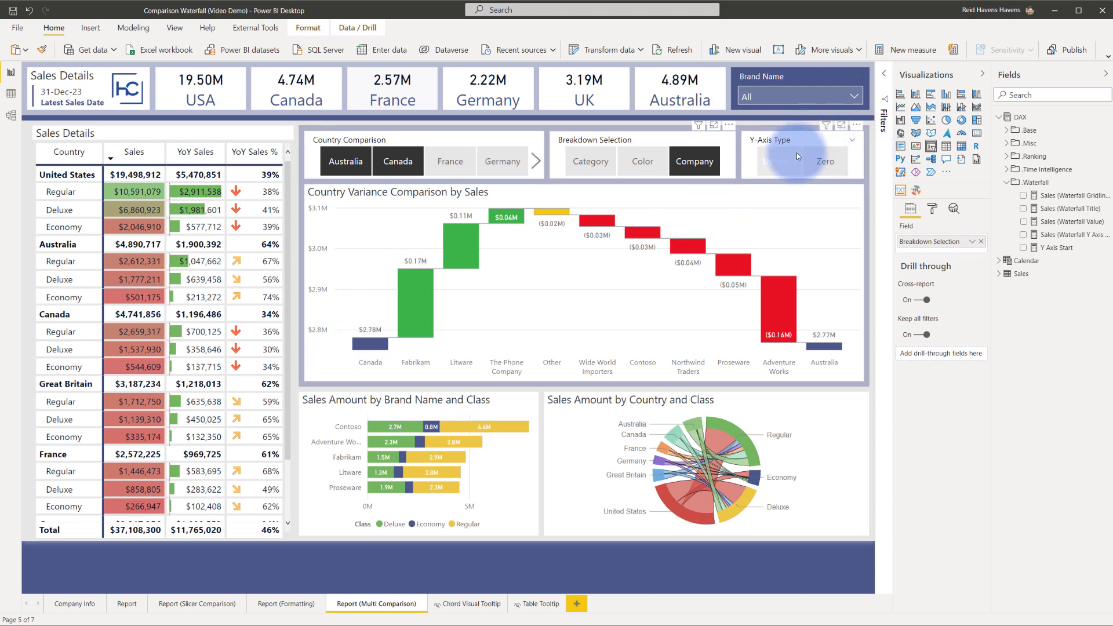
Step: Switch the Y-Axis Type slicer to Zero then back to Dynamic, and select Category breakdown
{"action": "left_click", "coordinate": [779, 161]}
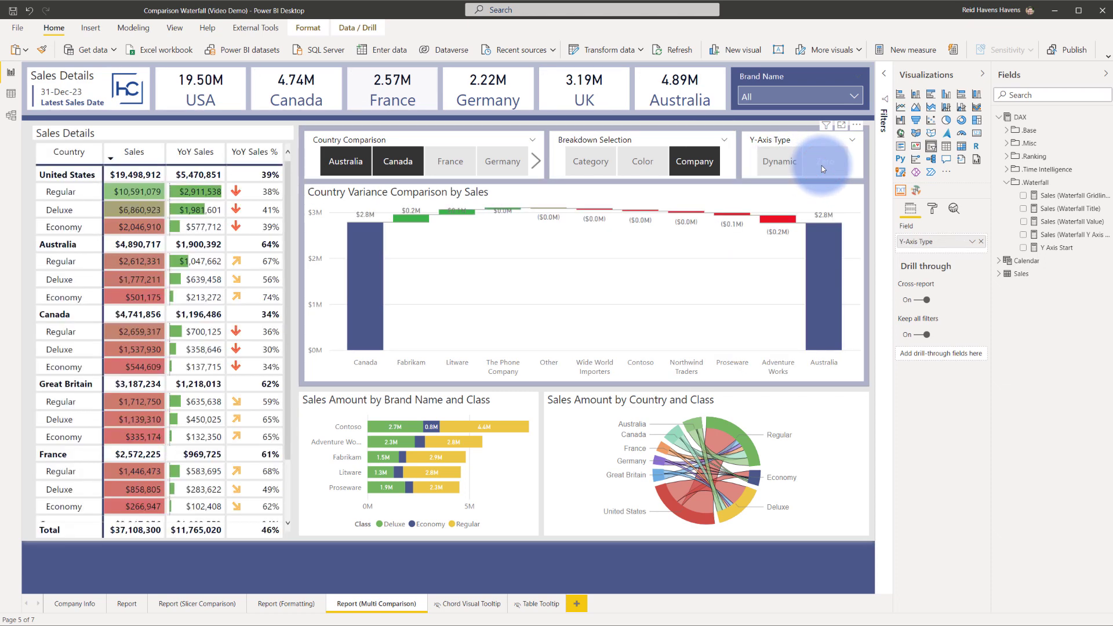
{"action": "left_click", "coordinate": [803, 161]}
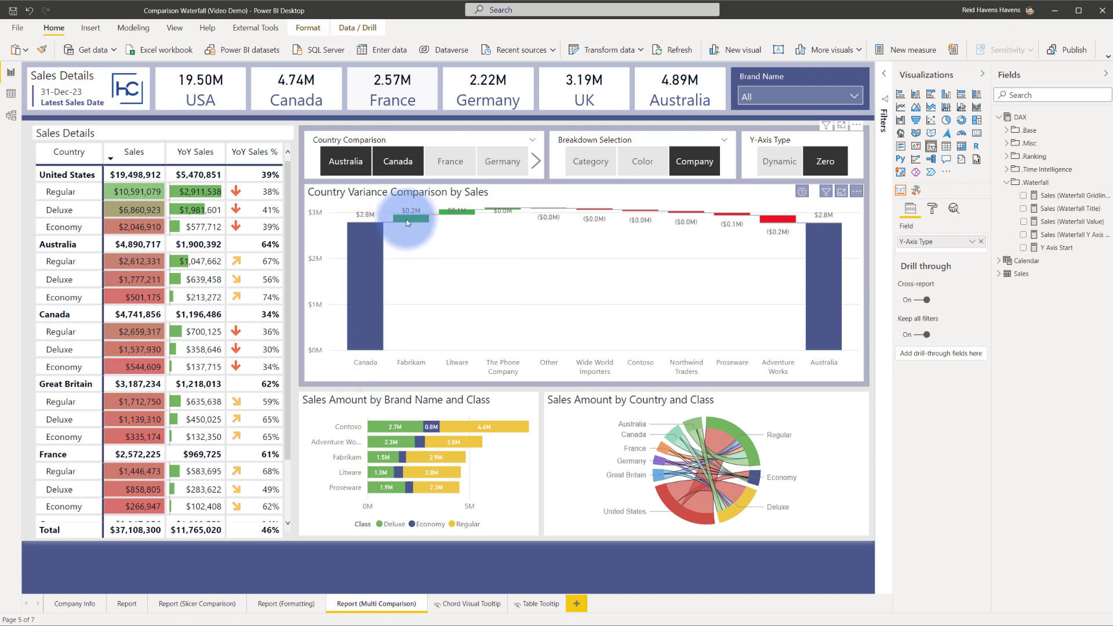
{"action": "mouse_move", "coordinate": [813, 249]}
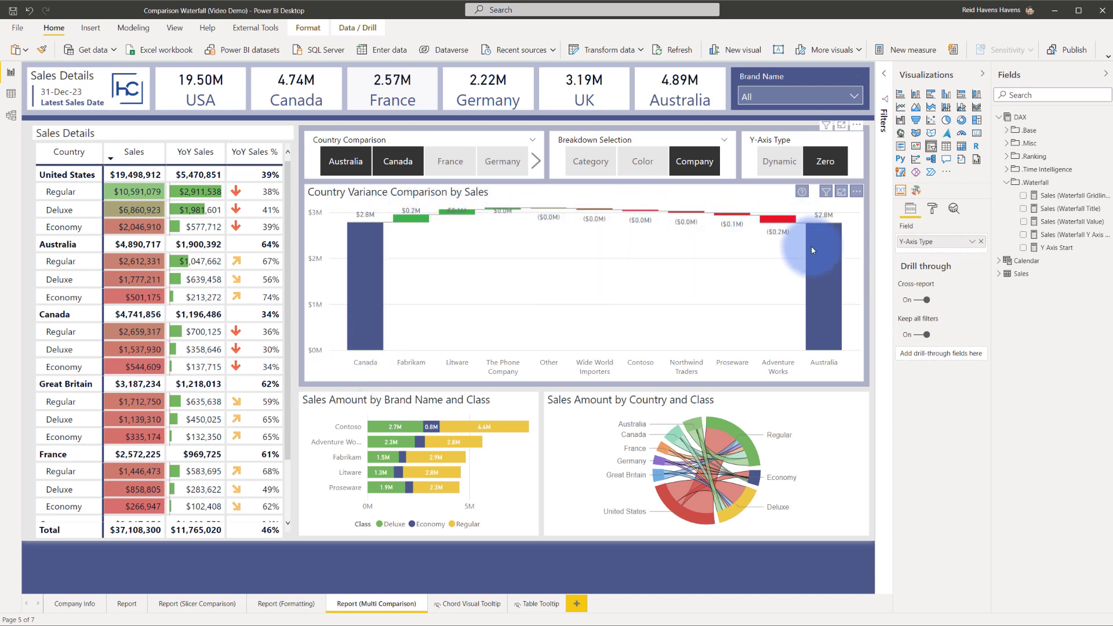
{"action": "mouse_move", "coordinate": [812, 249]}
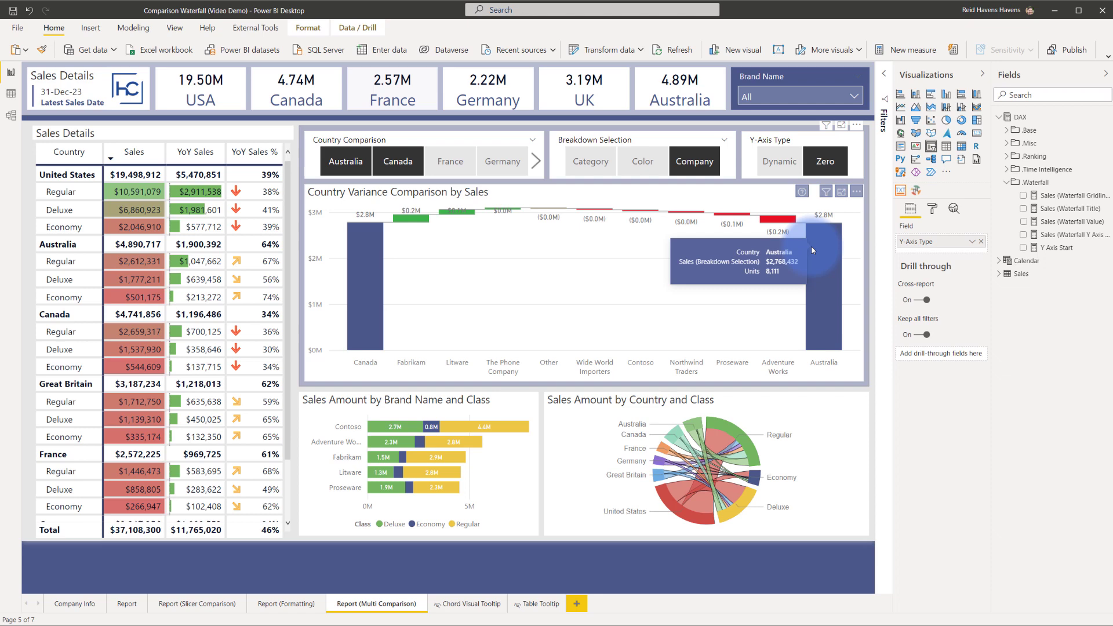
{"action": "left_click", "coordinate": [778, 161]}
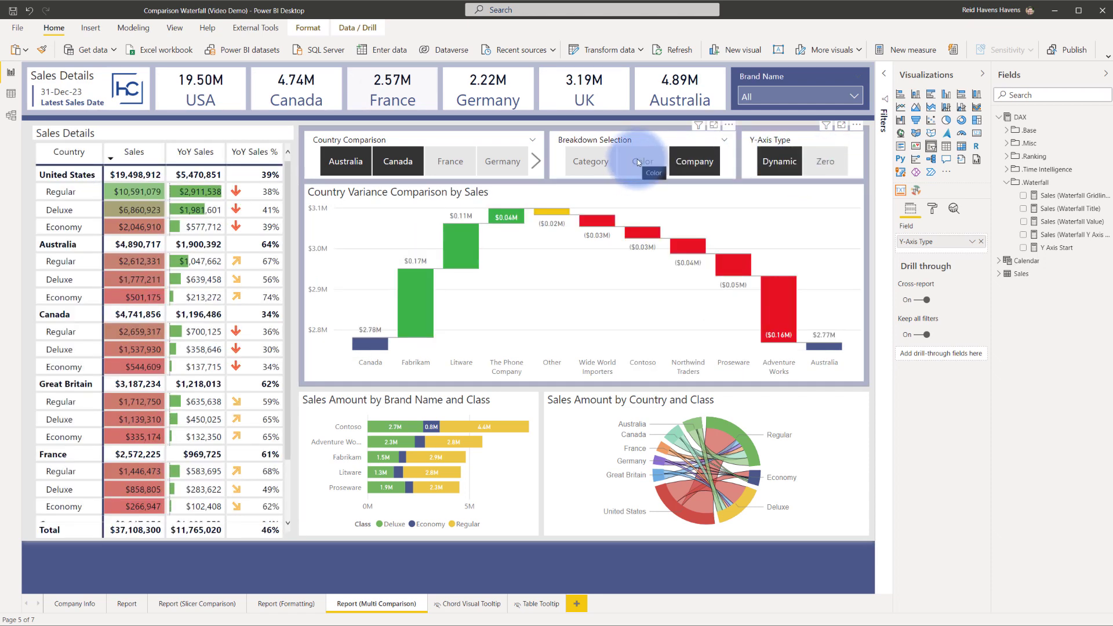
{"action": "left_click", "coordinate": [591, 161]}
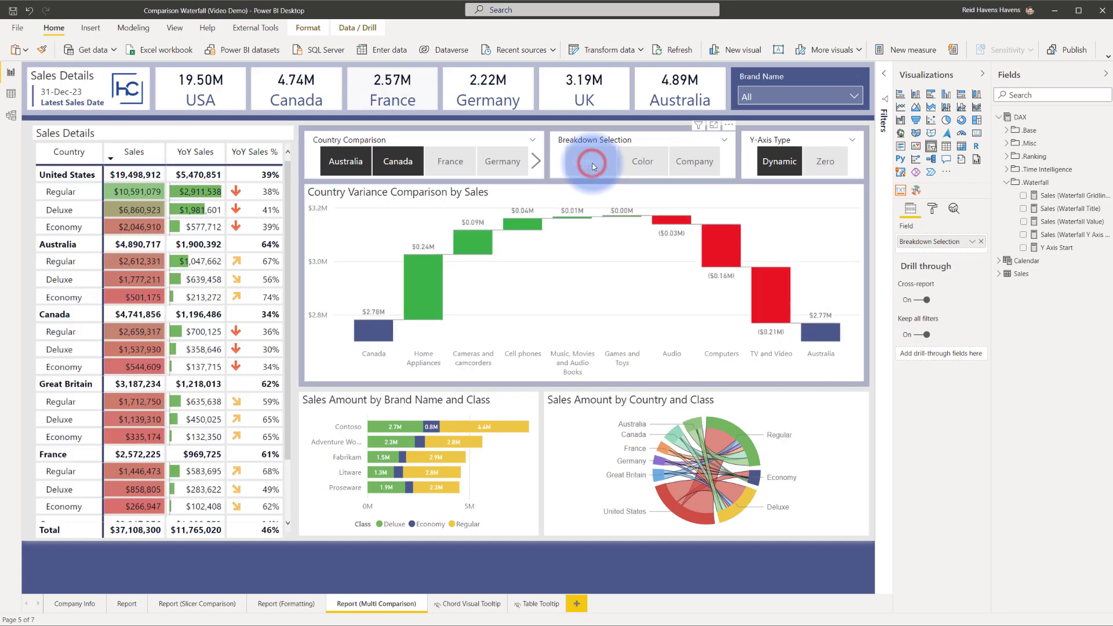